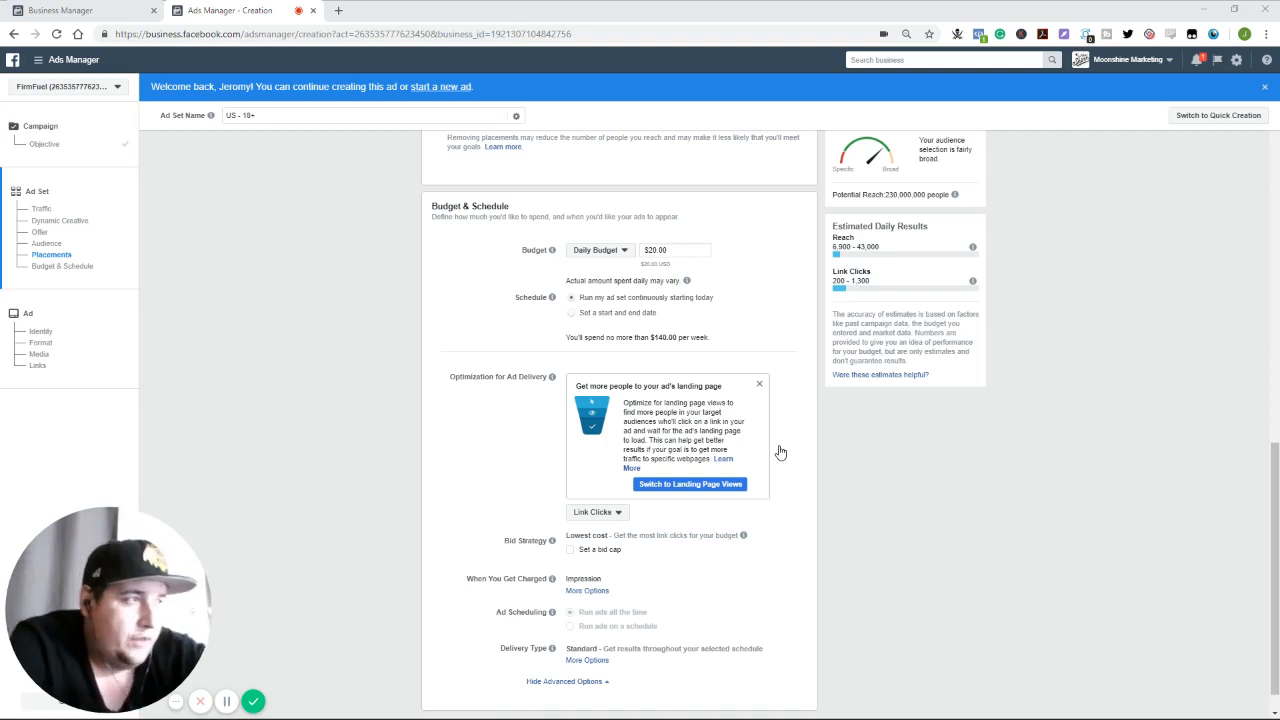
mouse_move(623, 220)
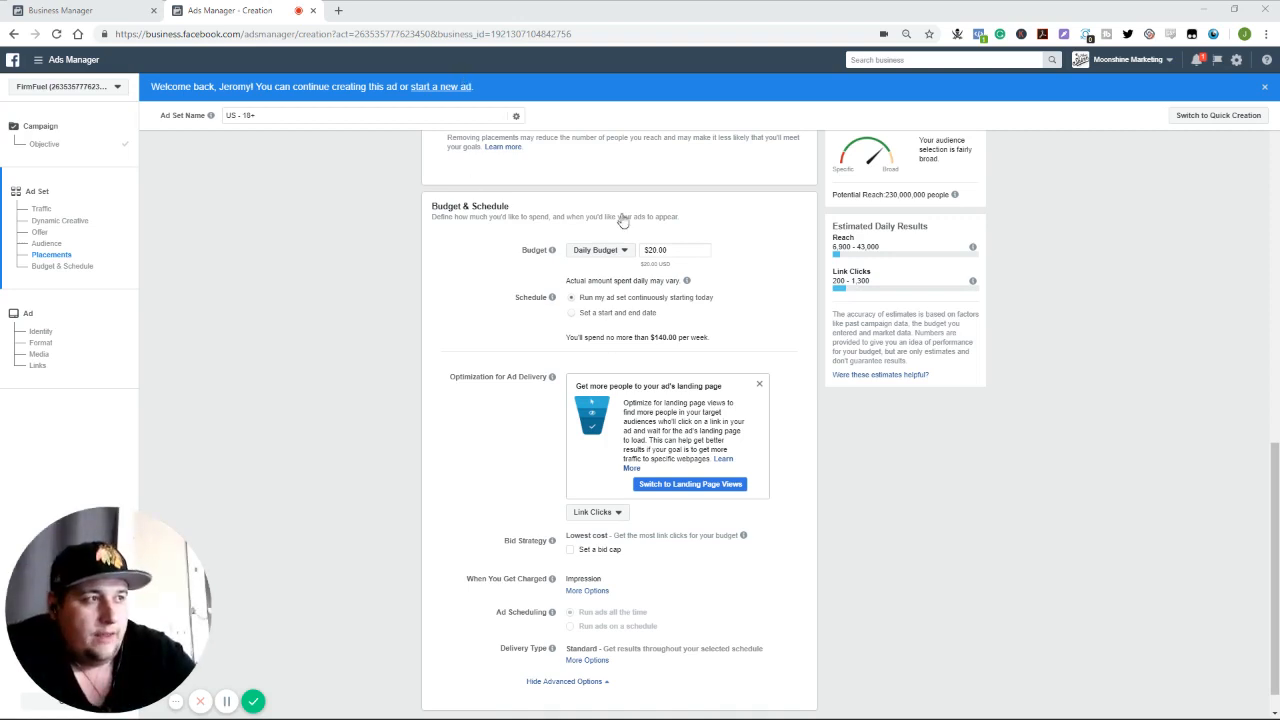
mouse_move(866, 471)
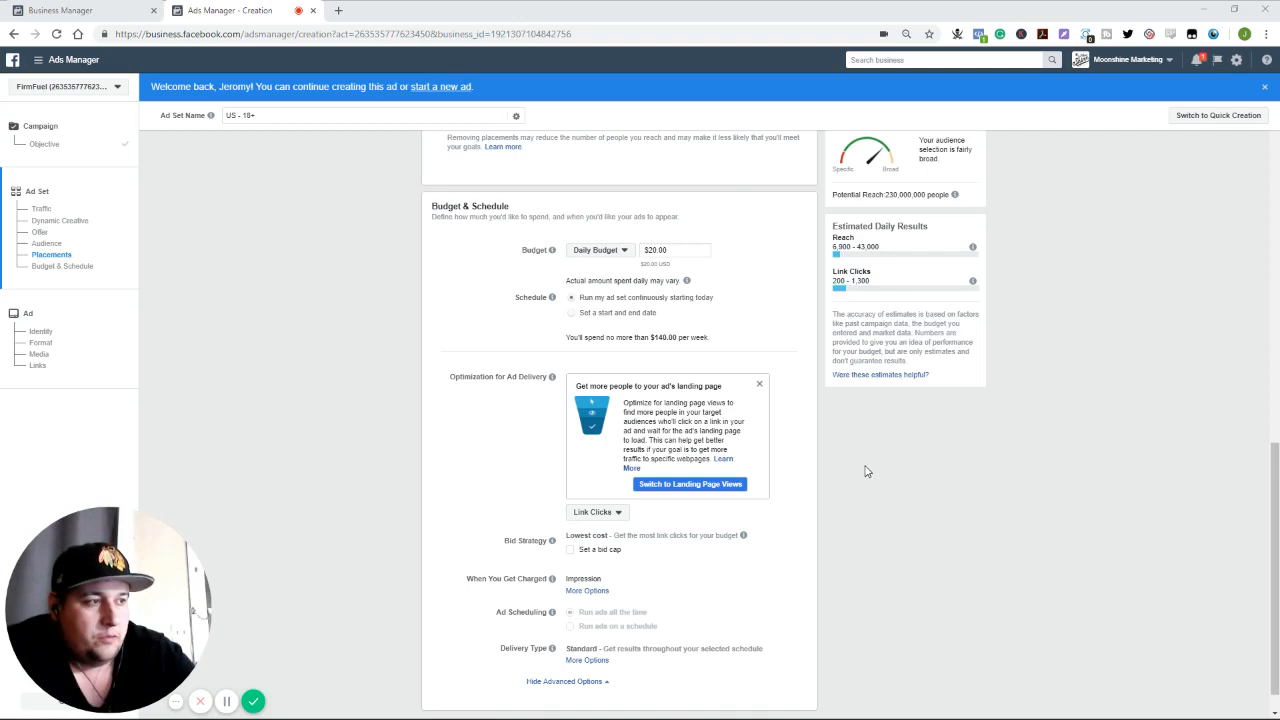
mouse_move(871, 459)
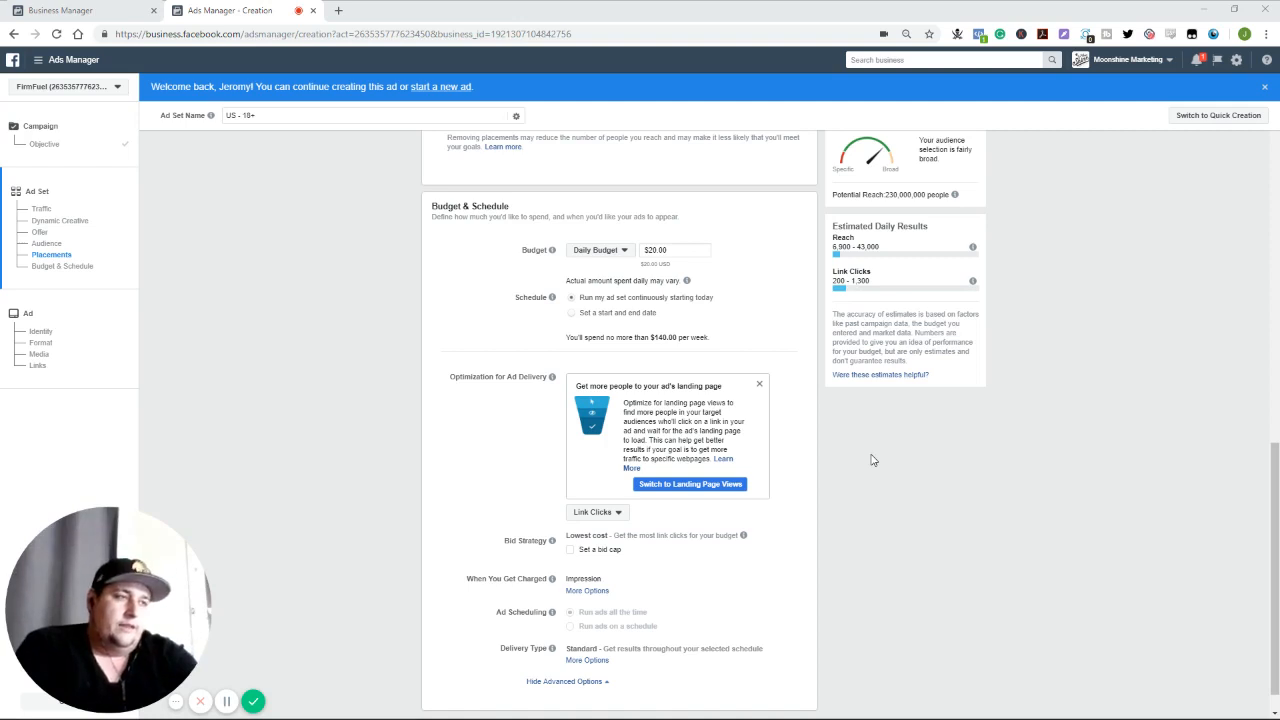
mouse_move(551, 250)
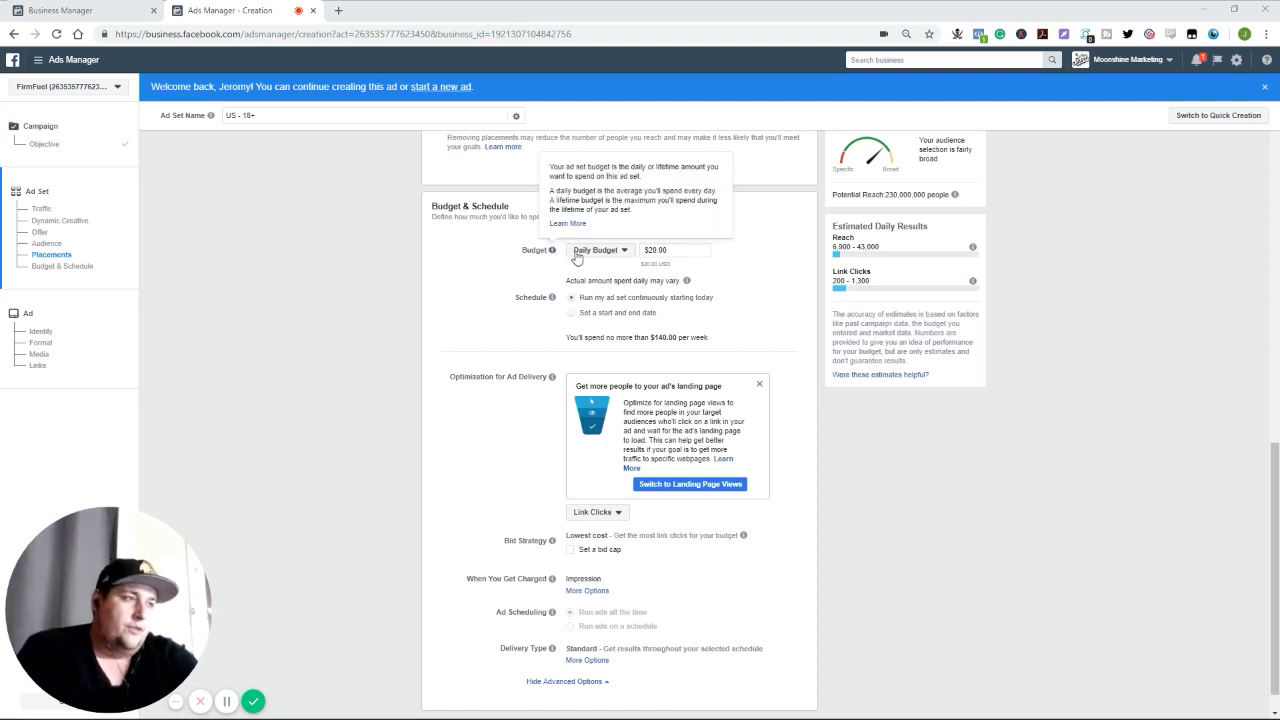
Switch the ad set schedule to run from Oct 19 to Nov 19, 2018
click(600, 249)
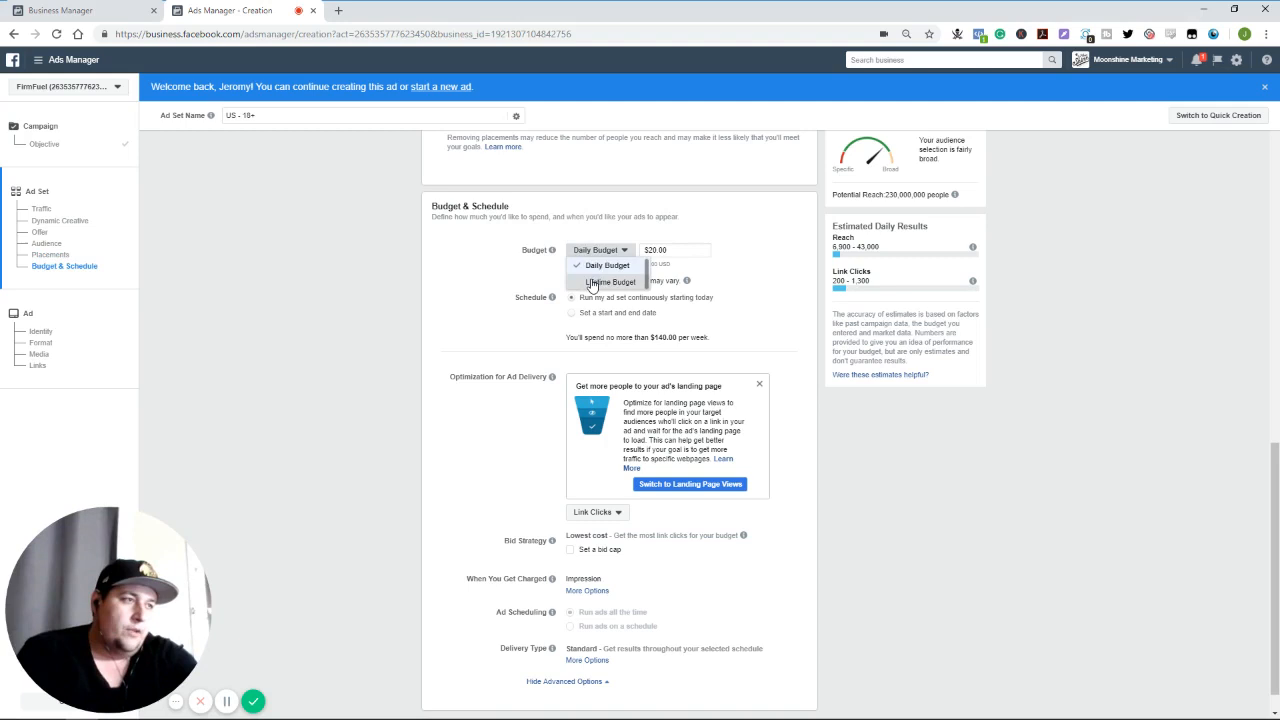
click(572, 313)
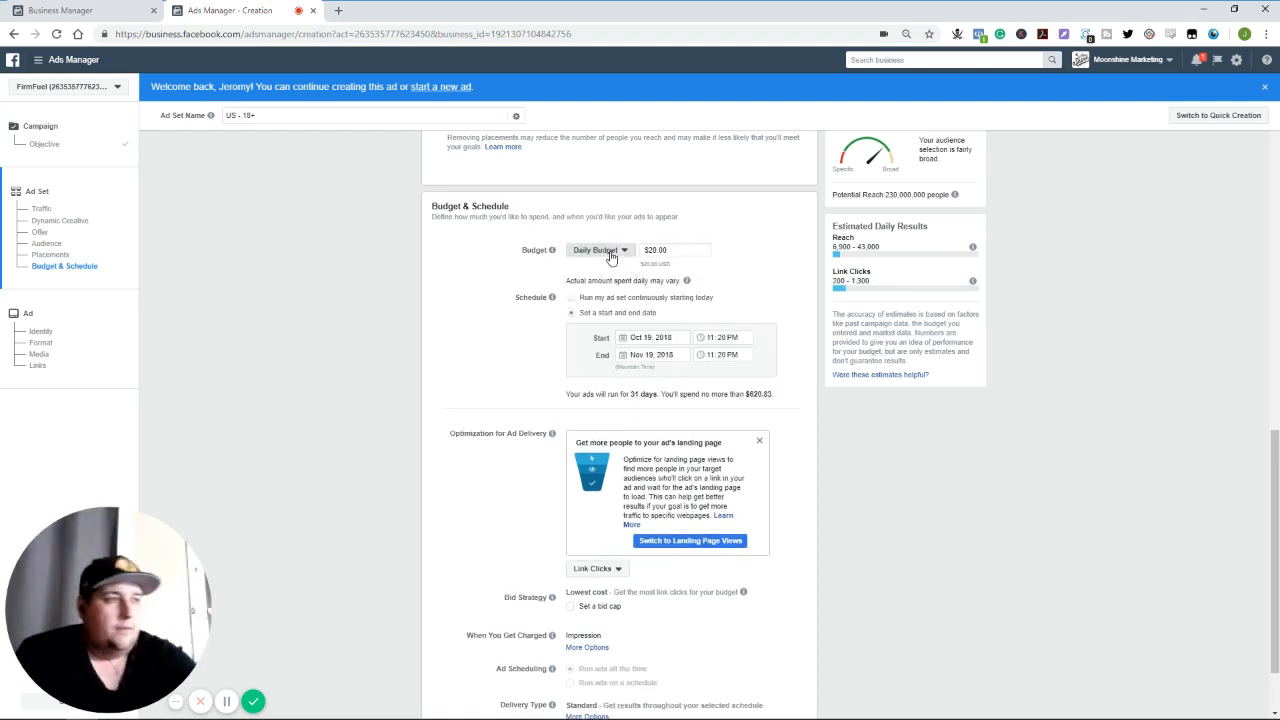
mouse_move(420, 260)
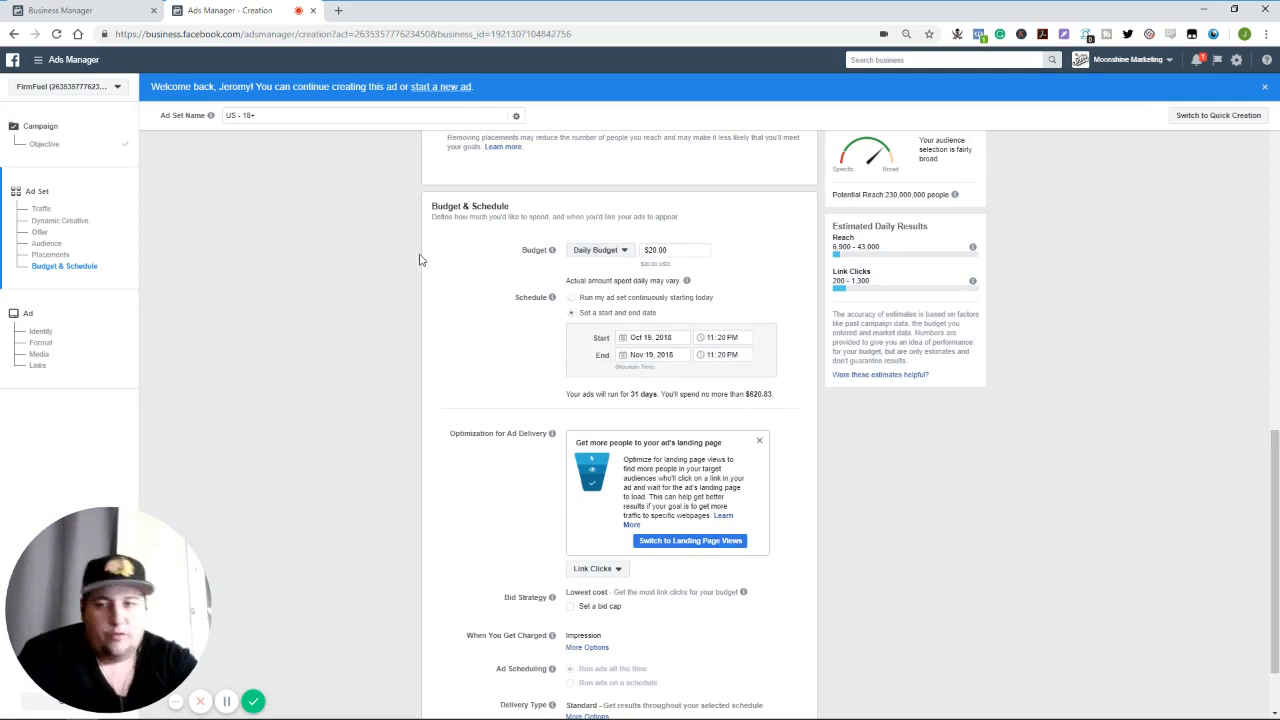
mouse_move(410, 247)
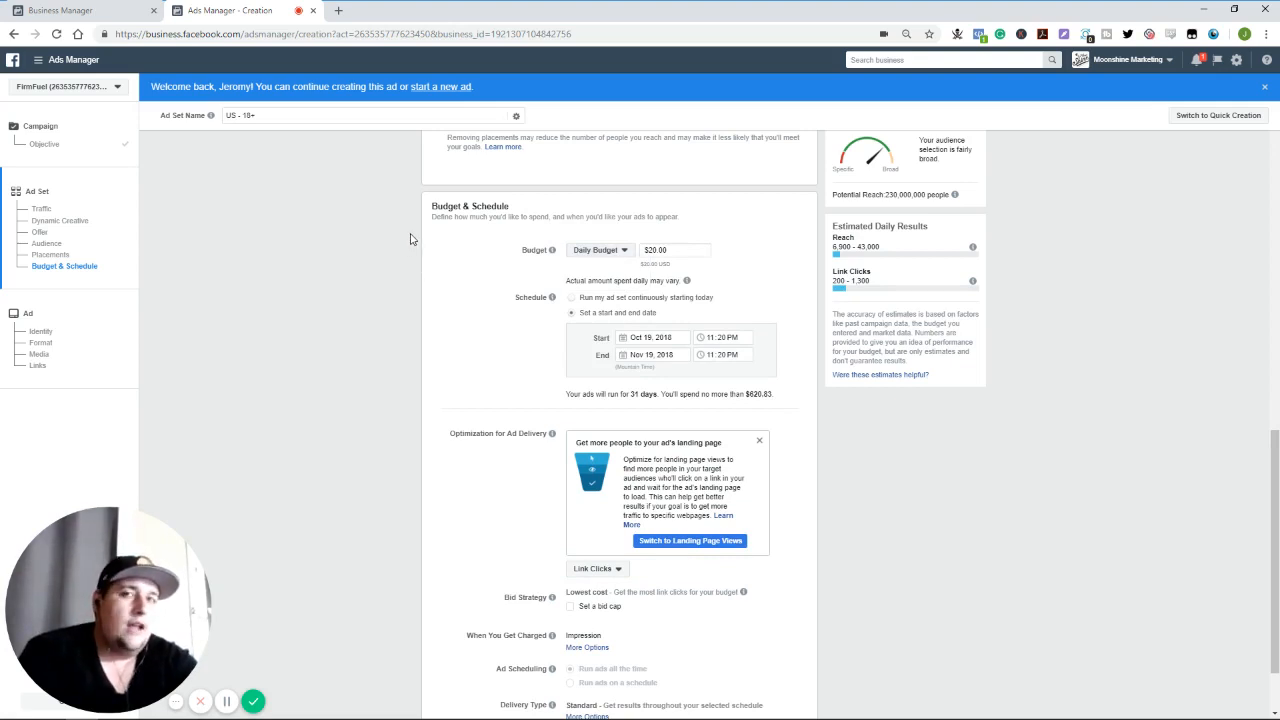
mouse_move(414, 275)
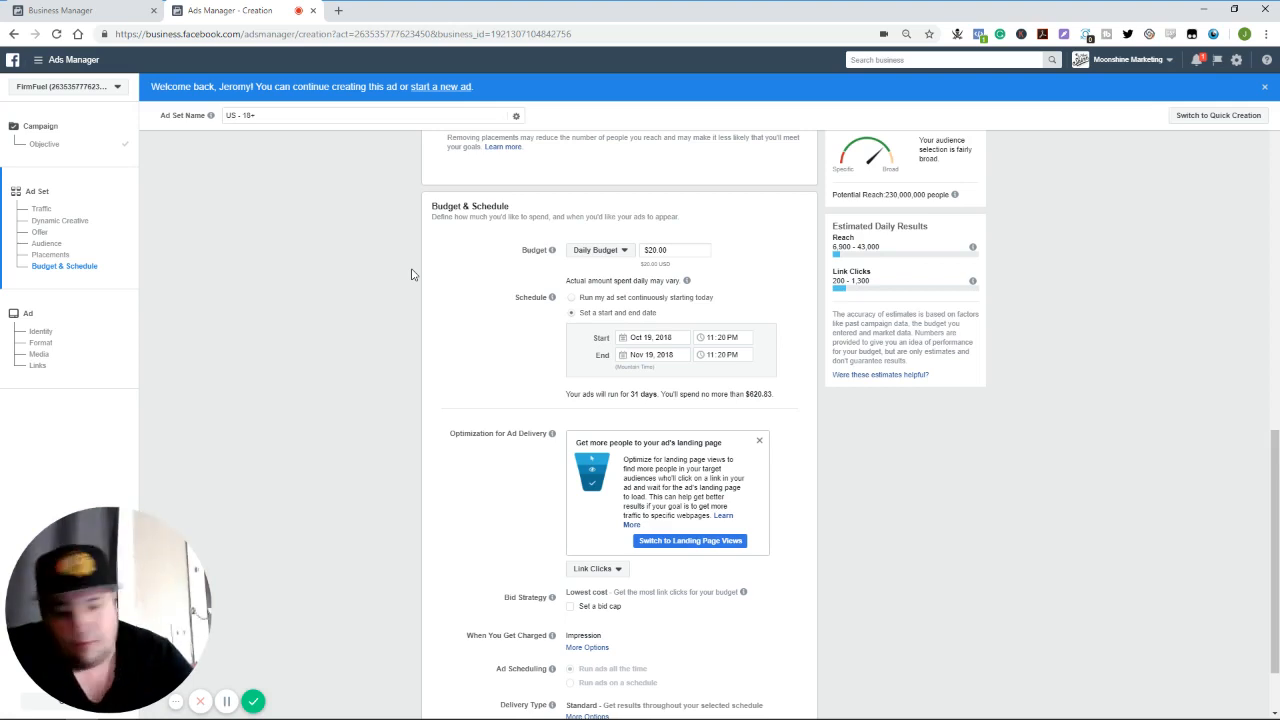
mouse_move(632, 257)
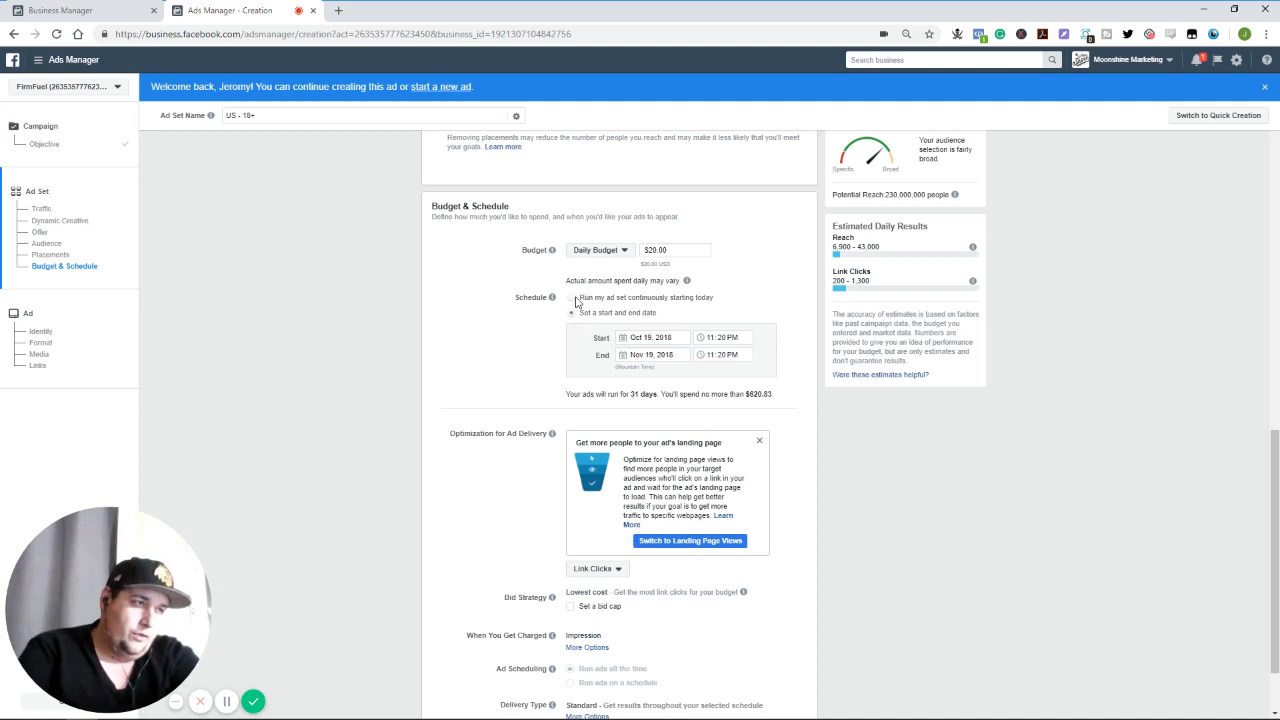
Toggle the Schedule options and settle on Run my ad set continuously starting today
click(571, 297)
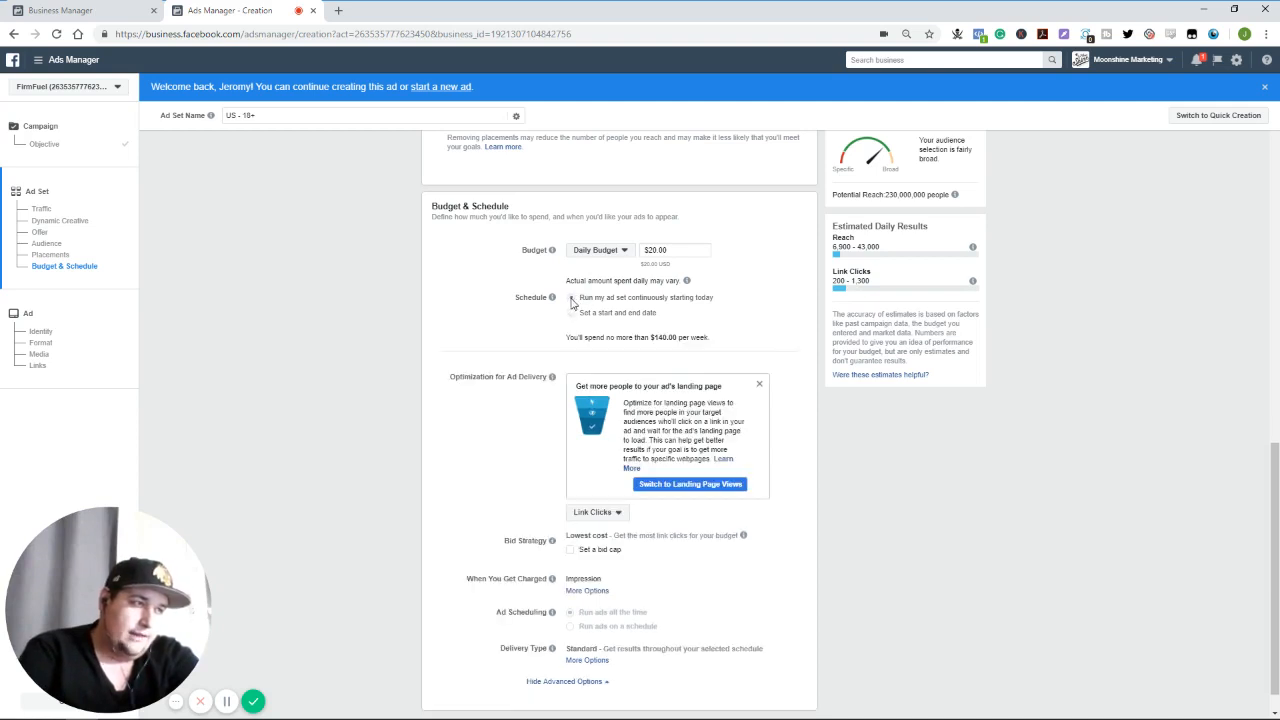
click(571, 298)
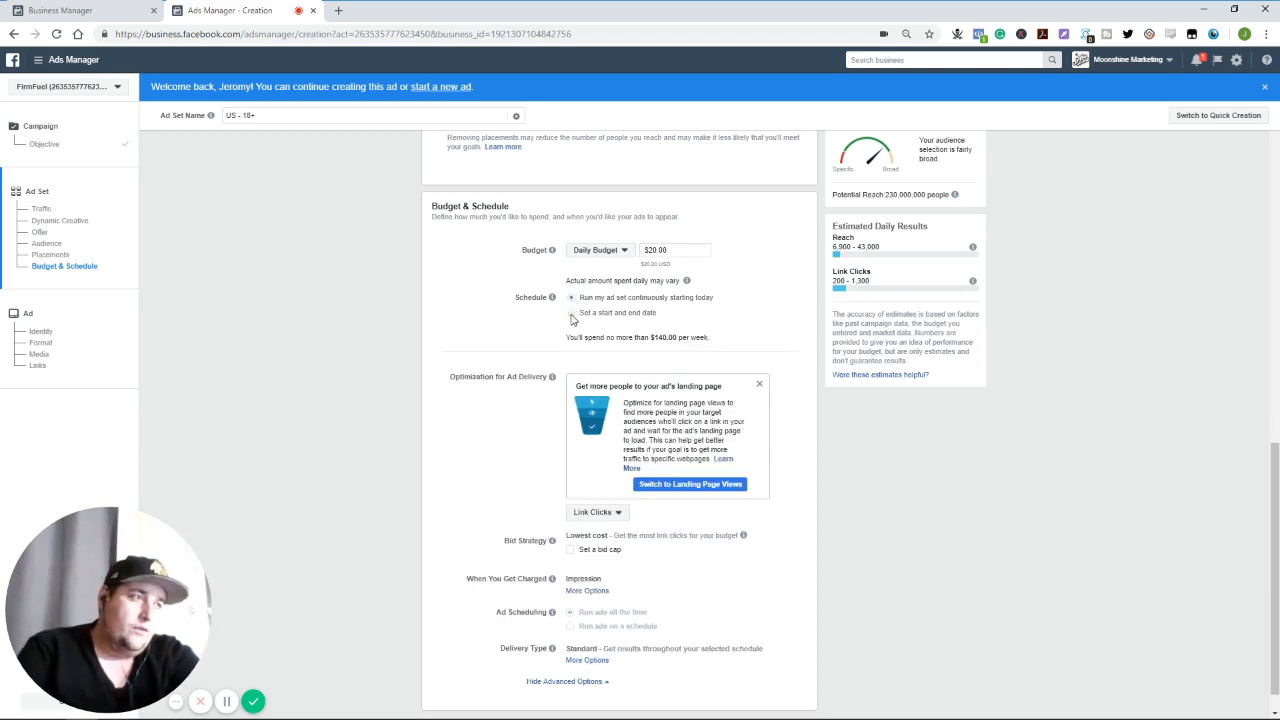
click(571, 313)
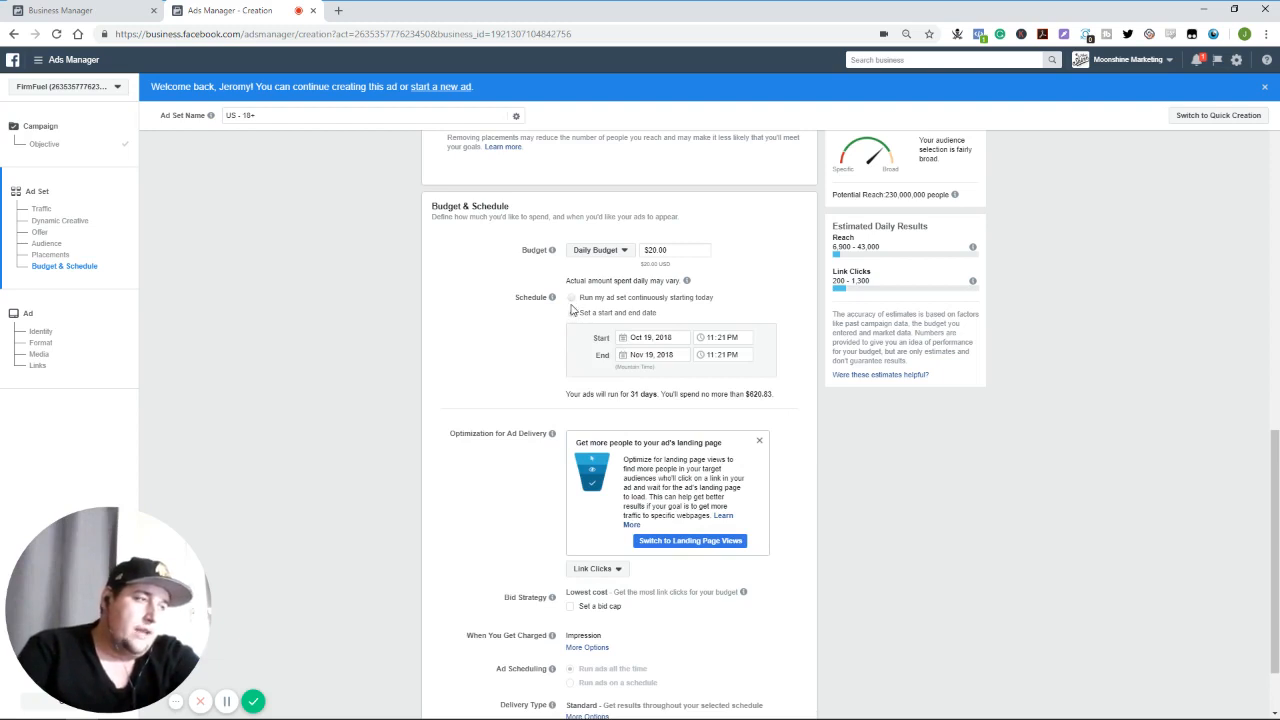
click(572, 298)
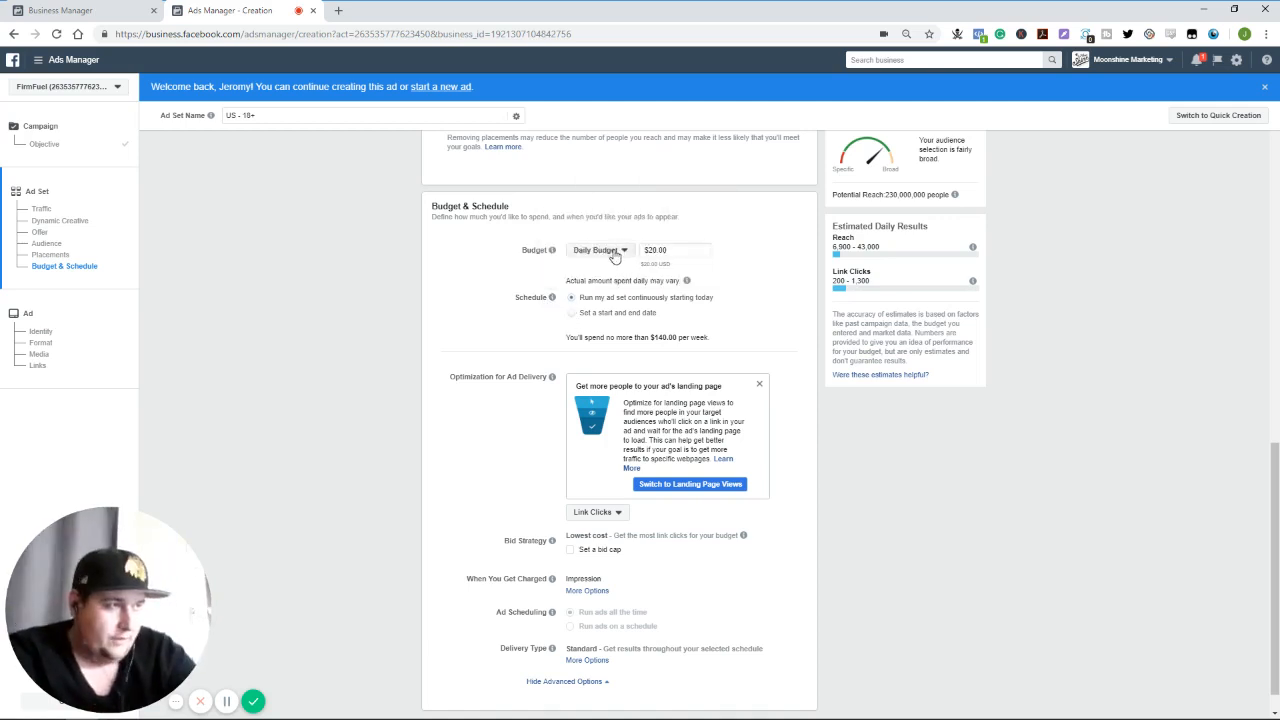
mouse_move(562, 248)
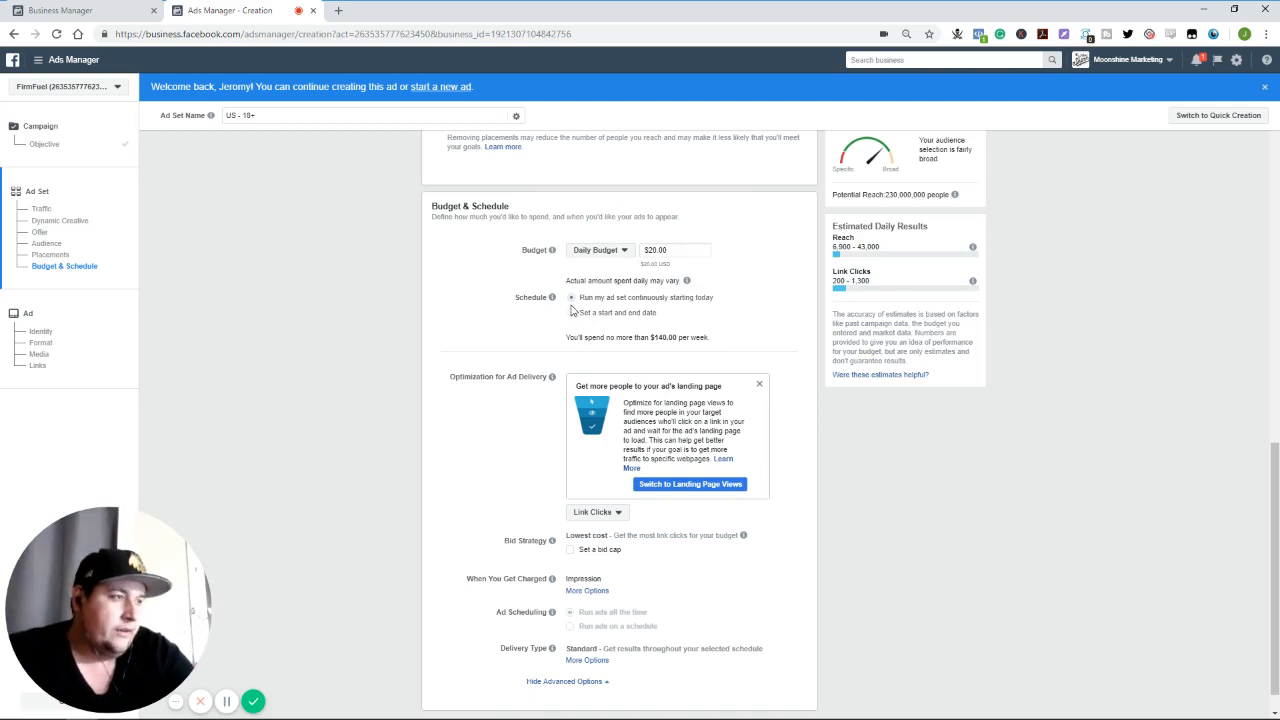
scroll(down, 3)
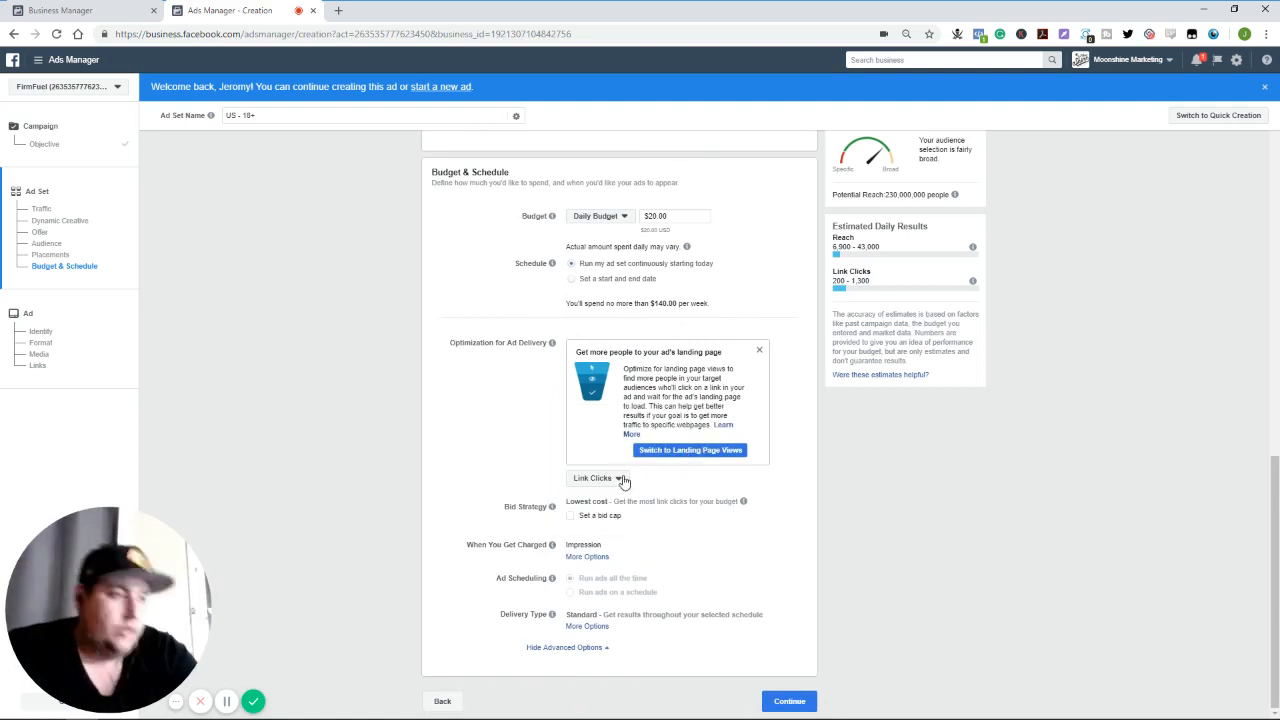
Show the Optimization for Ad Delivery choices, with Link Clicks still selected
click(597, 478)
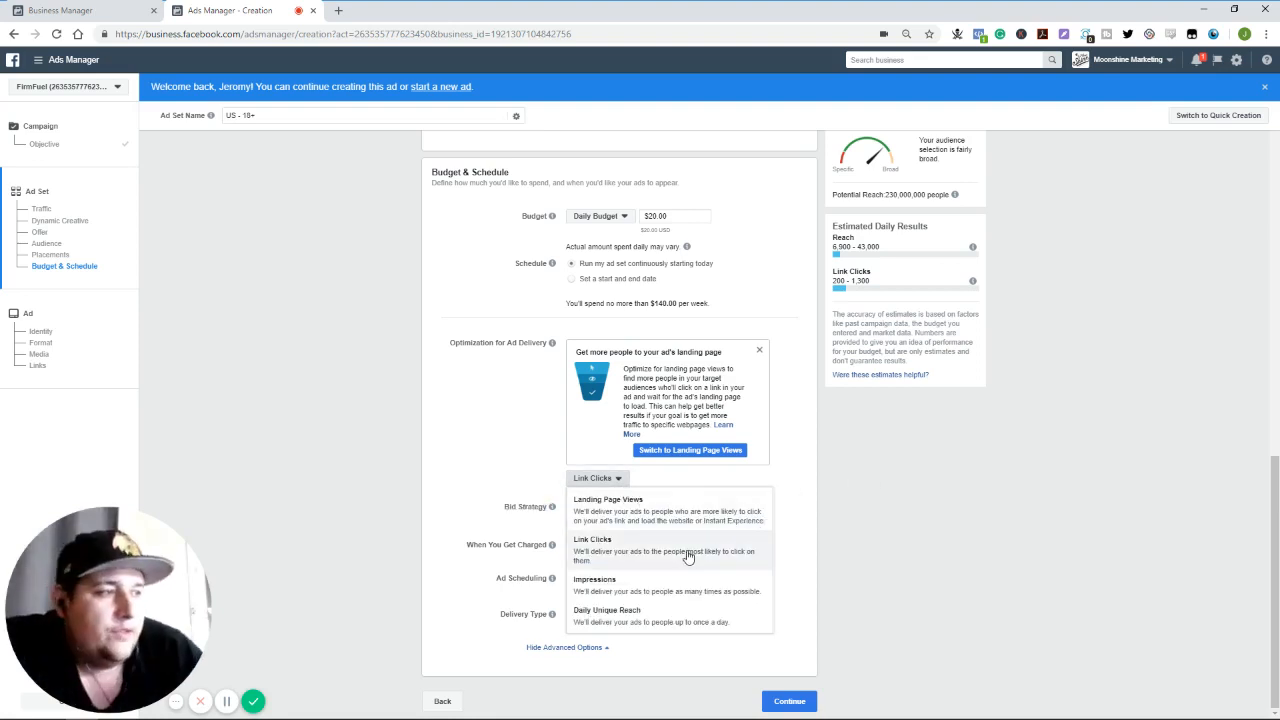
mouse_move(798, 541)
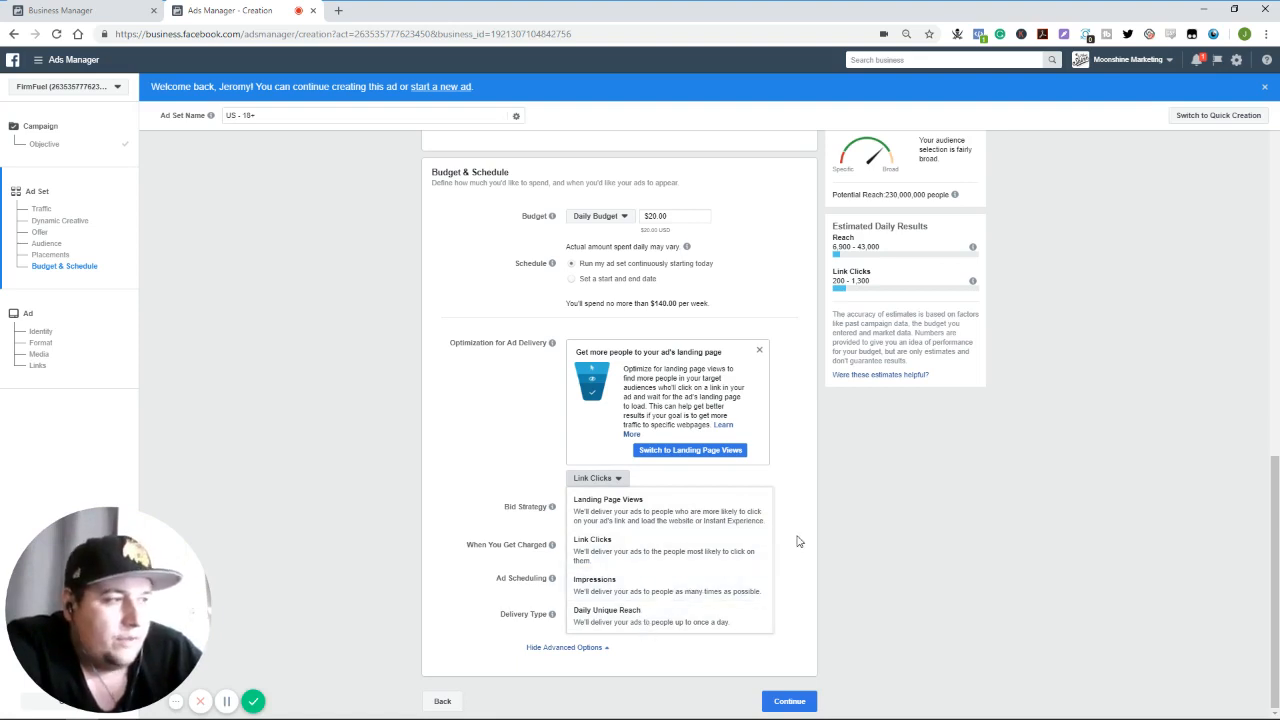
mouse_move(762, 533)
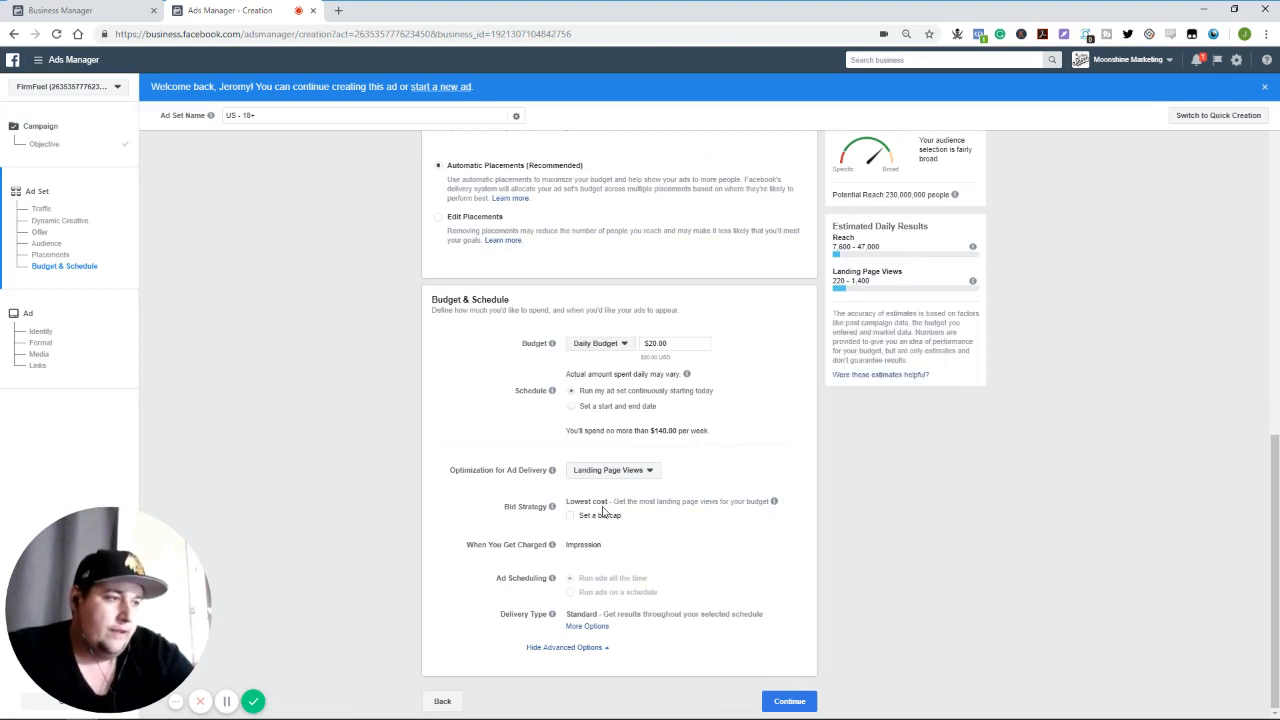
mouse_move(579, 486)
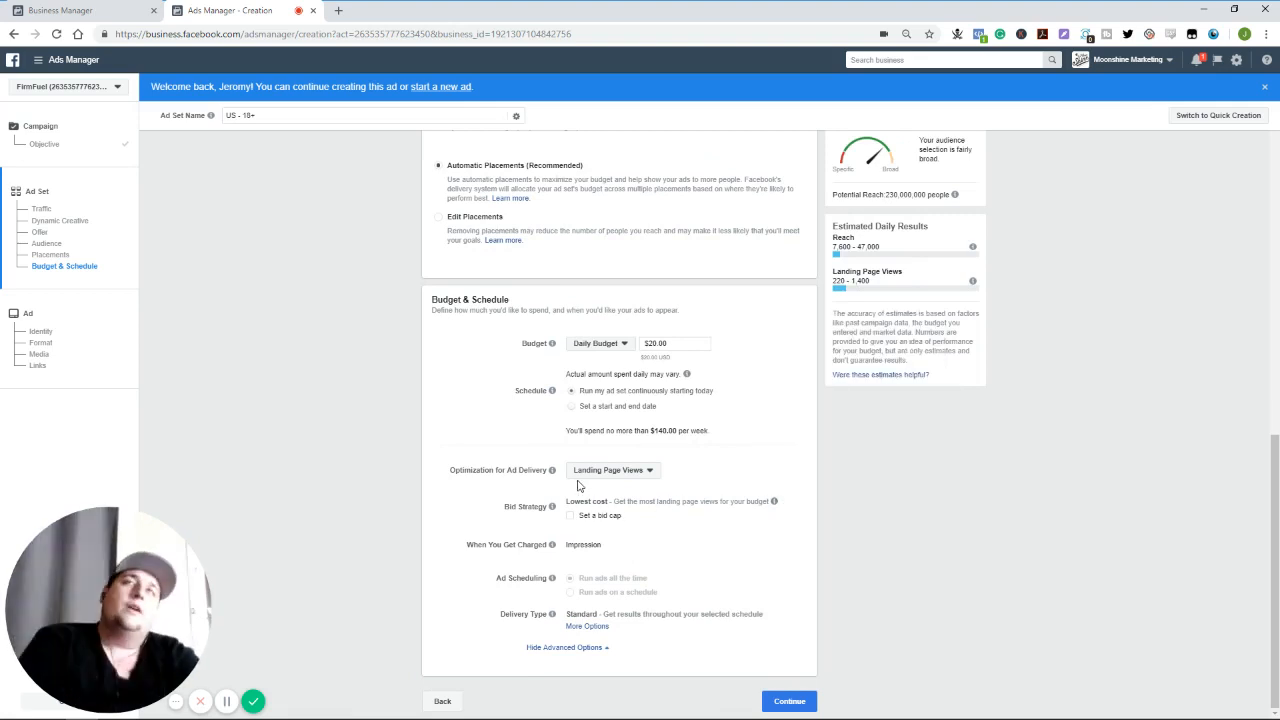
mouse_move(578, 490)
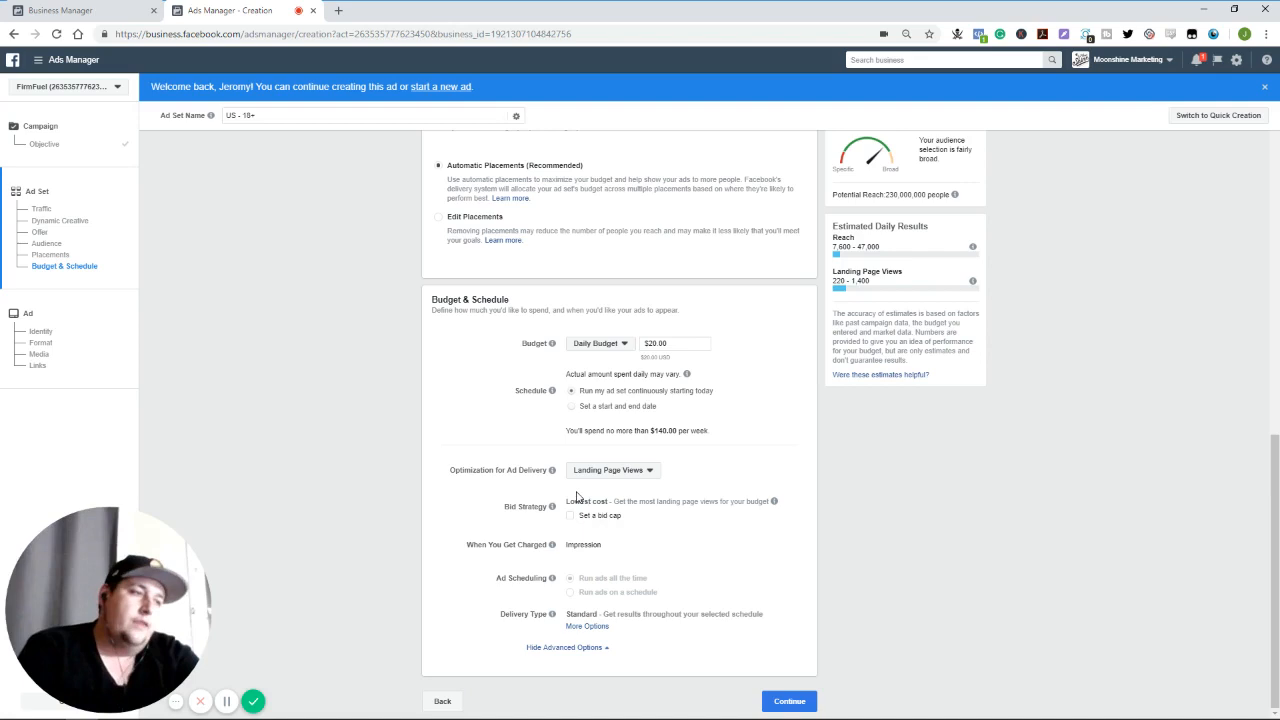
mouse_move(619, 484)
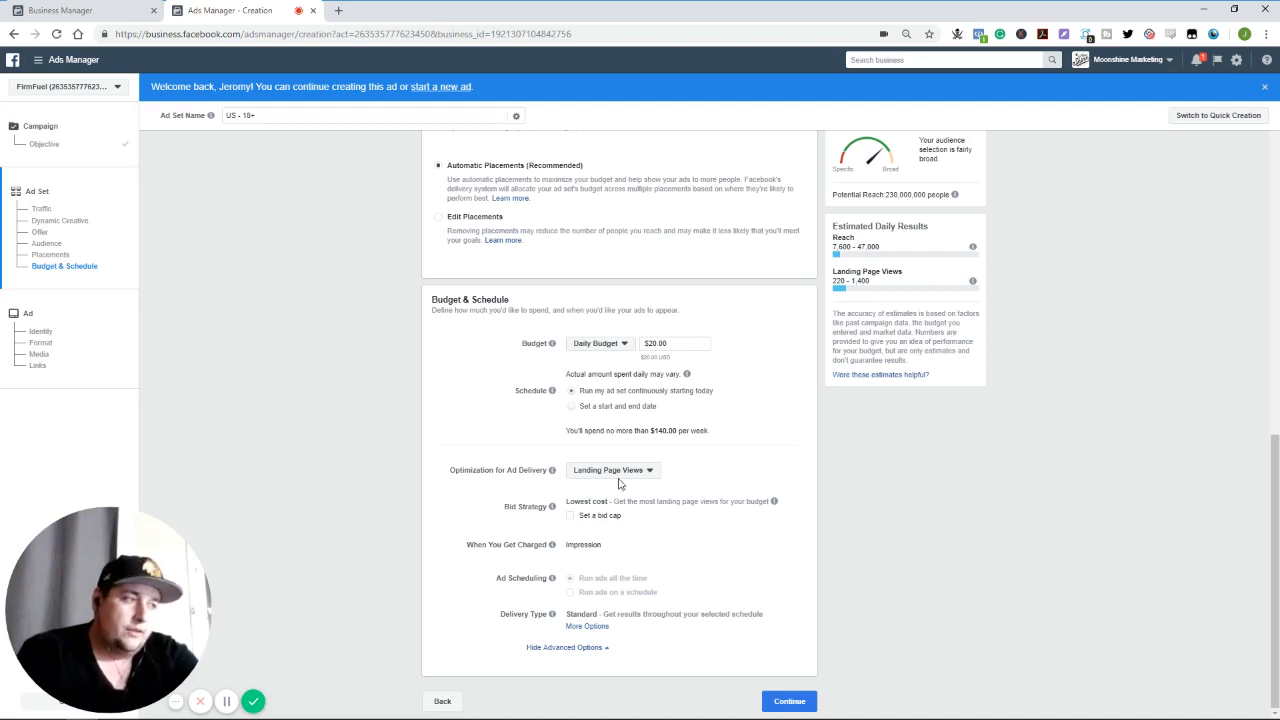
mouse_move(572, 521)
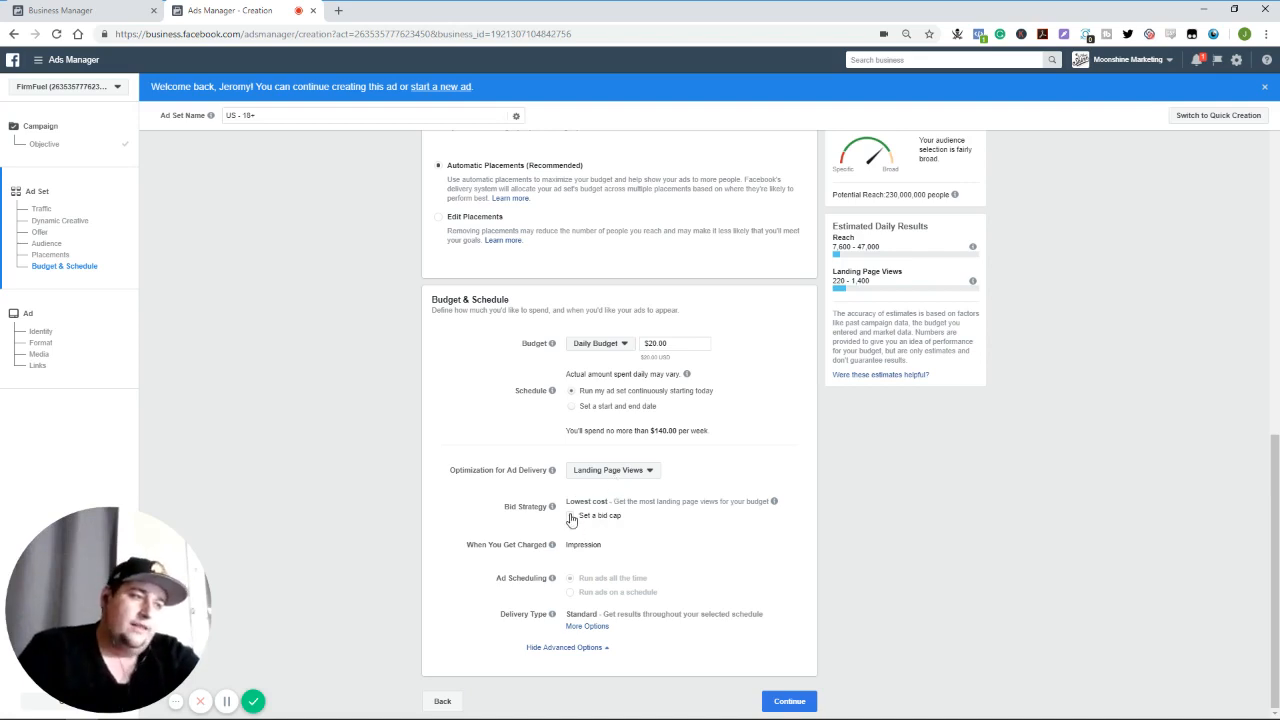
Enable a $2.00 bid cap per landing page view under Bid Strategy
click(571, 515)
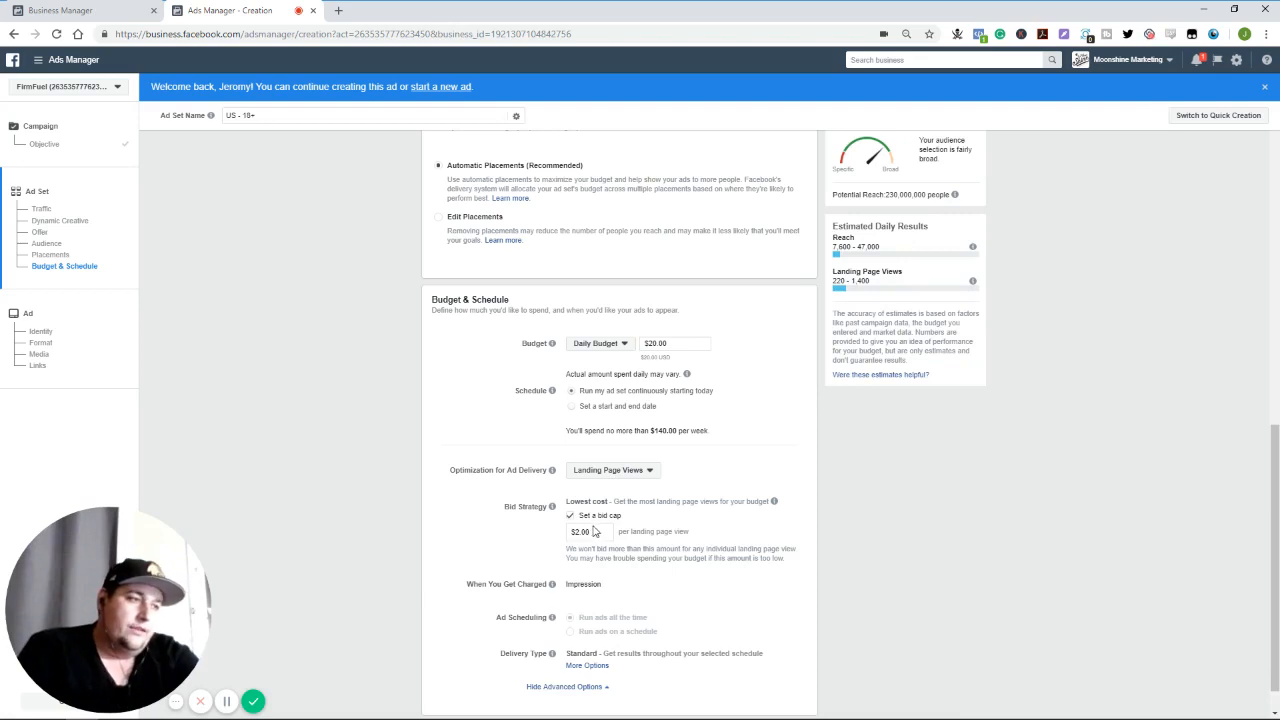
mouse_move(600, 520)
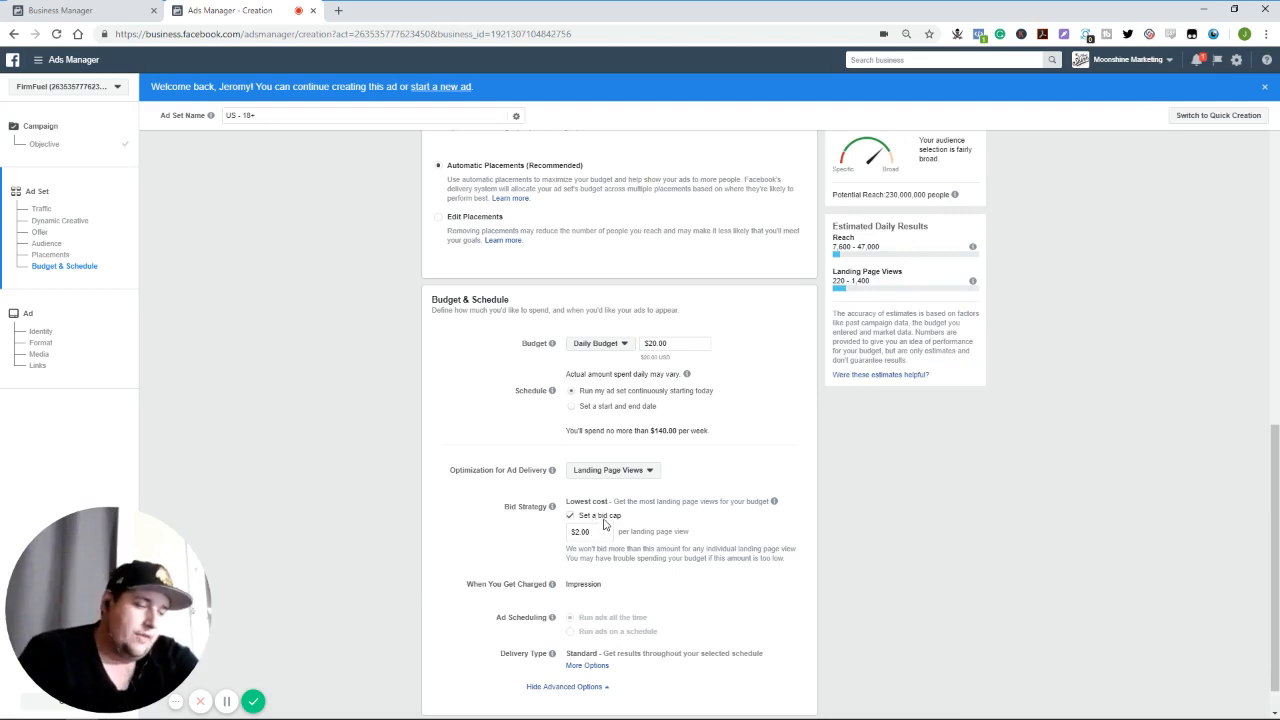
mouse_move(556, 590)
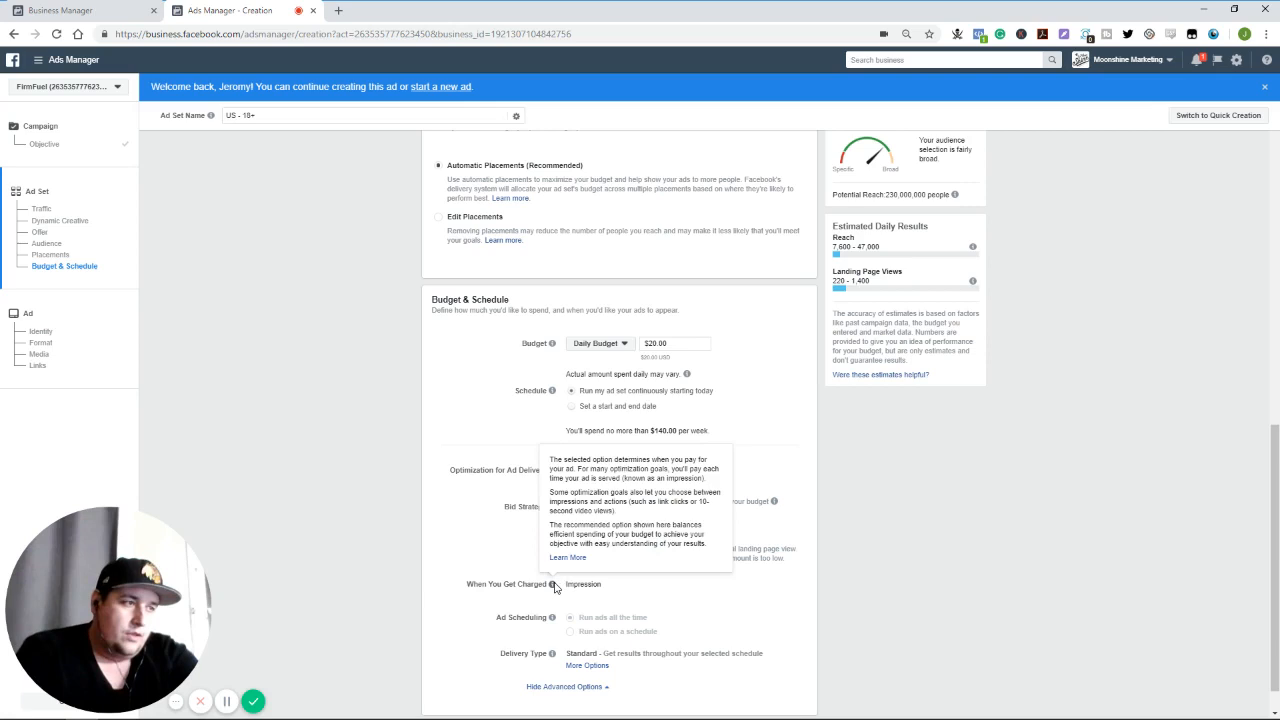
mouse_move(558, 588)
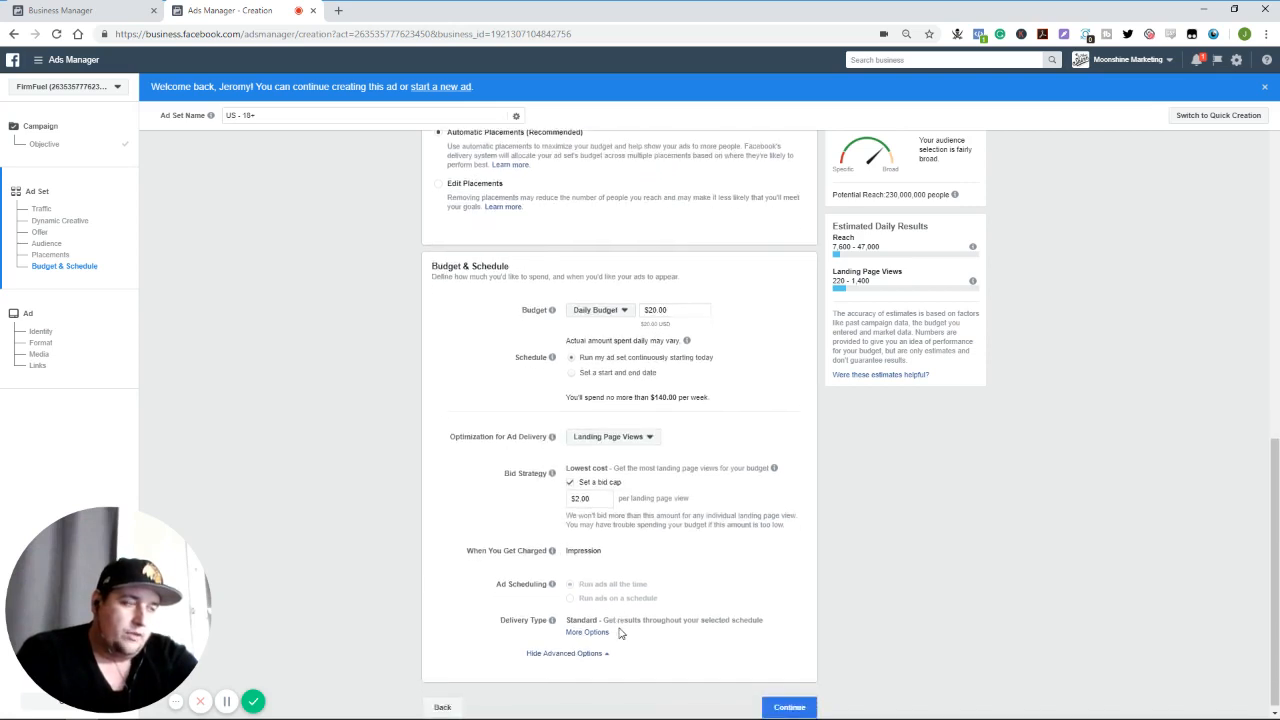
Set delivery optimization to Link Clicks and charging to Link Click (CPC)
click(611, 436)
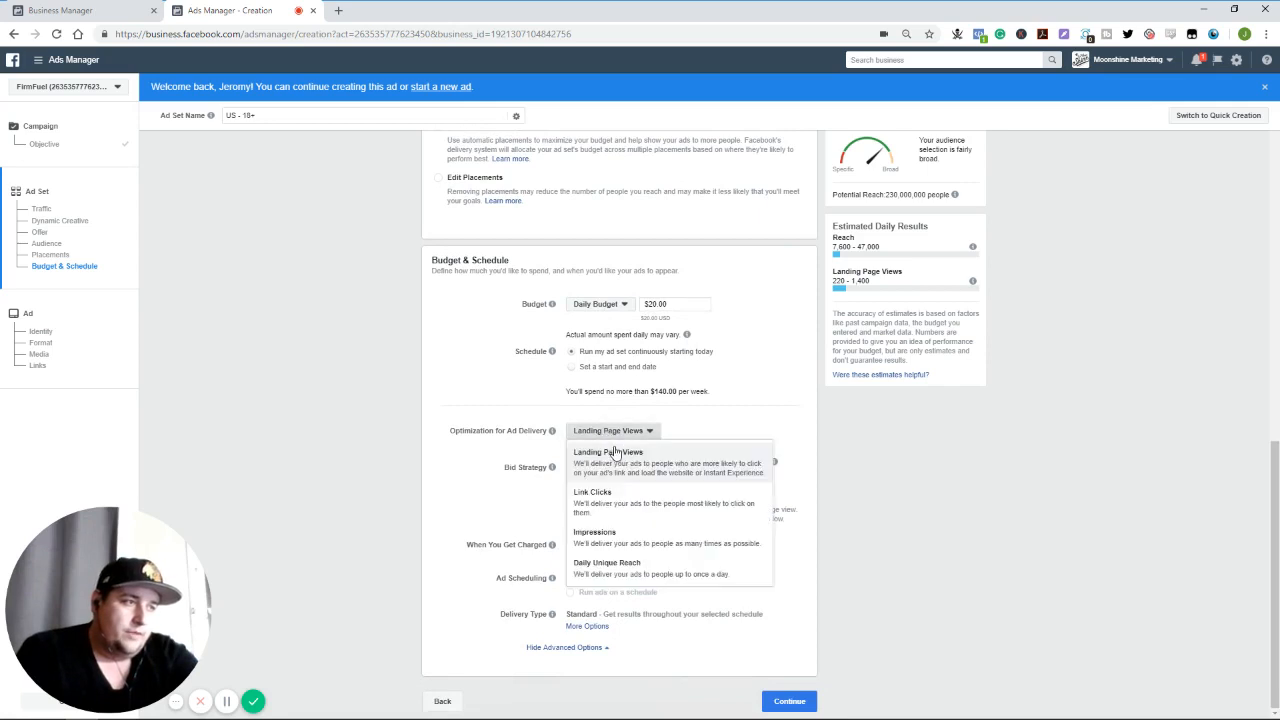
click(592, 492)
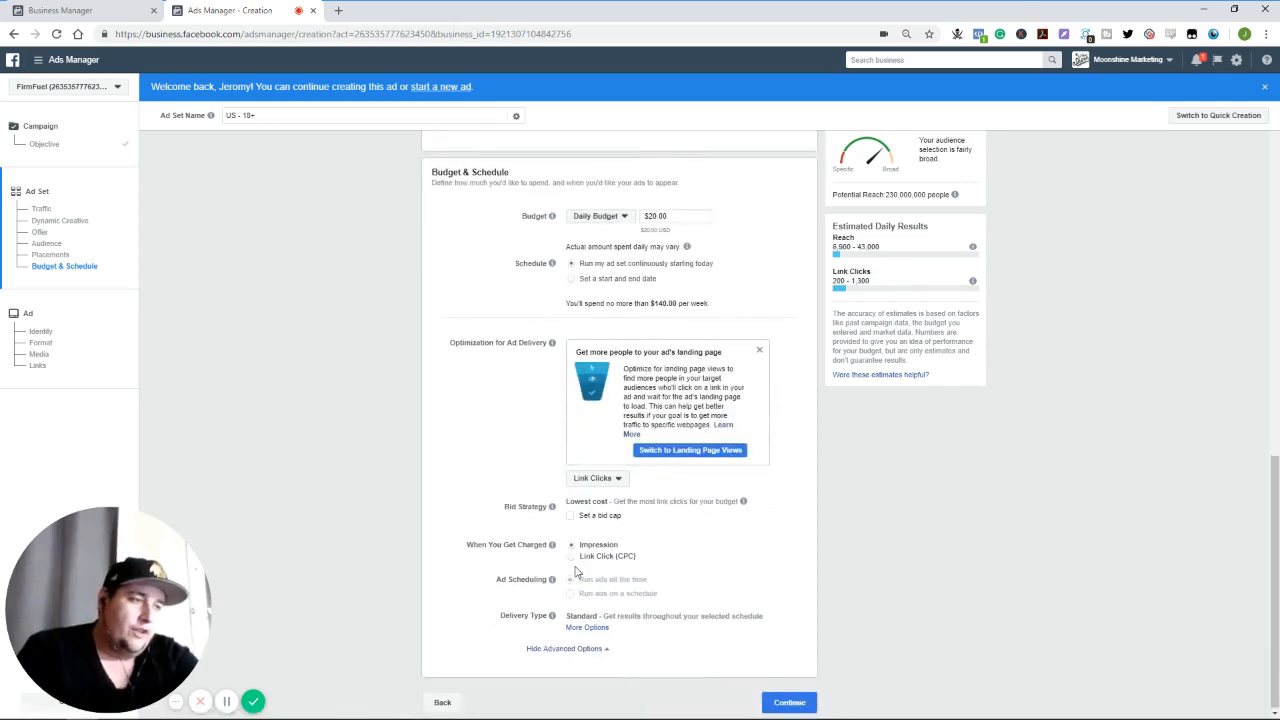
click(571, 556)
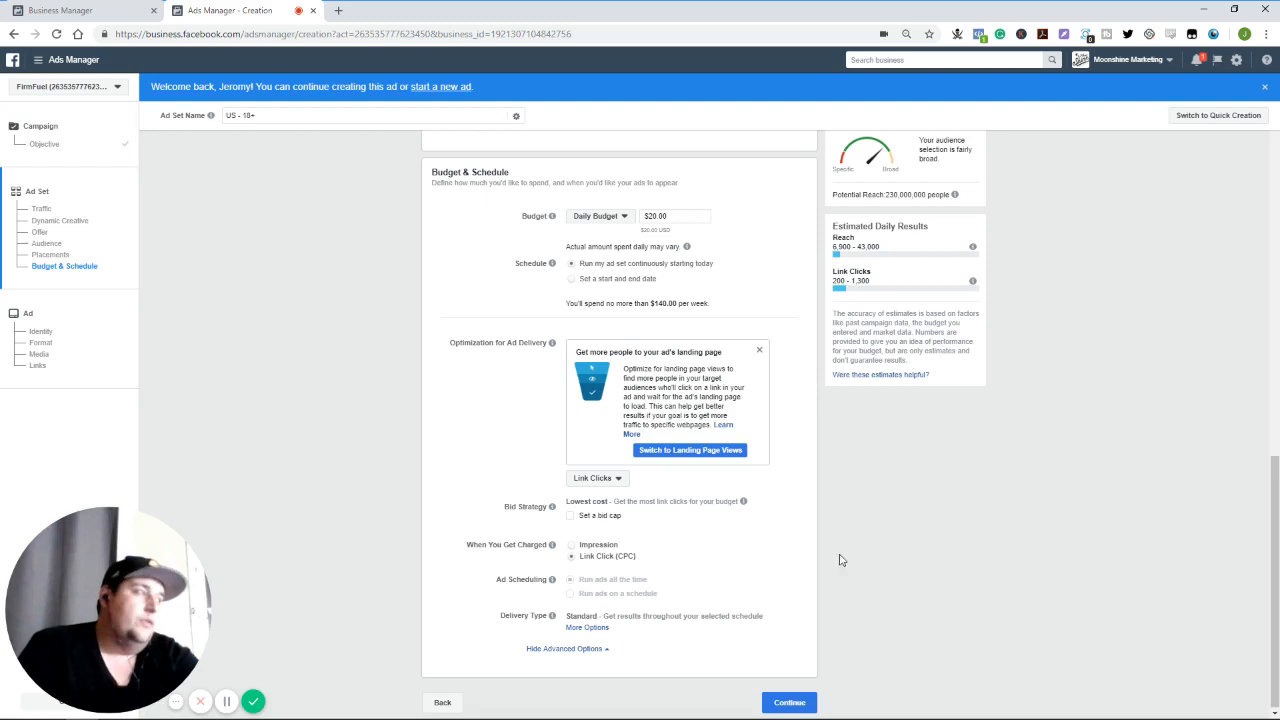
mouse_move(843, 601)
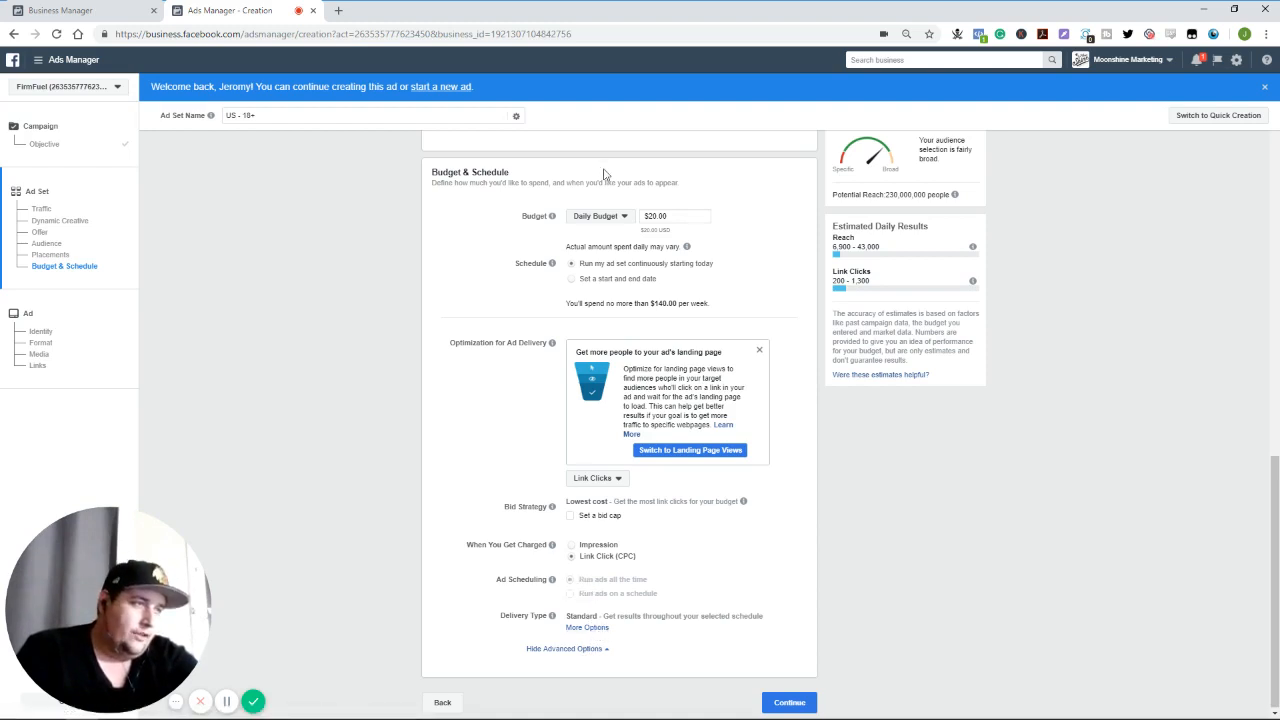
Switch the budget to Lifetime Budget and run ads on a schedule
click(598, 216)
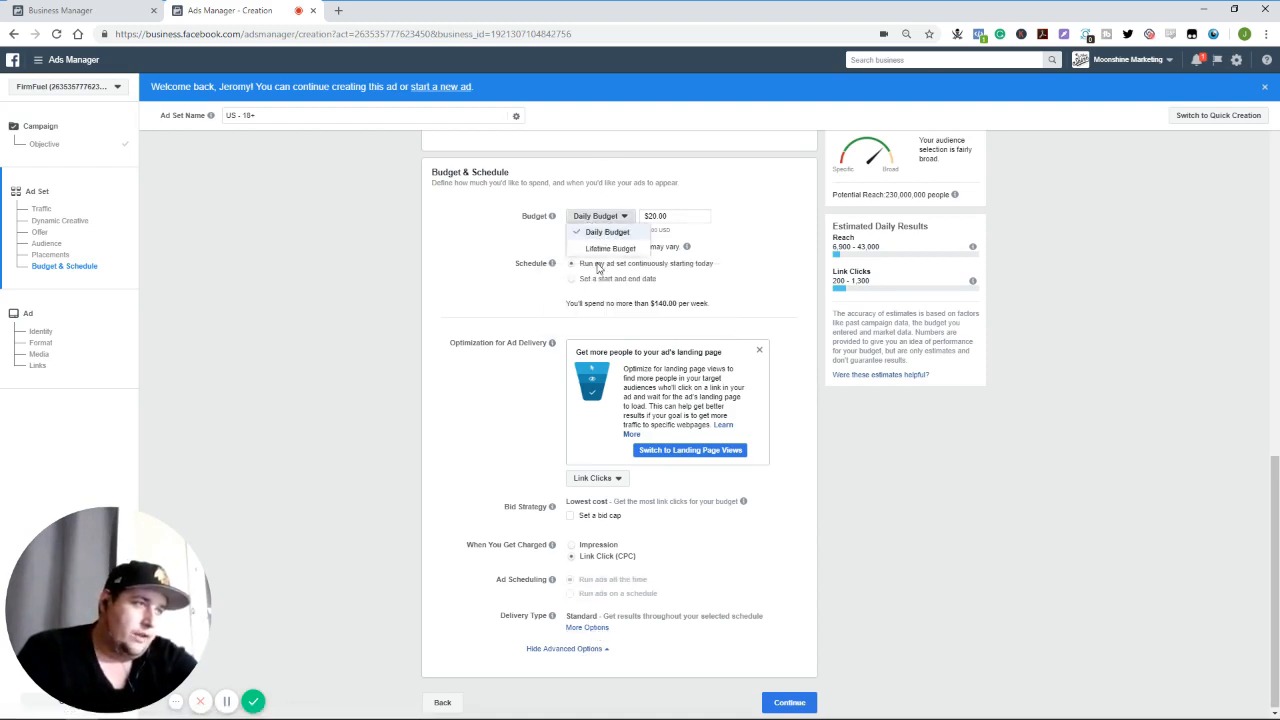
click(610, 248)
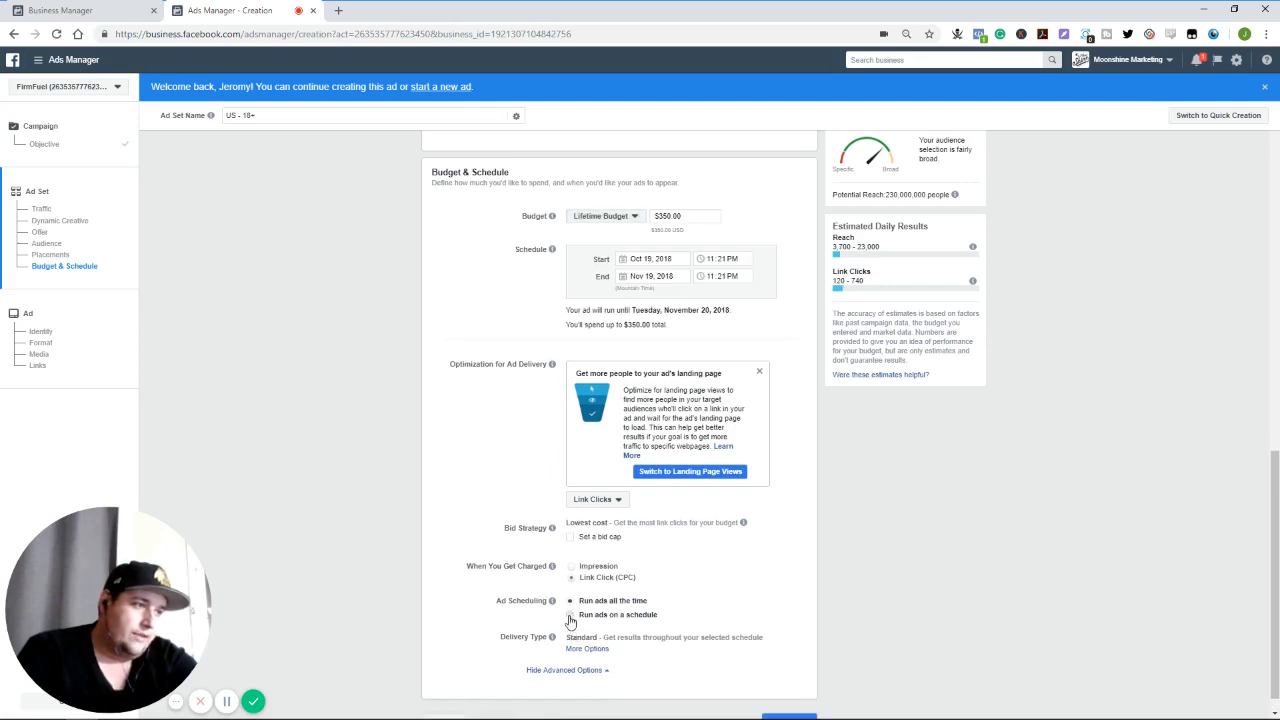
click(571, 614)
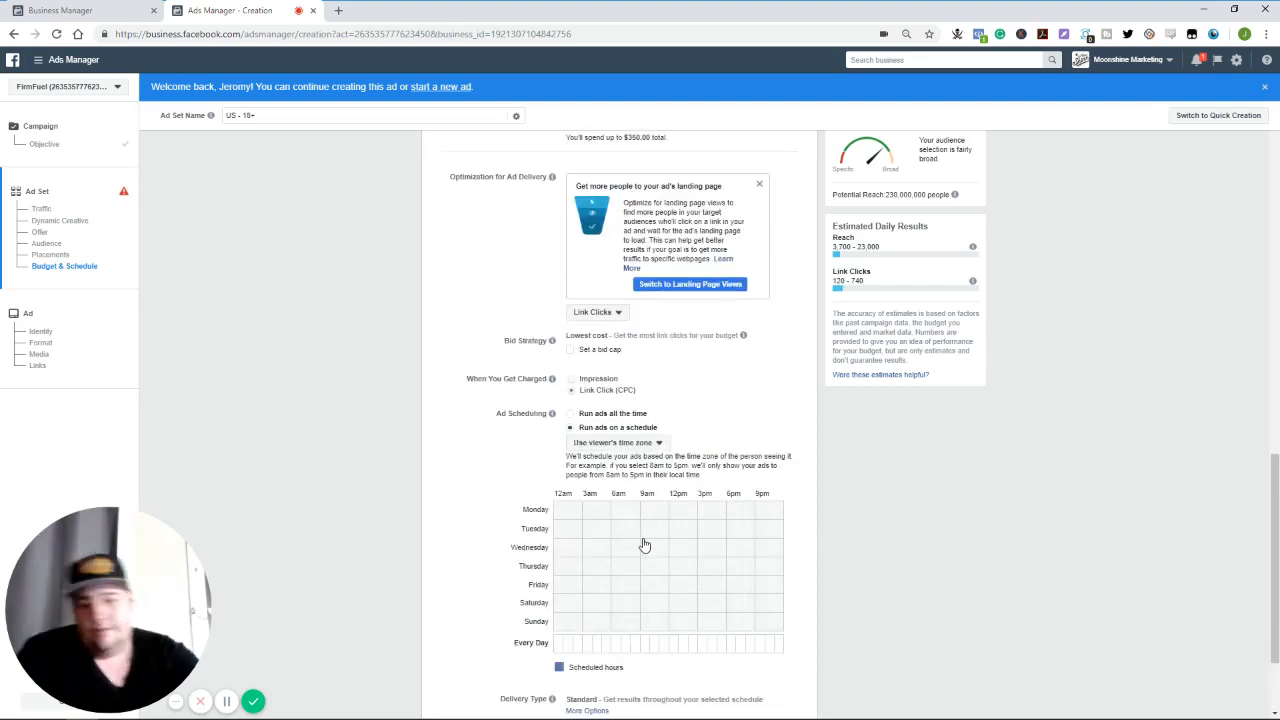
mouse_move(641, 549)
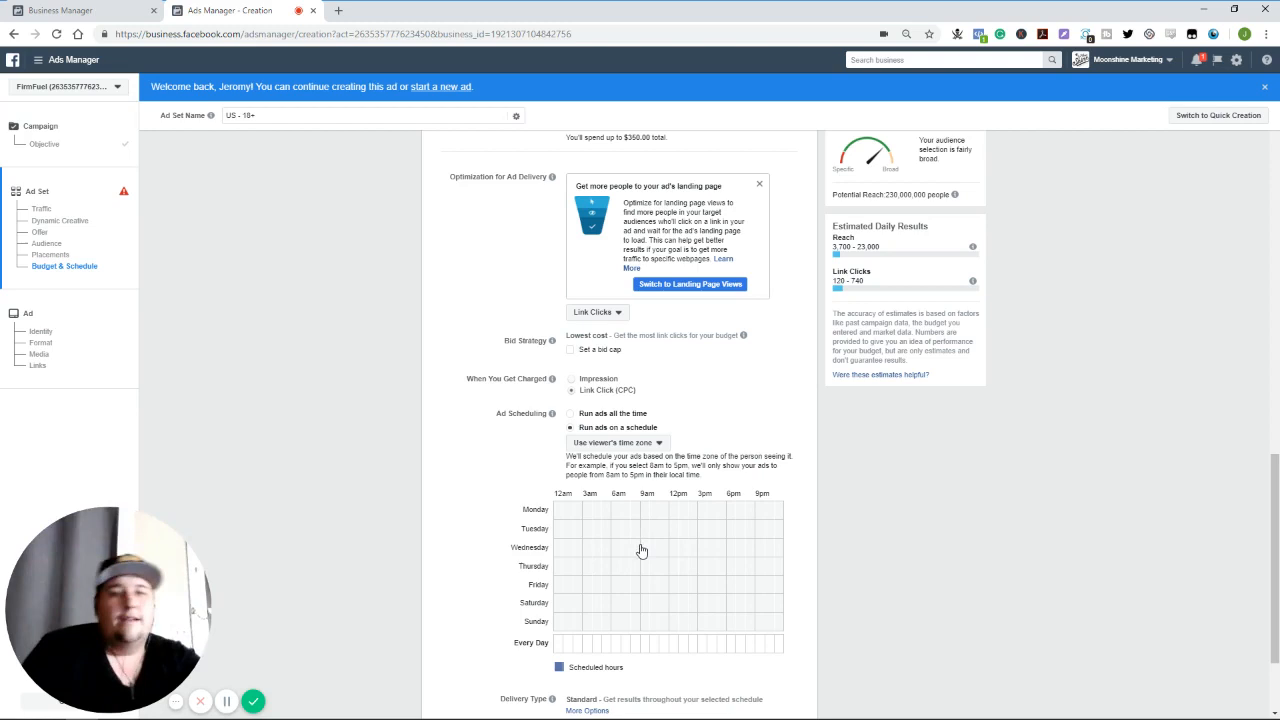
mouse_move(650, 534)
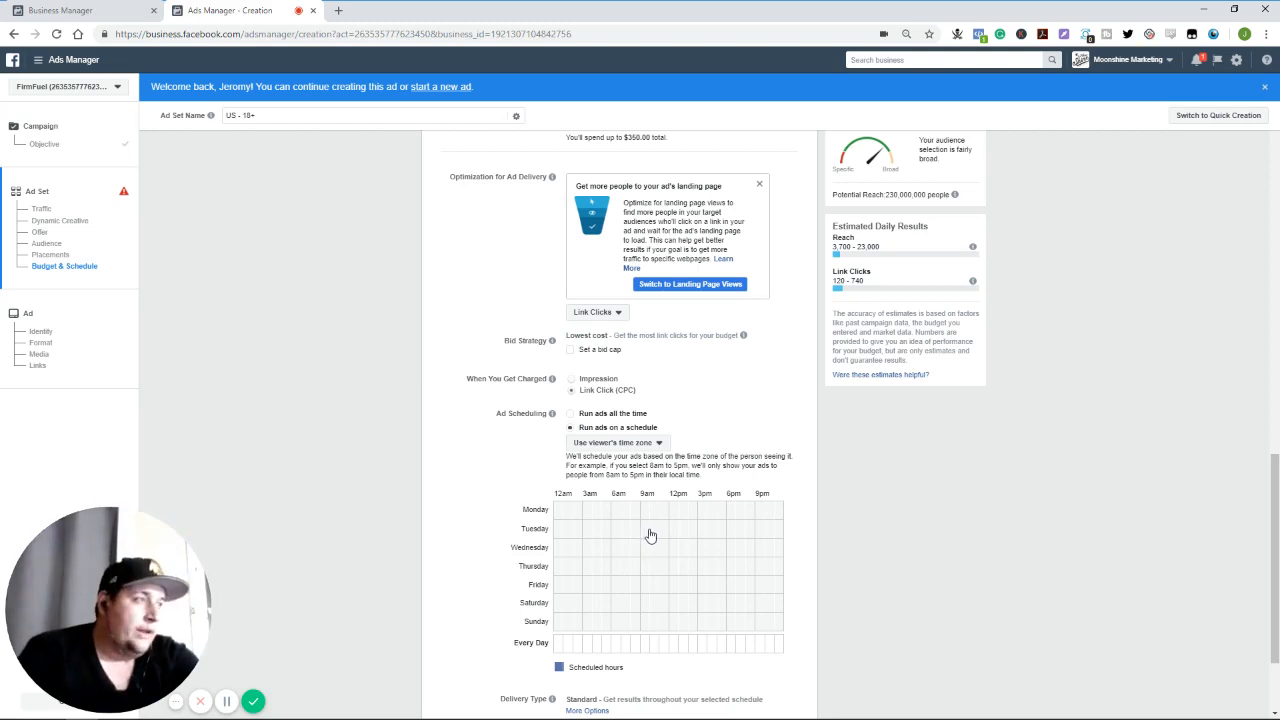
Return to the campaign objective step, where Traffic remains selected
scroll(down, 3)
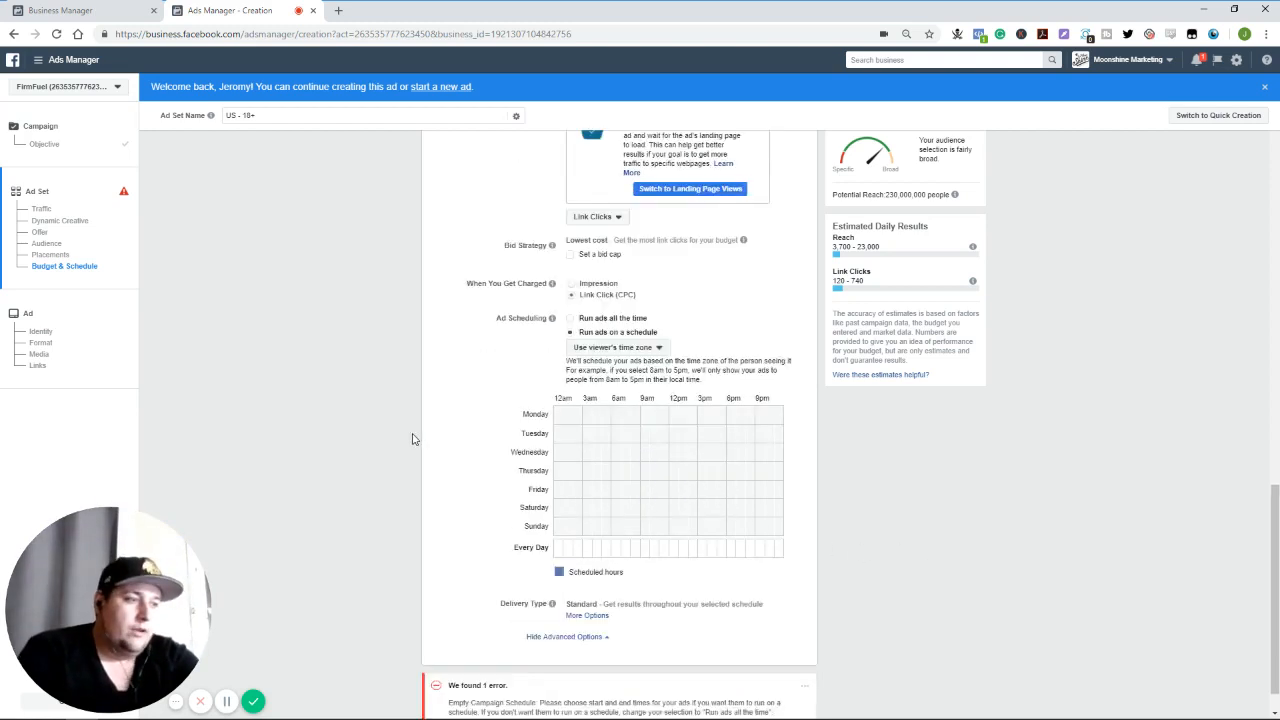
scroll(down, 3)
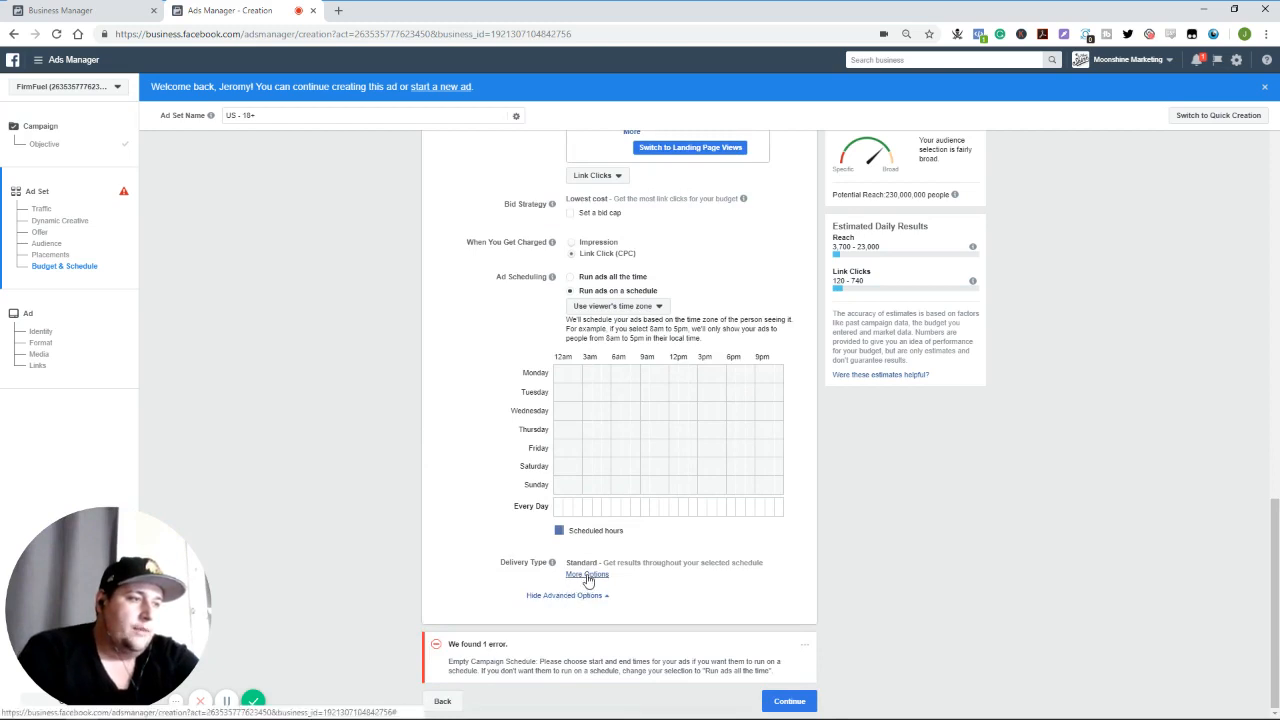
click(587, 573)
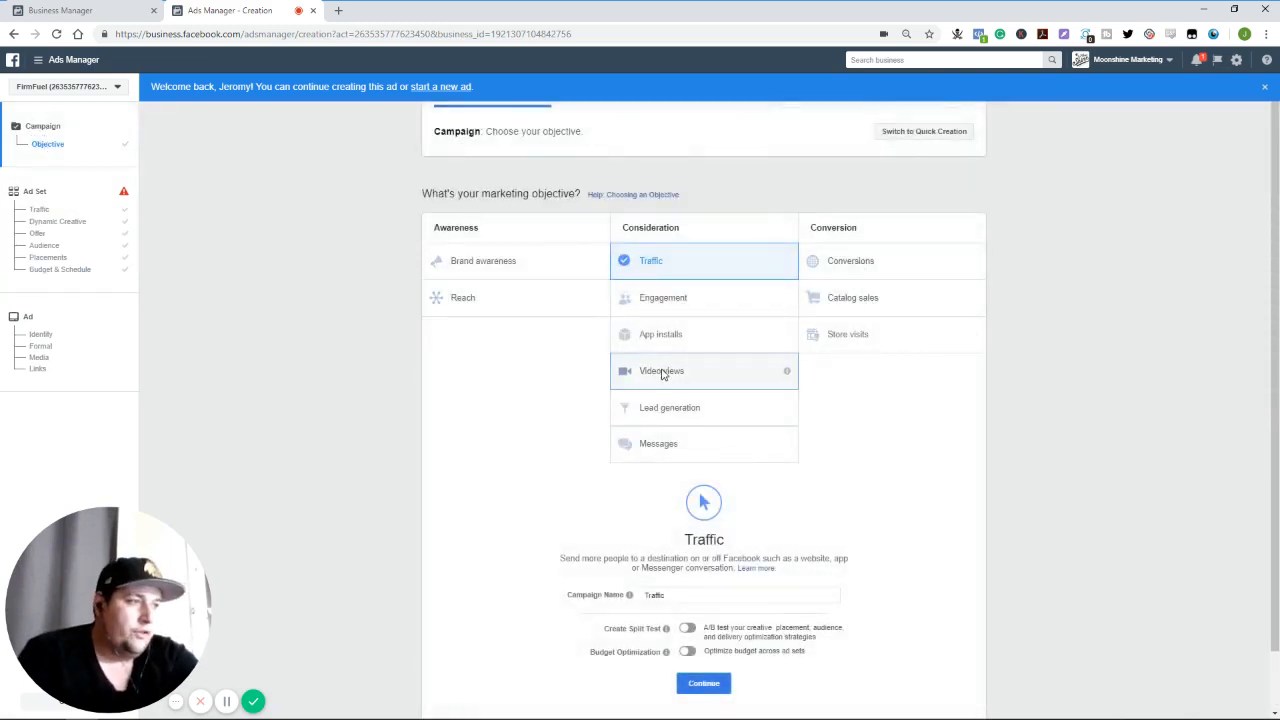
Choose Video views as the objective and jump to the ad set's Budget & Schedule section
click(661, 370)
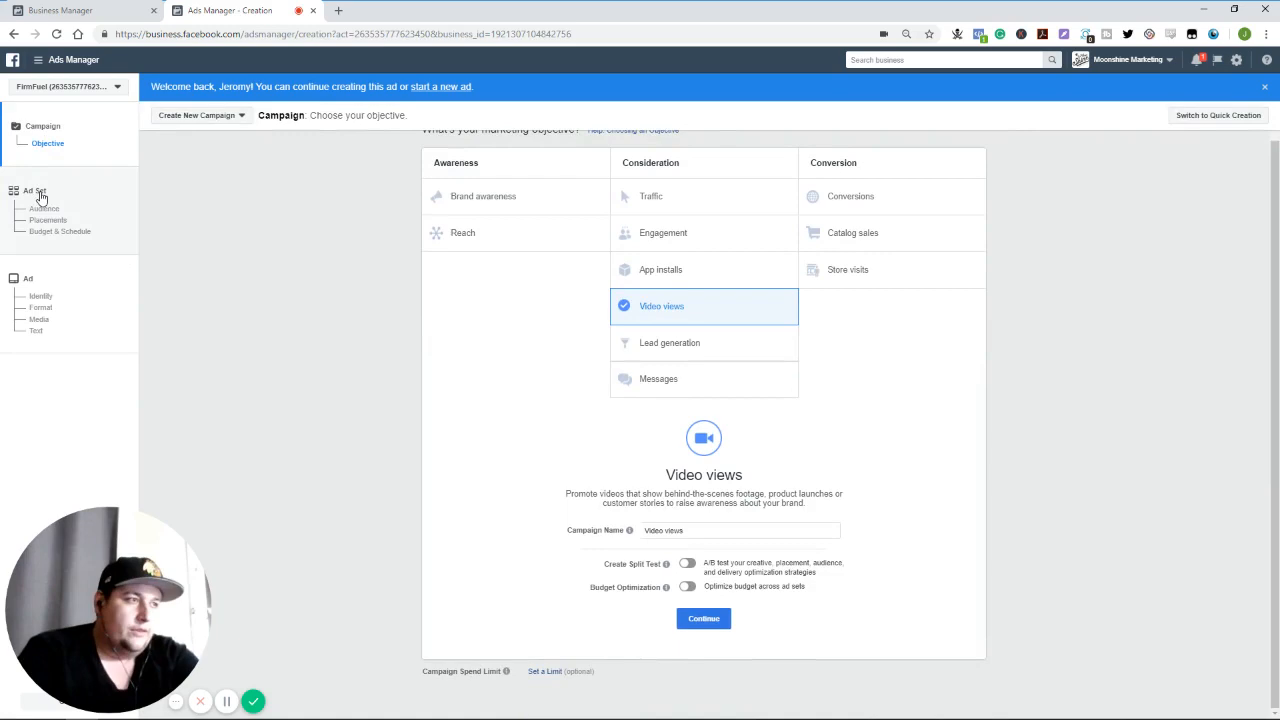
click(703, 618)
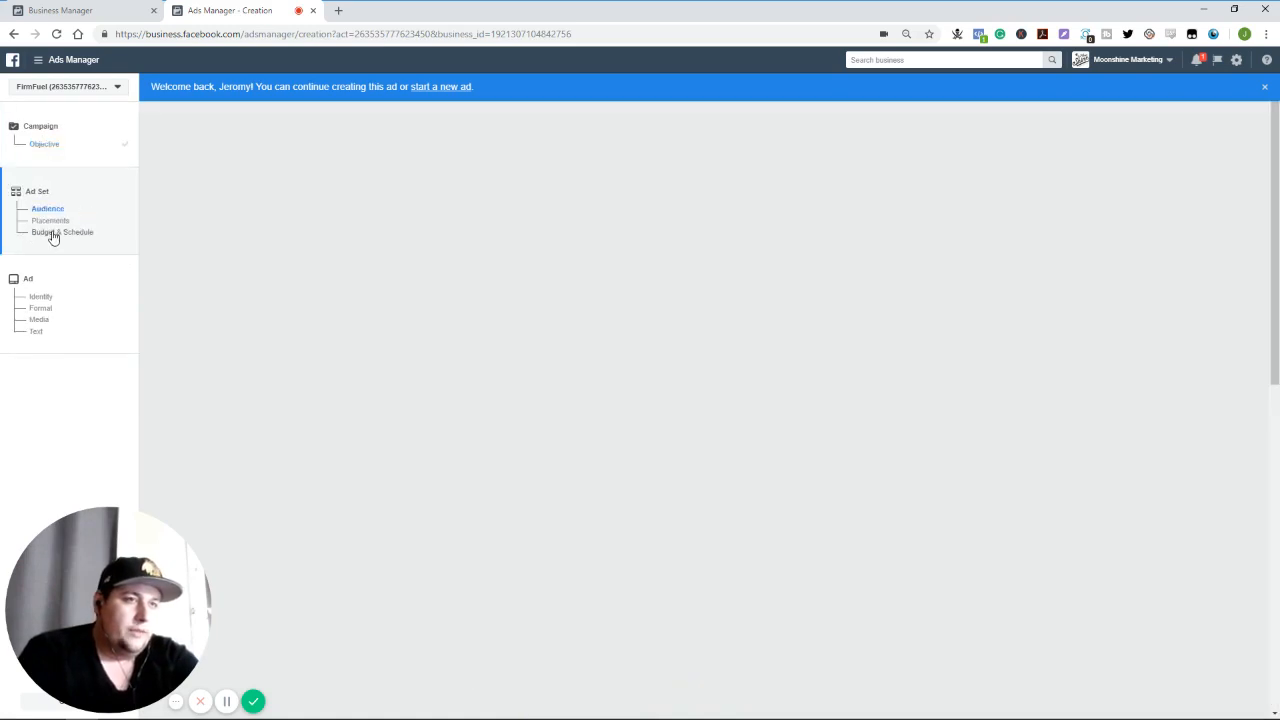
click(64, 232)
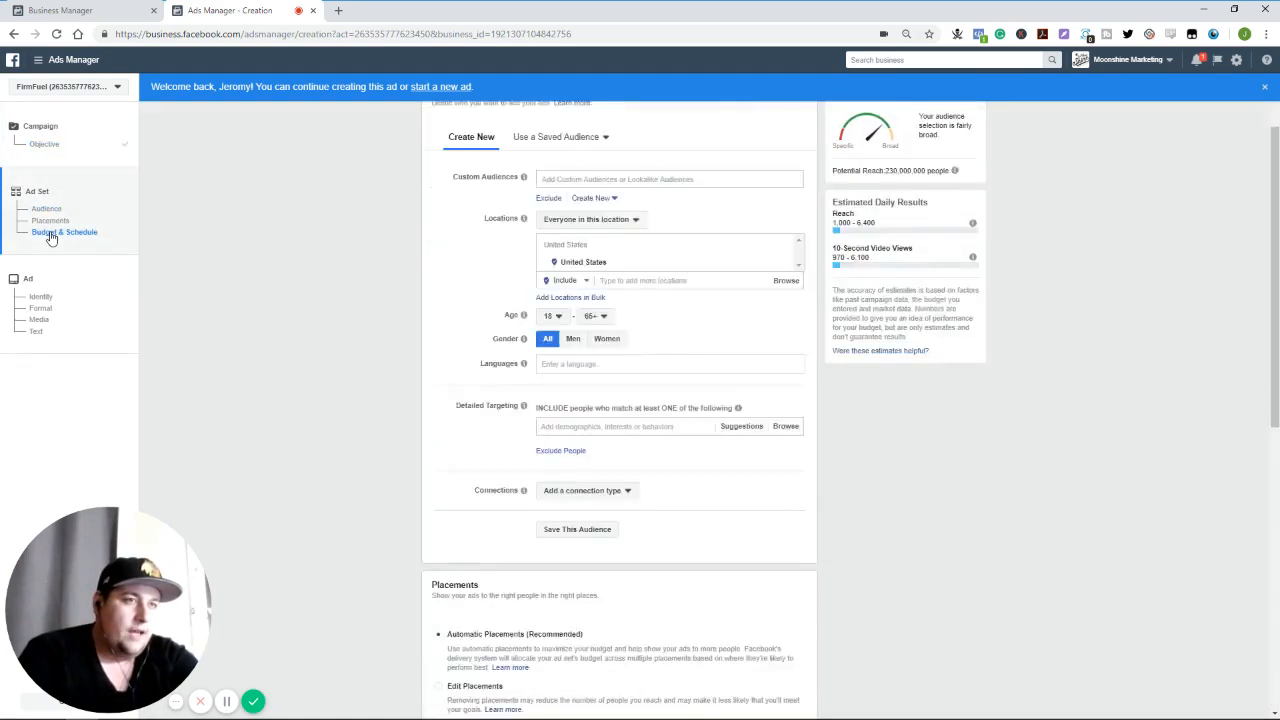
click(64, 231)
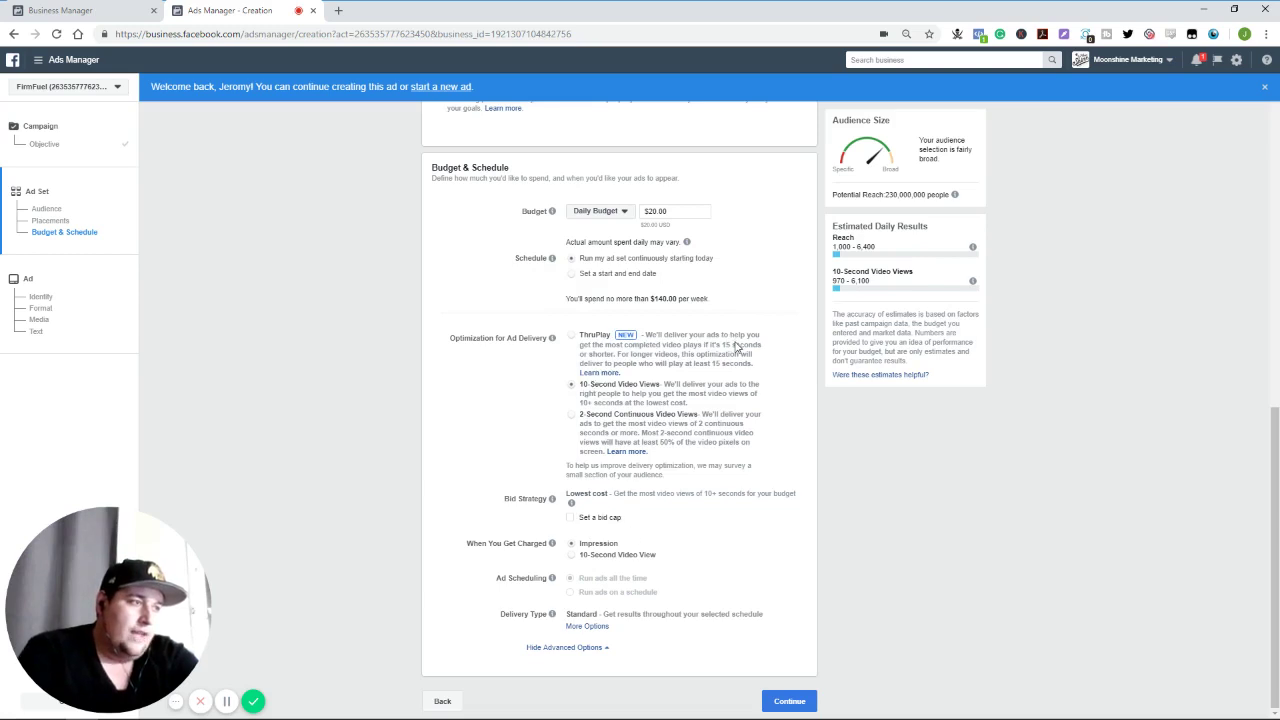
mouse_move(732, 347)
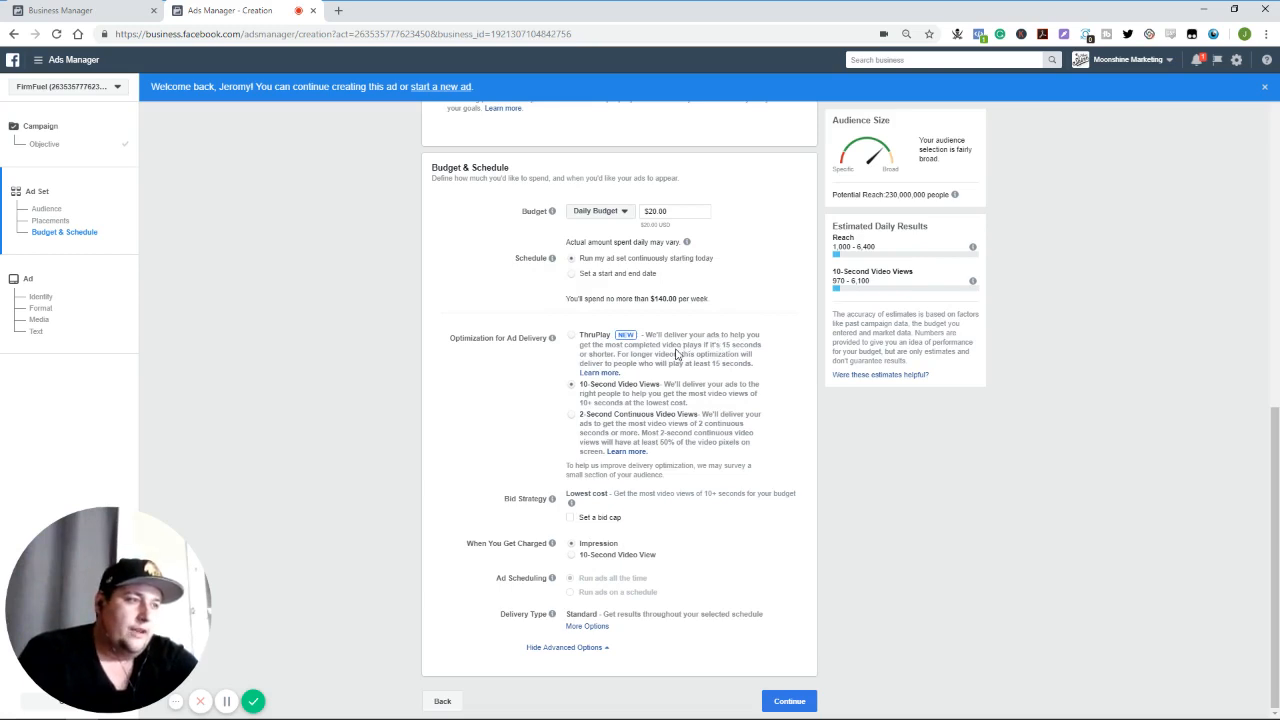
mouse_move(645, 349)
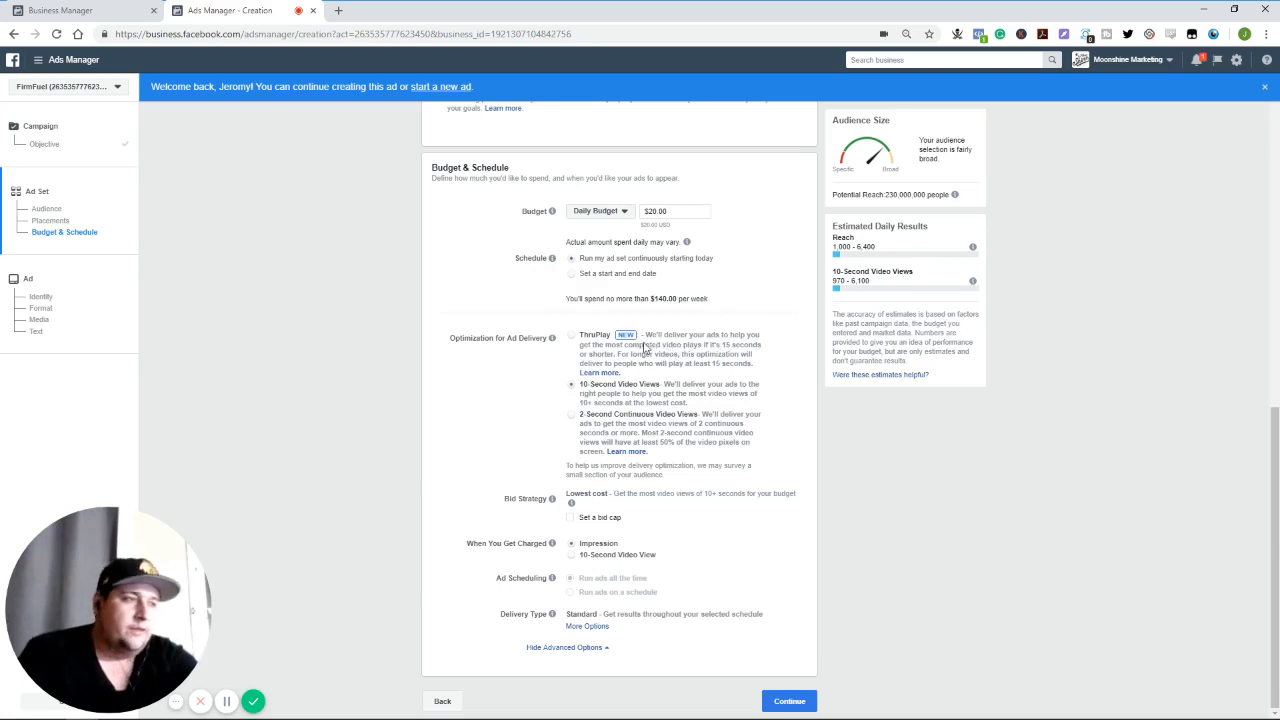
mouse_move(578, 434)
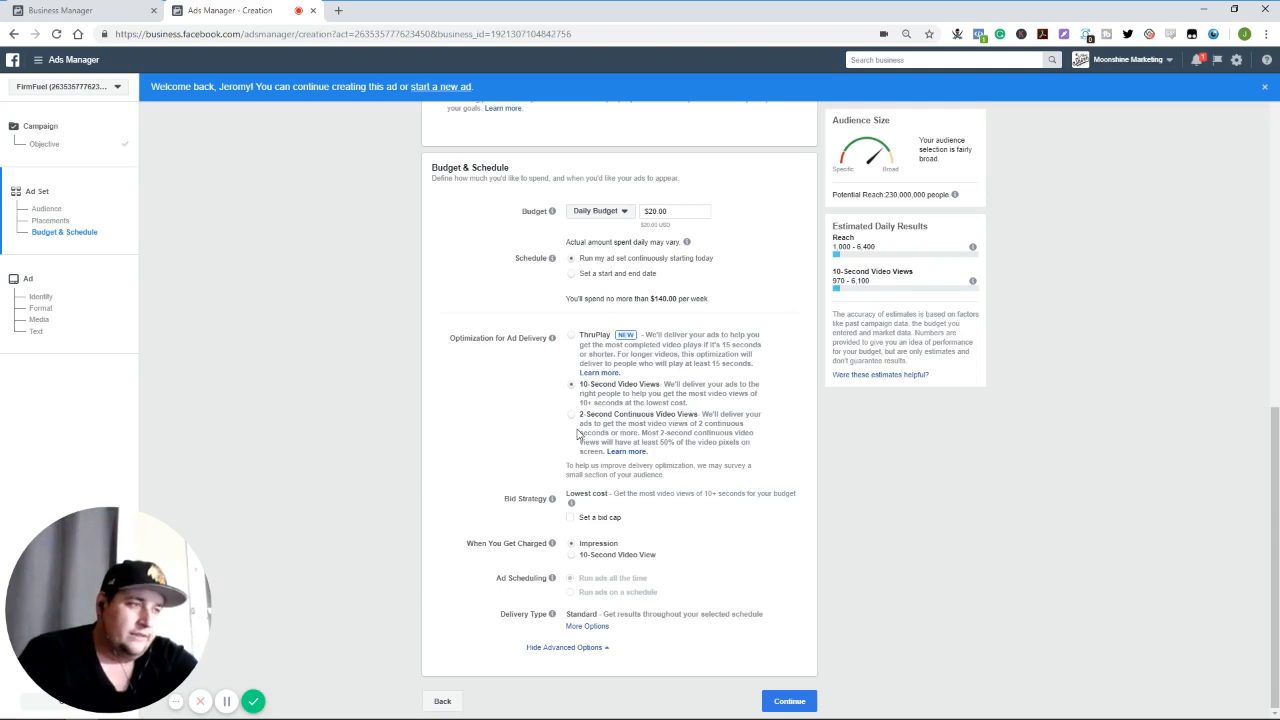
mouse_move(549, 424)
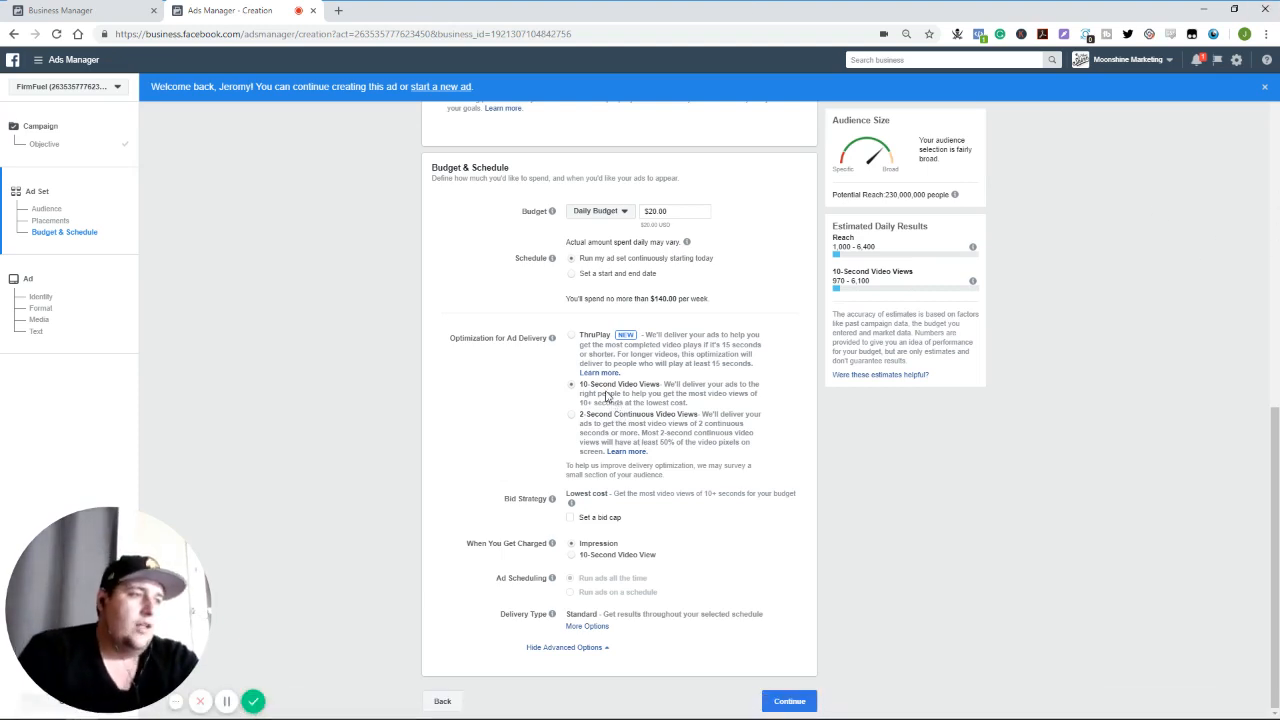
mouse_move(730, 387)
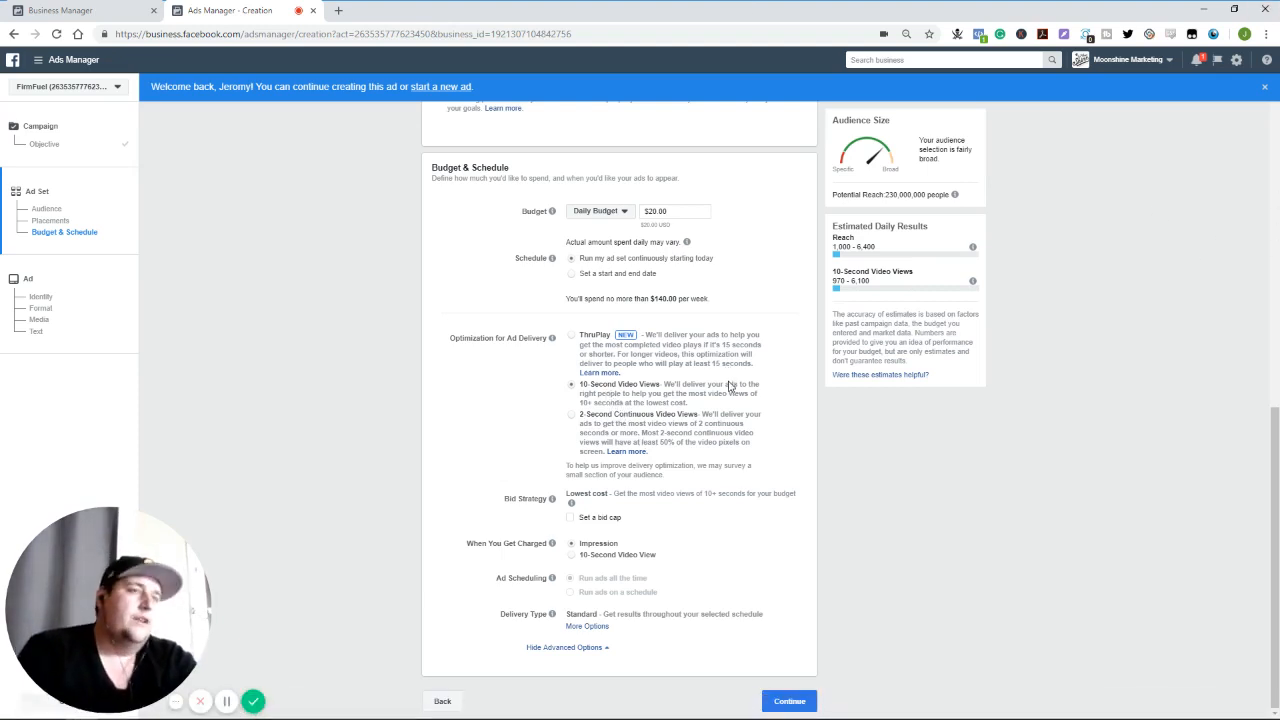
mouse_move(667, 315)
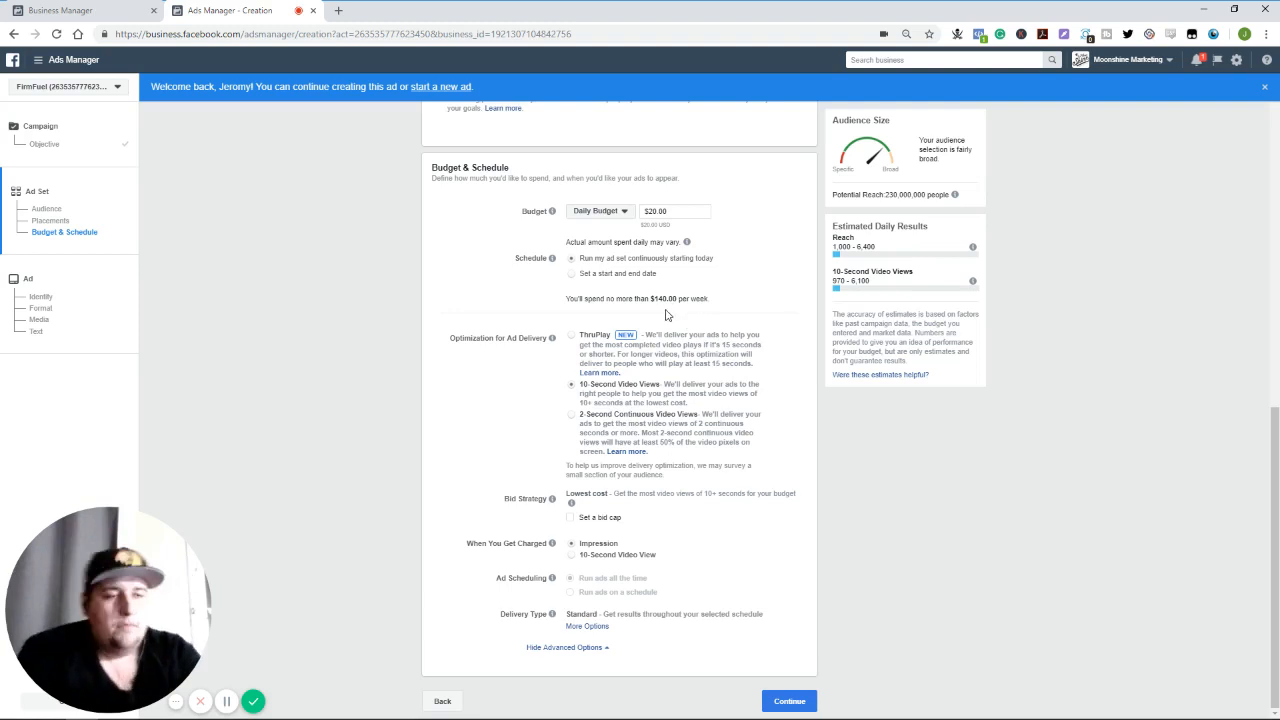
mouse_move(533, 550)
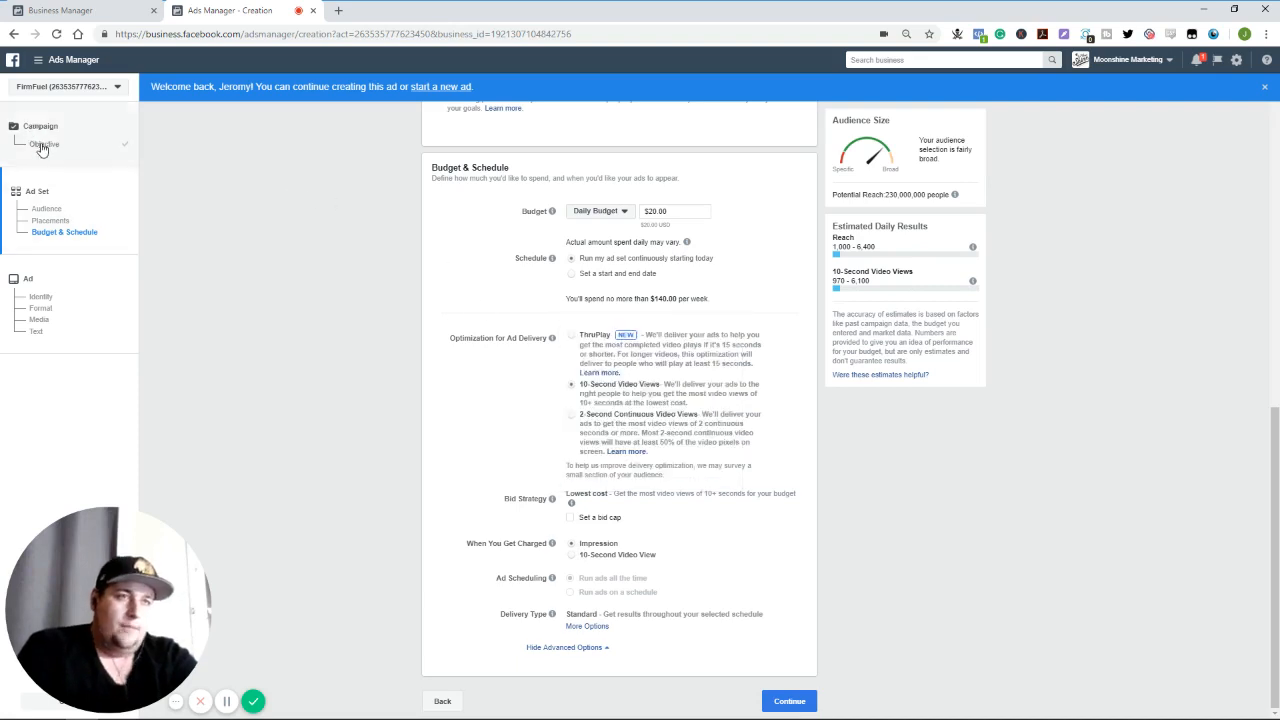
click(47, 144)
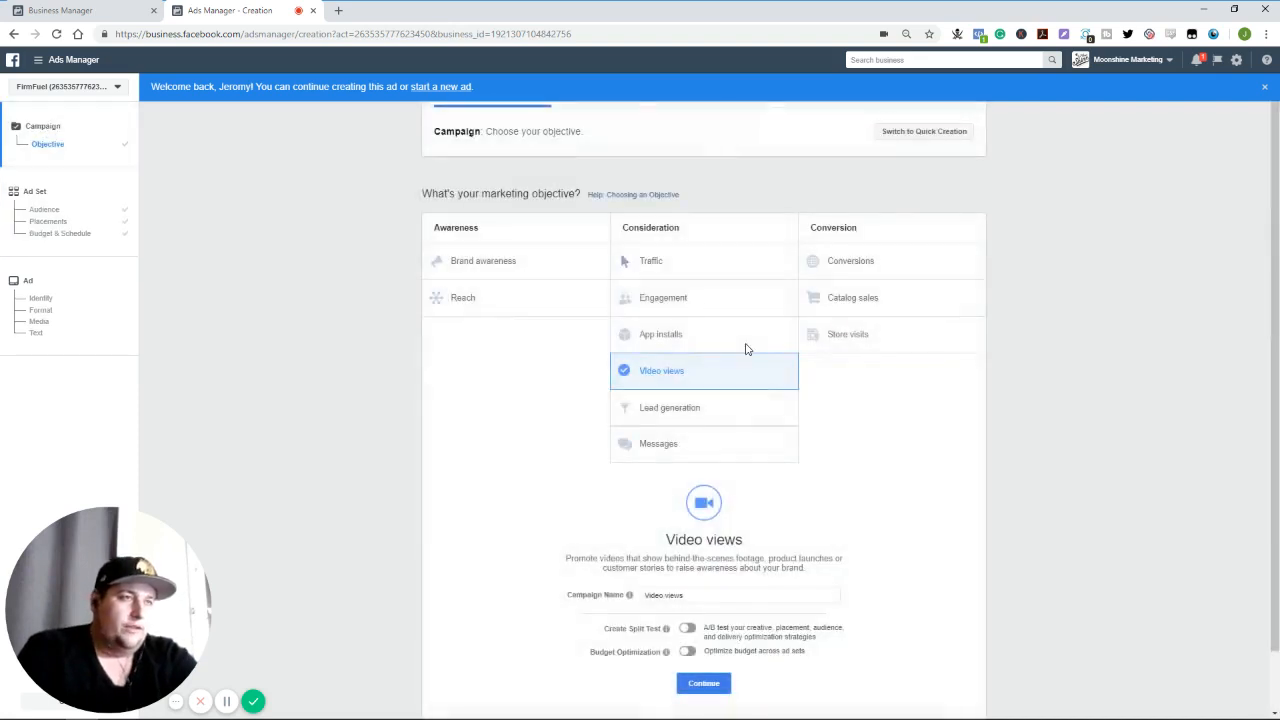
click(850, 260)
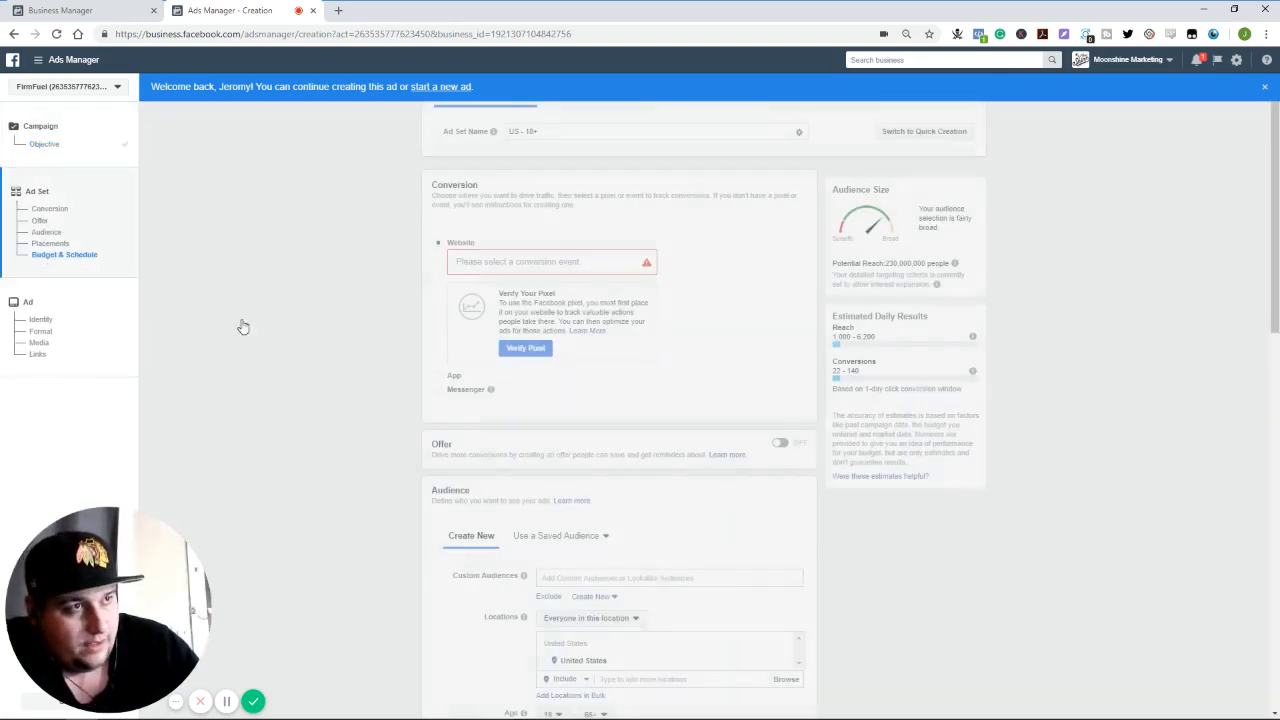
scroll(down, 3)
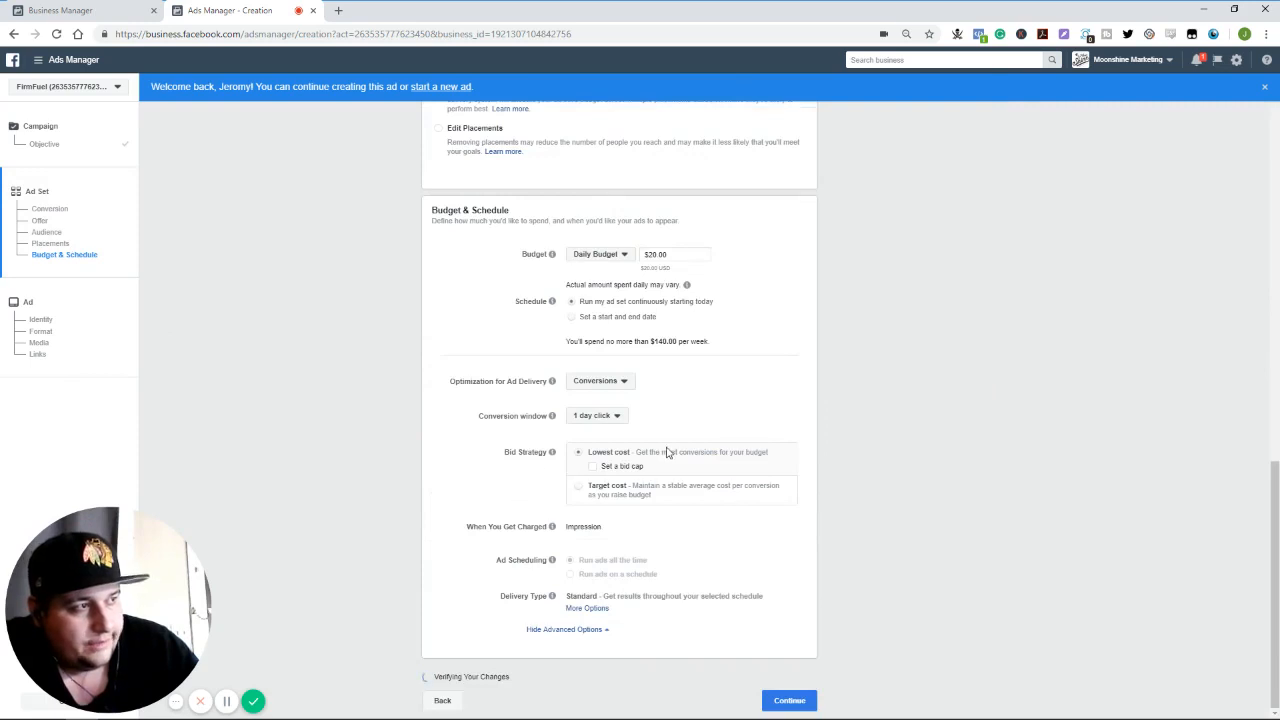
click(600, 381)
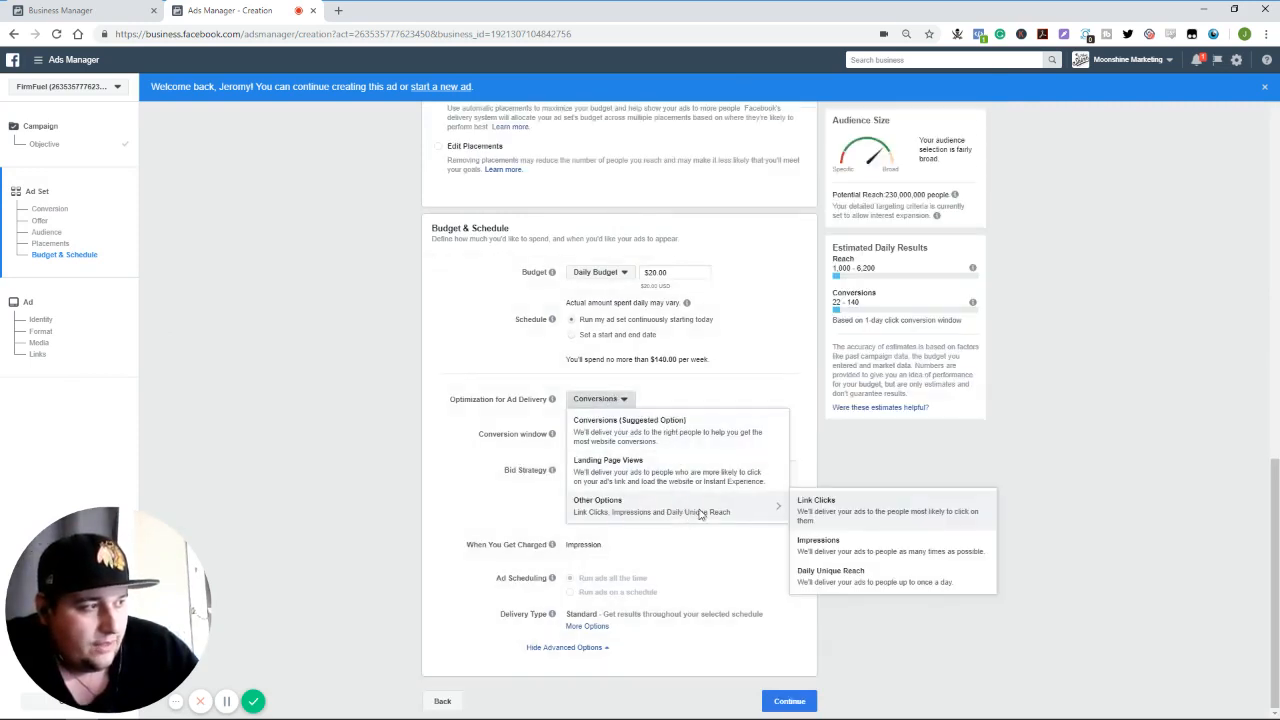
mouse_move(440, 435)
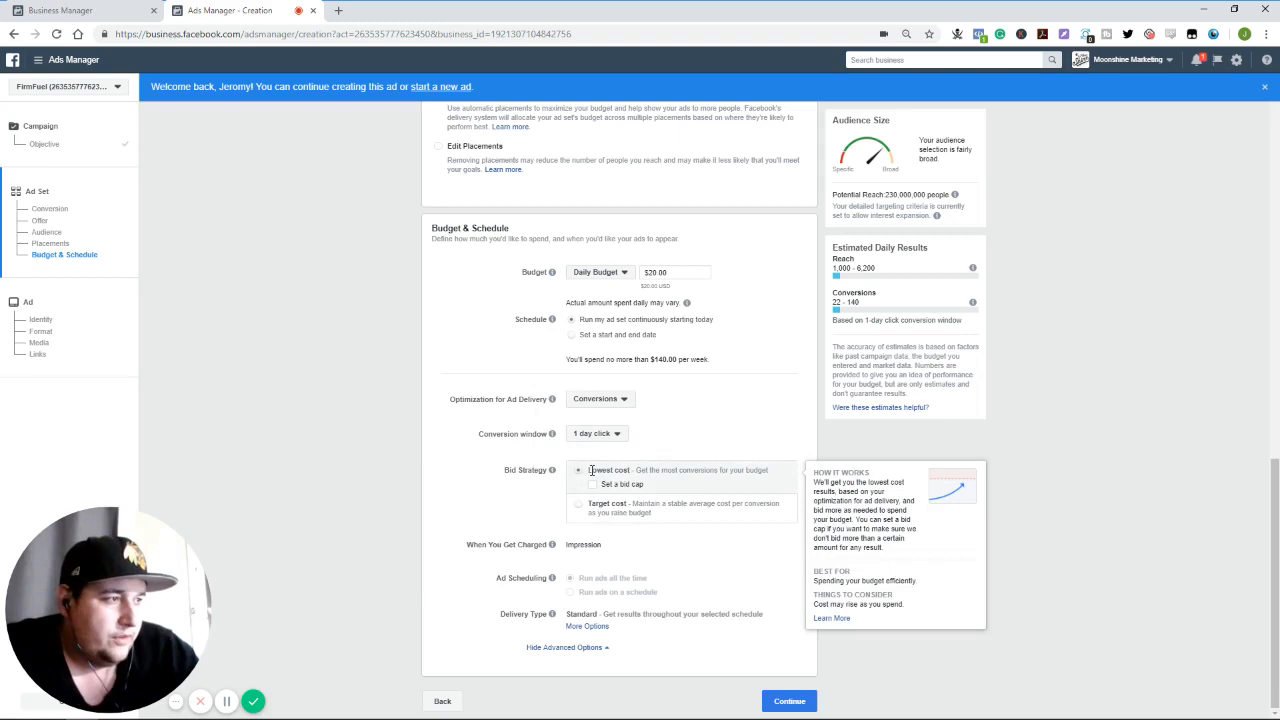
Select Target cost bidding at $33.00 per conversion
click(592, 484)
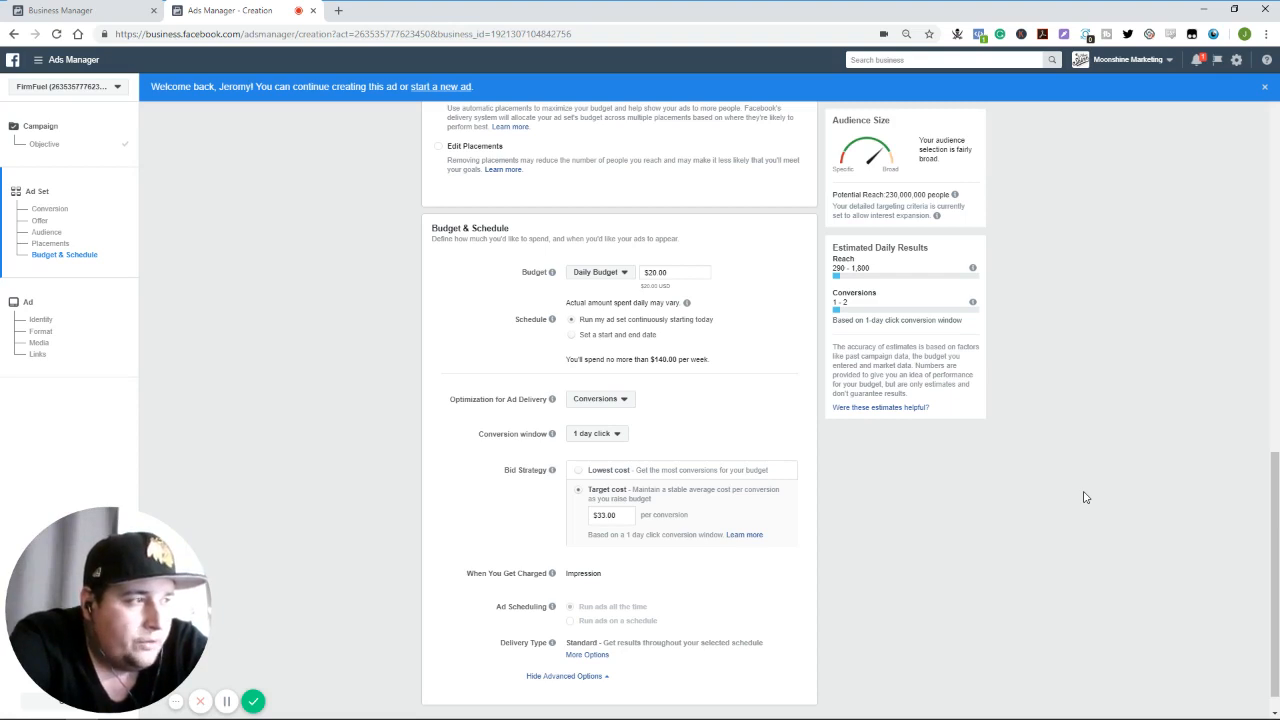
mouse_move(851, 467)
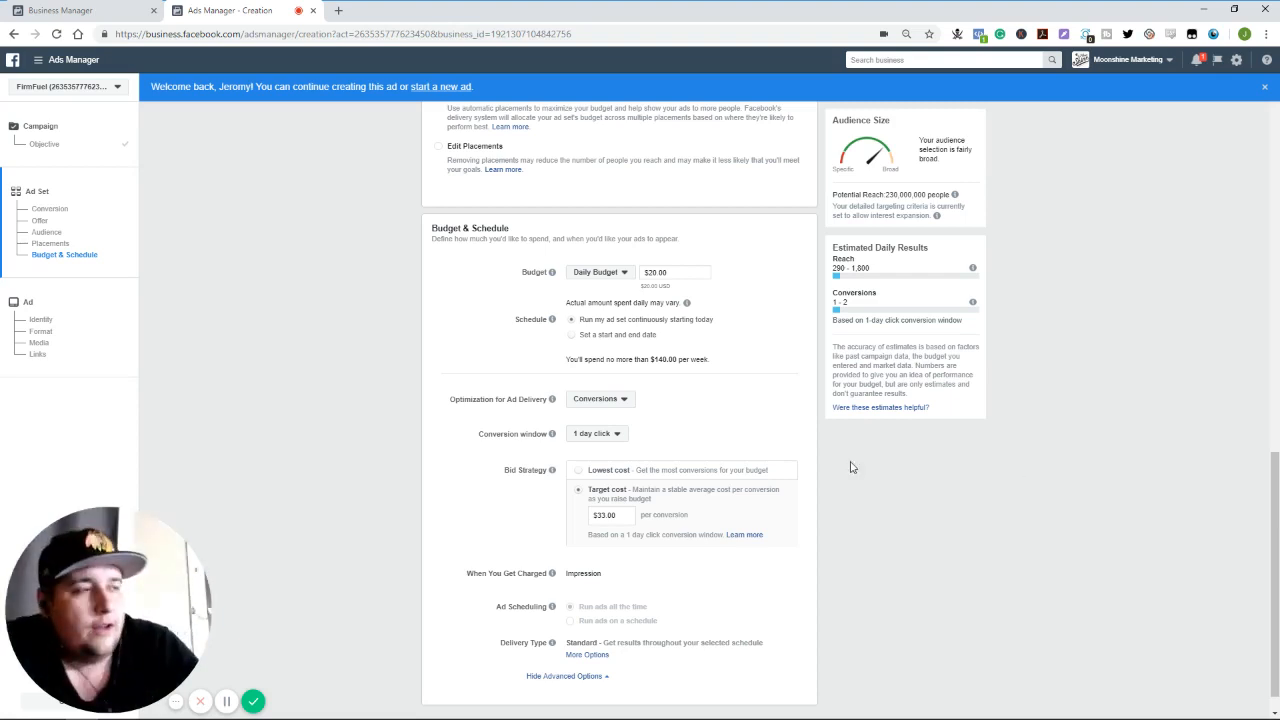
mouse_move(120, 390)
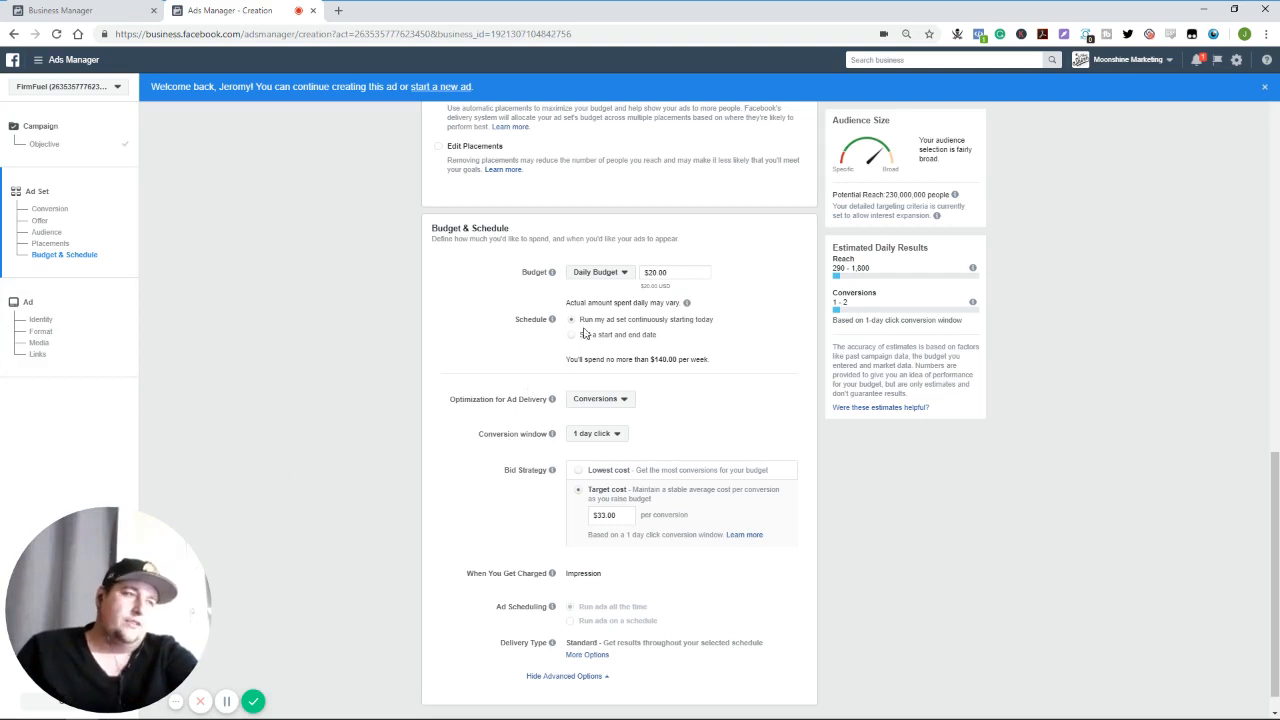
mouse_move(600, 272)
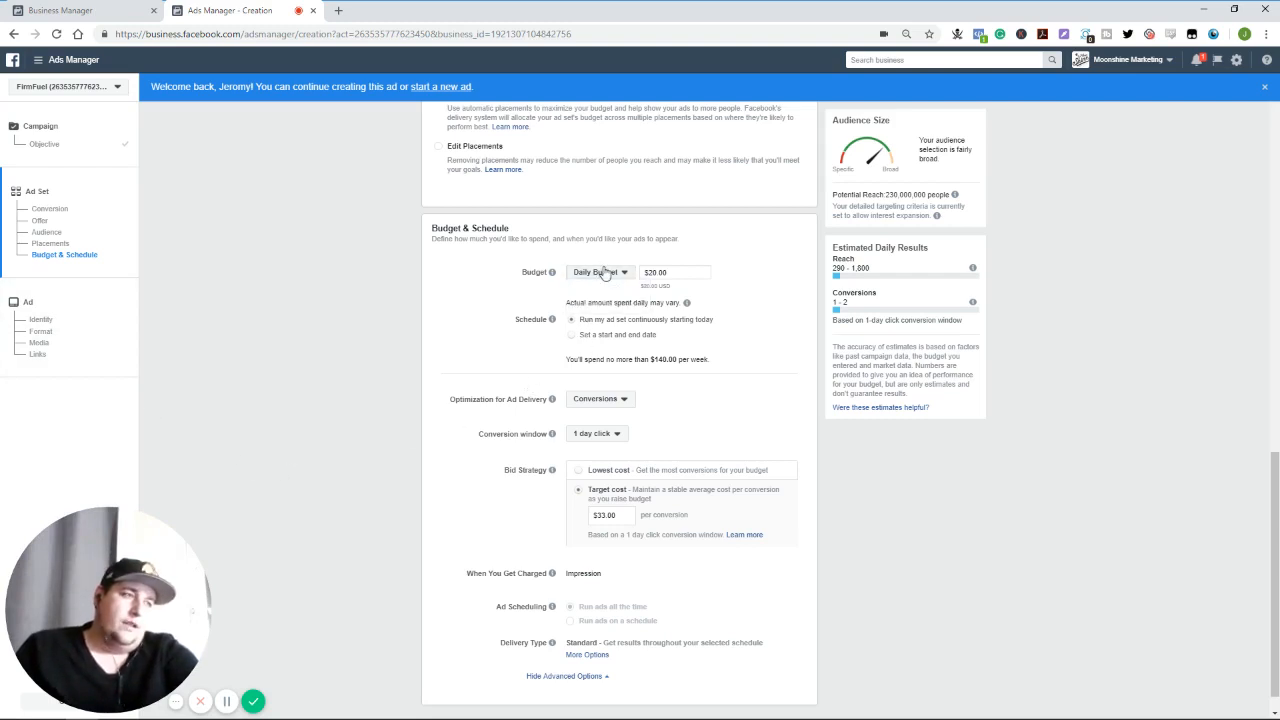
Set a $350.00 lifetime budget for Oct 19–Nov 19, 2018, and bring up conversion window options
click(600, 272)
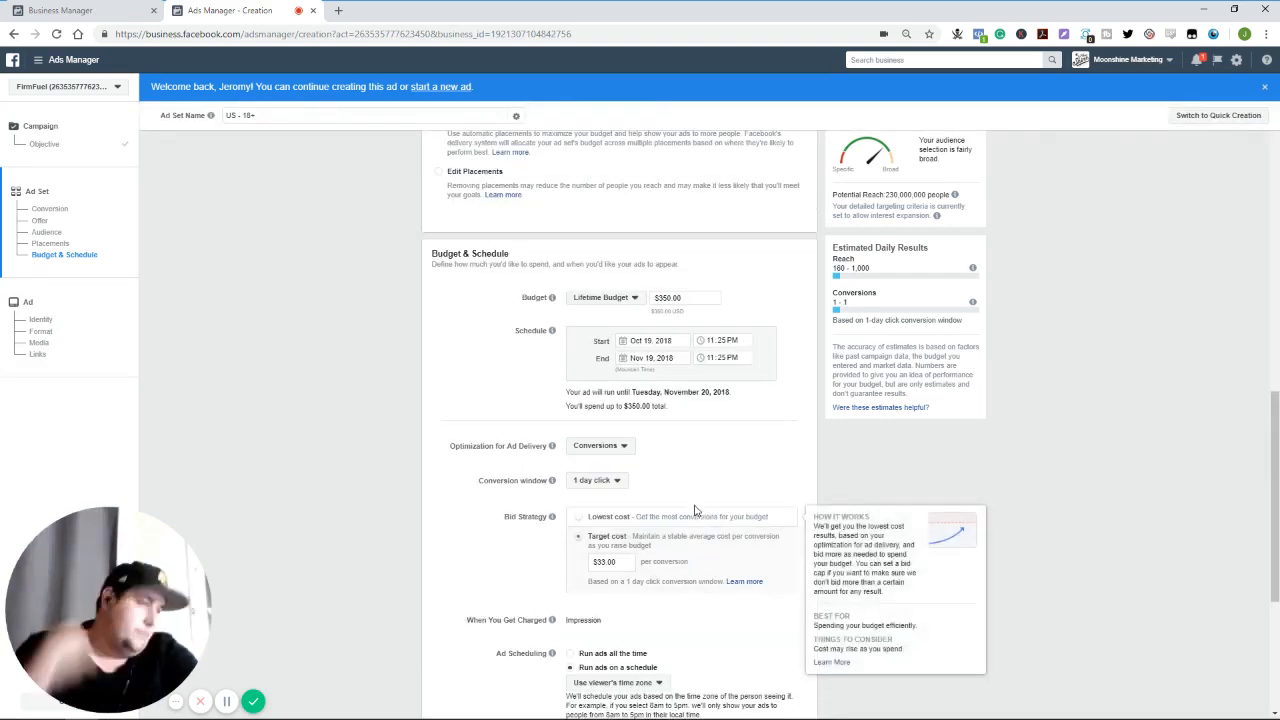
scroll(down, 3)
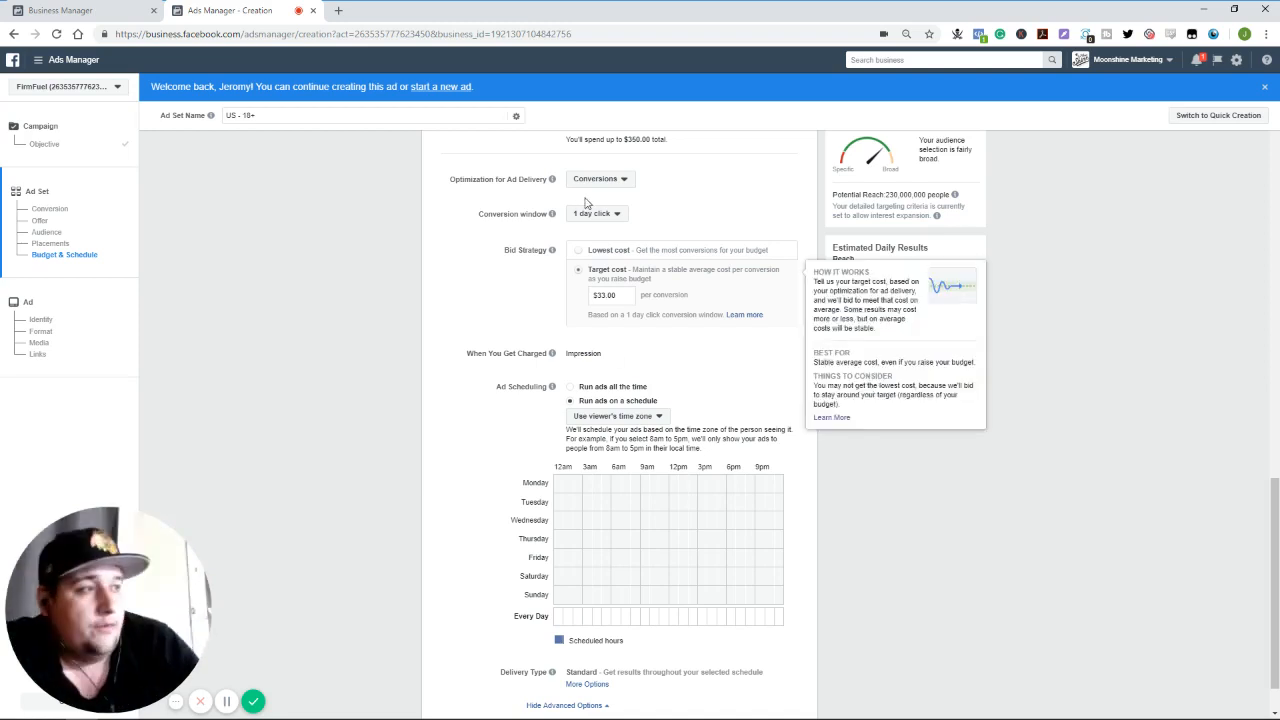
click(596, 213)
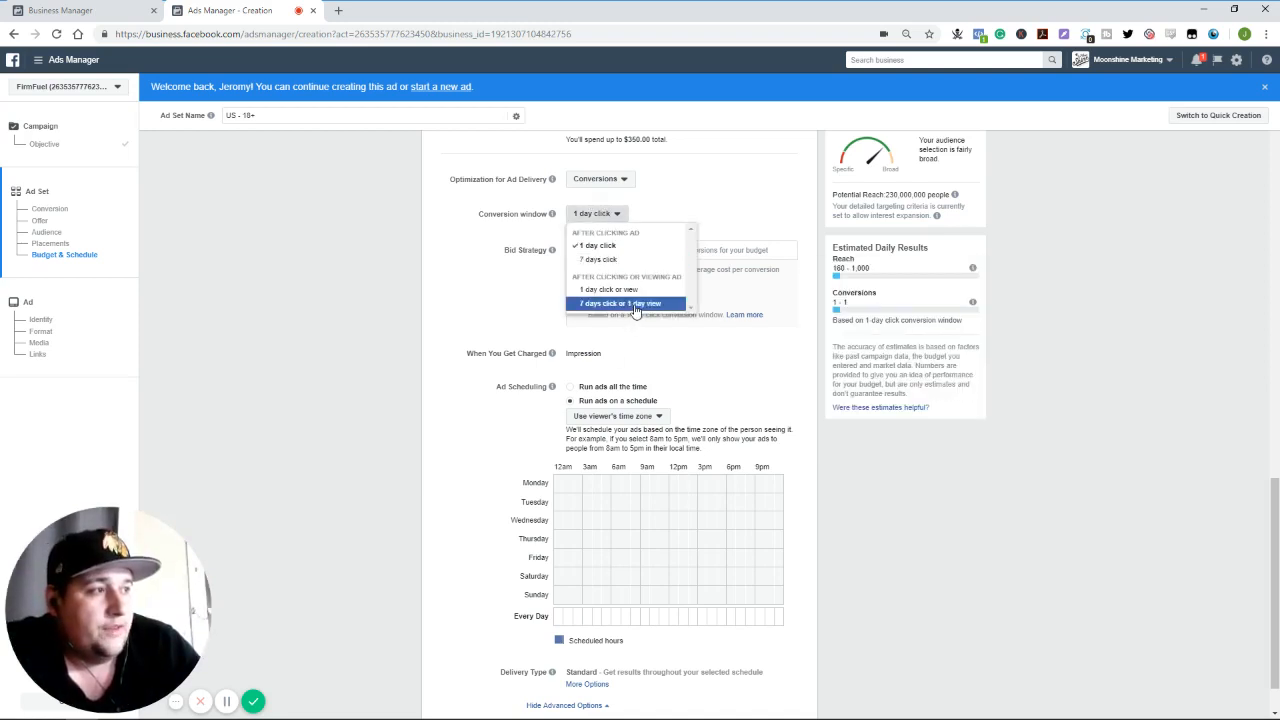
Pick '7 days click or 1 day view' as the conversion window, keeping Target cost bidding
click(623, 303)
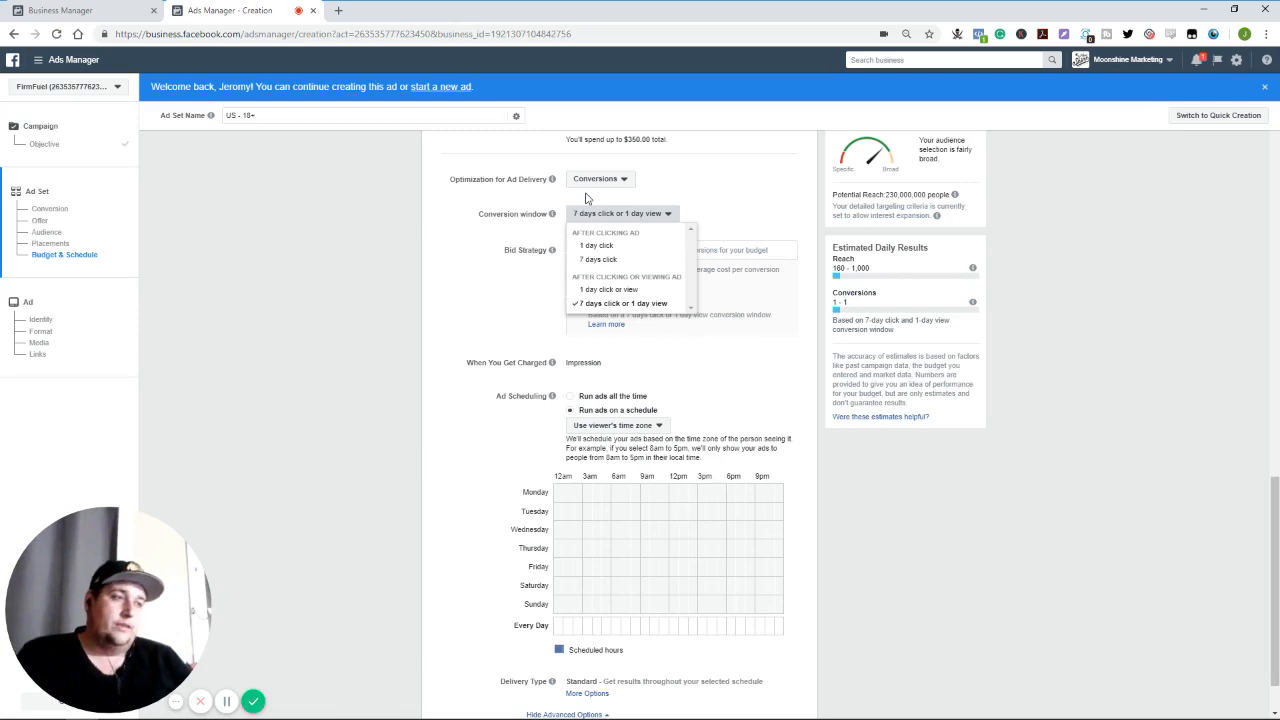
mouse_move(1057, 521)
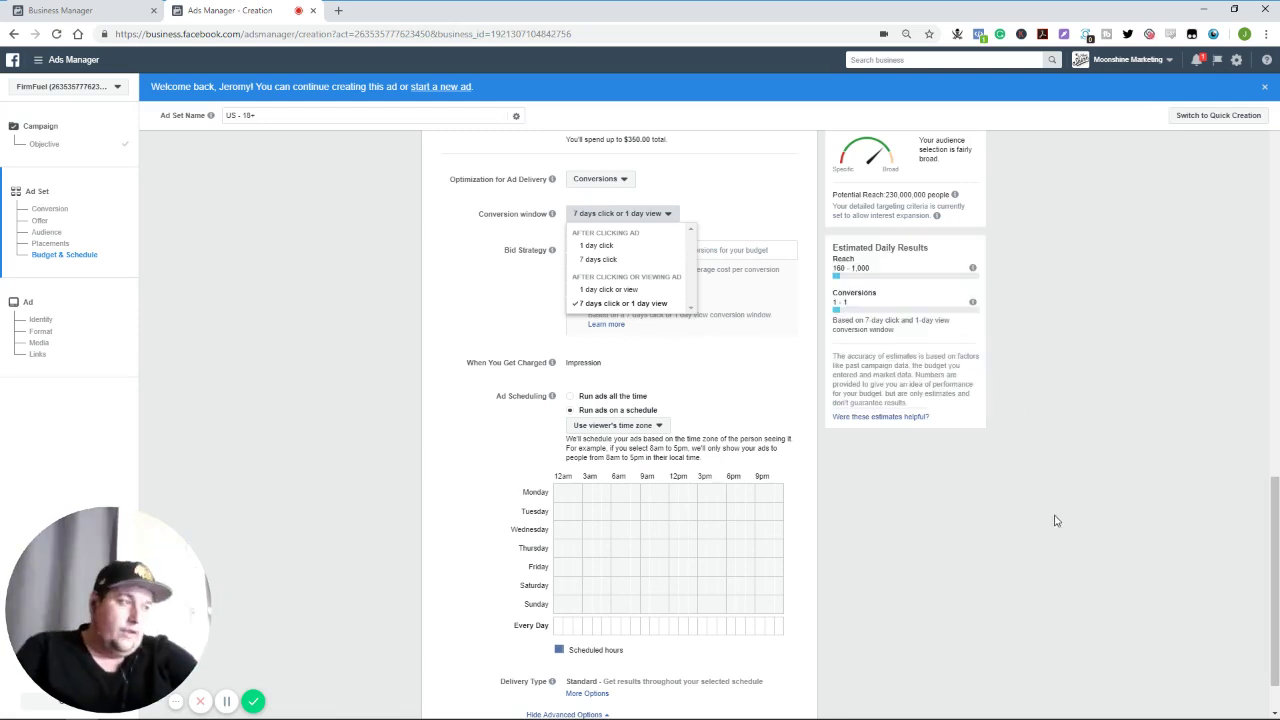
click(617, 425)
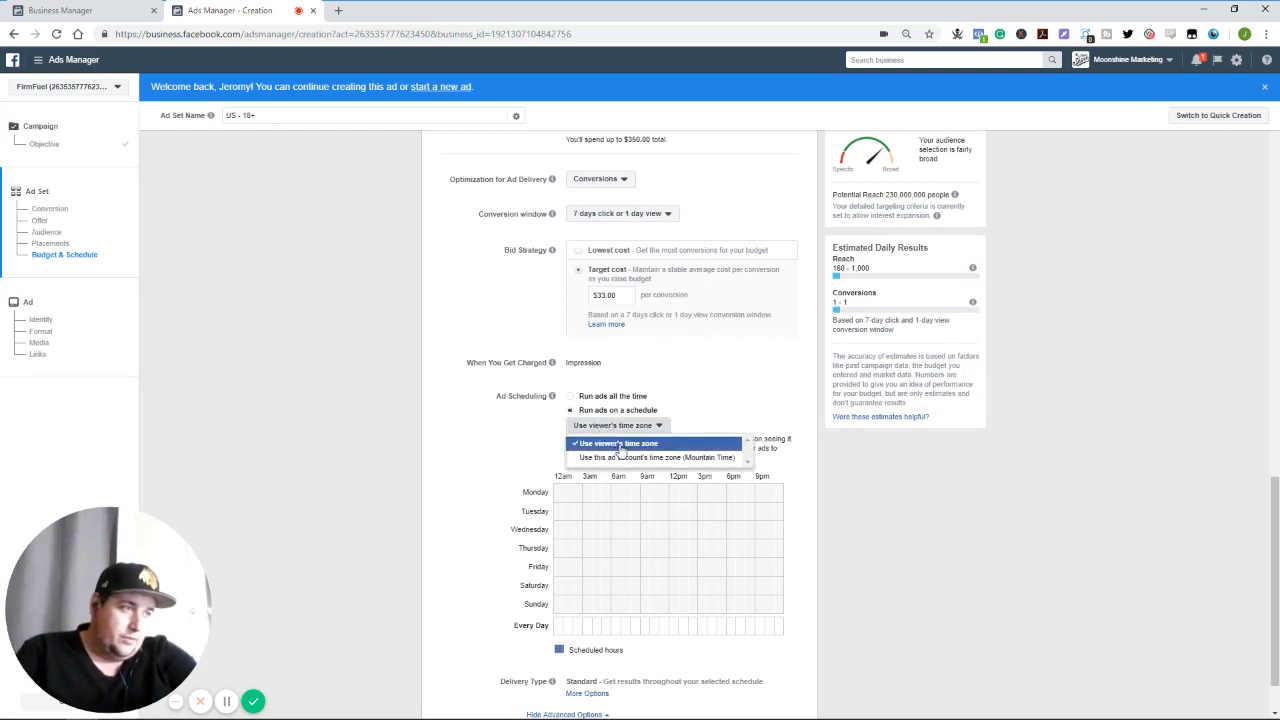
mouse_move(405, 395)
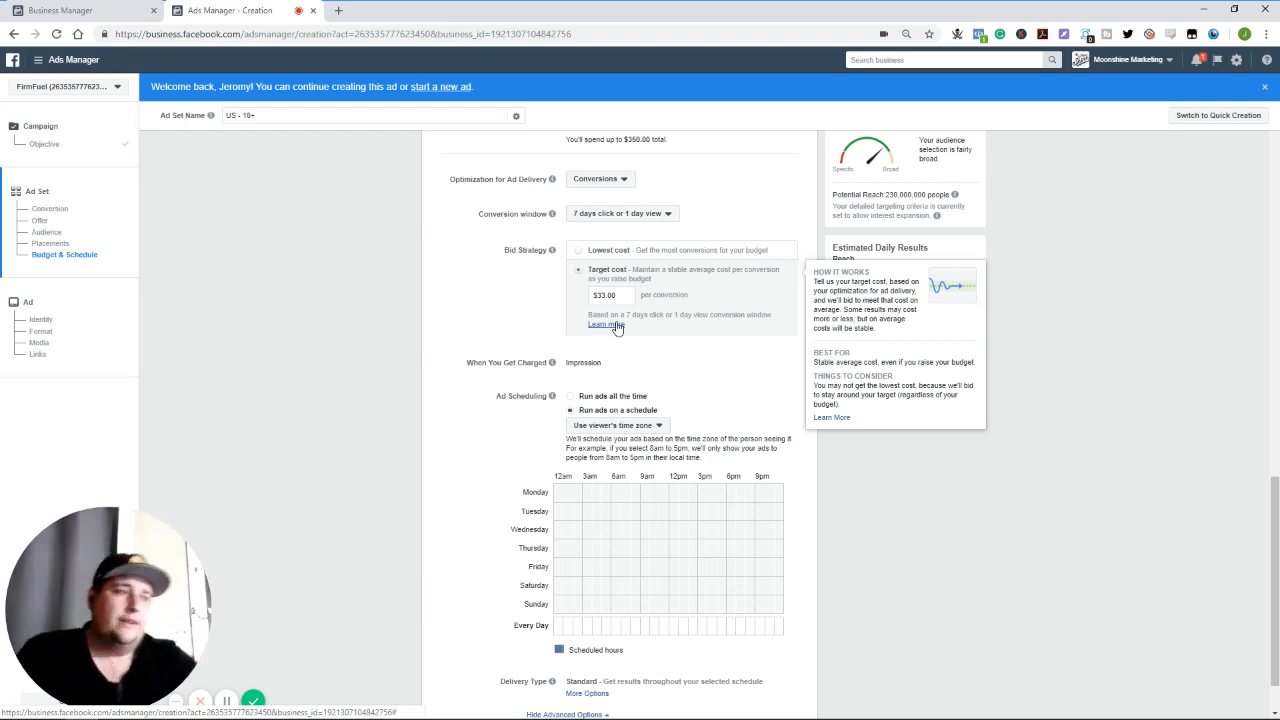
click(579, 250)
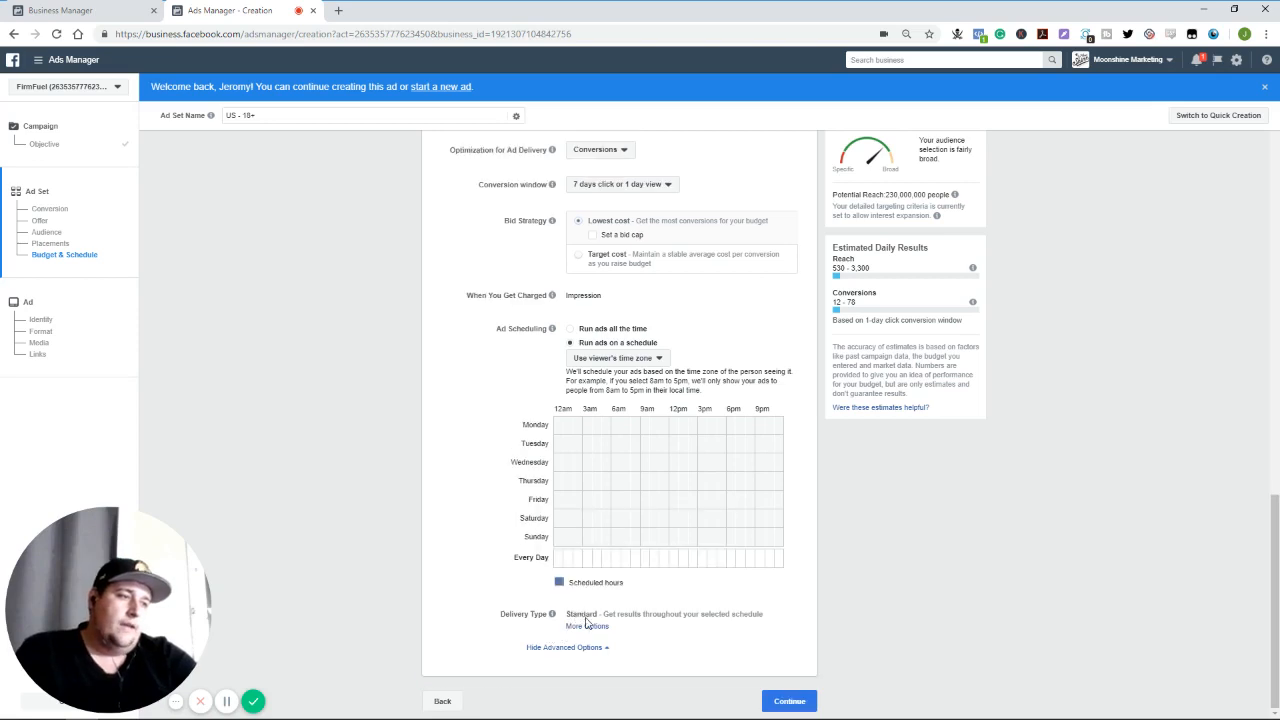
Expand More Options to show Standard and Accelerated delivery types, keeping Lowest cost bidding
click(586, 625)
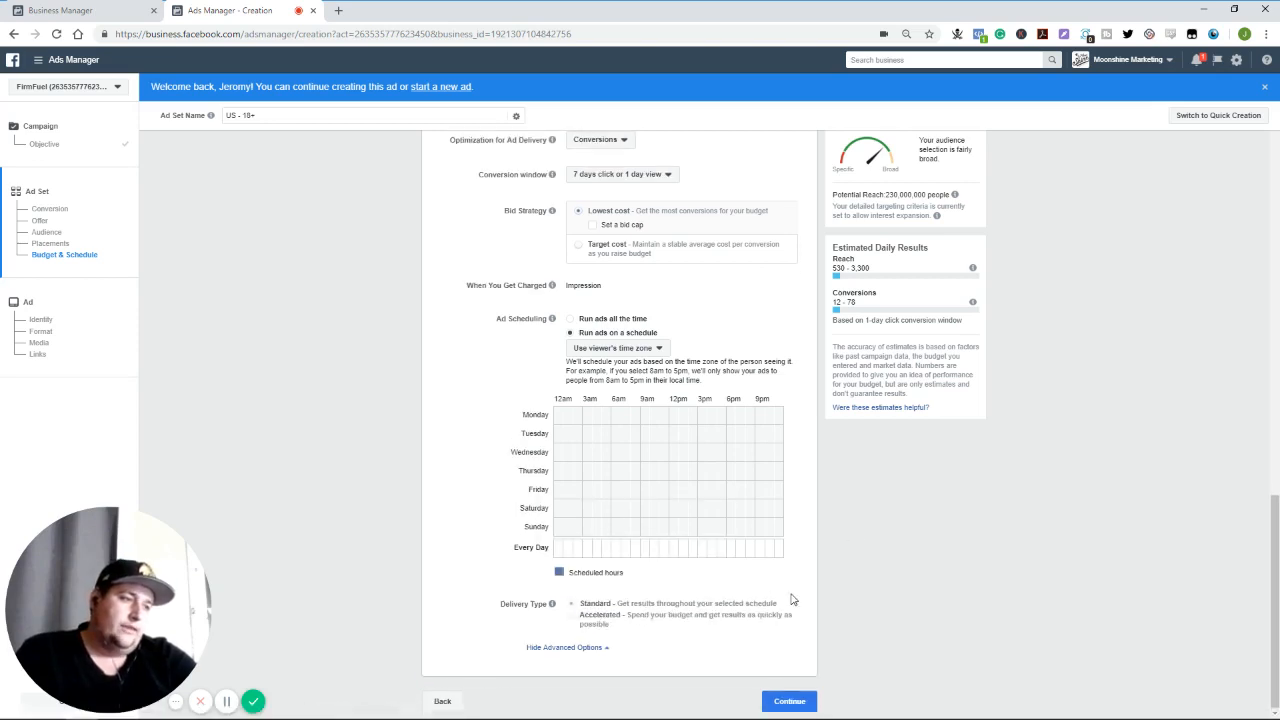
mouse_move(593, 615)
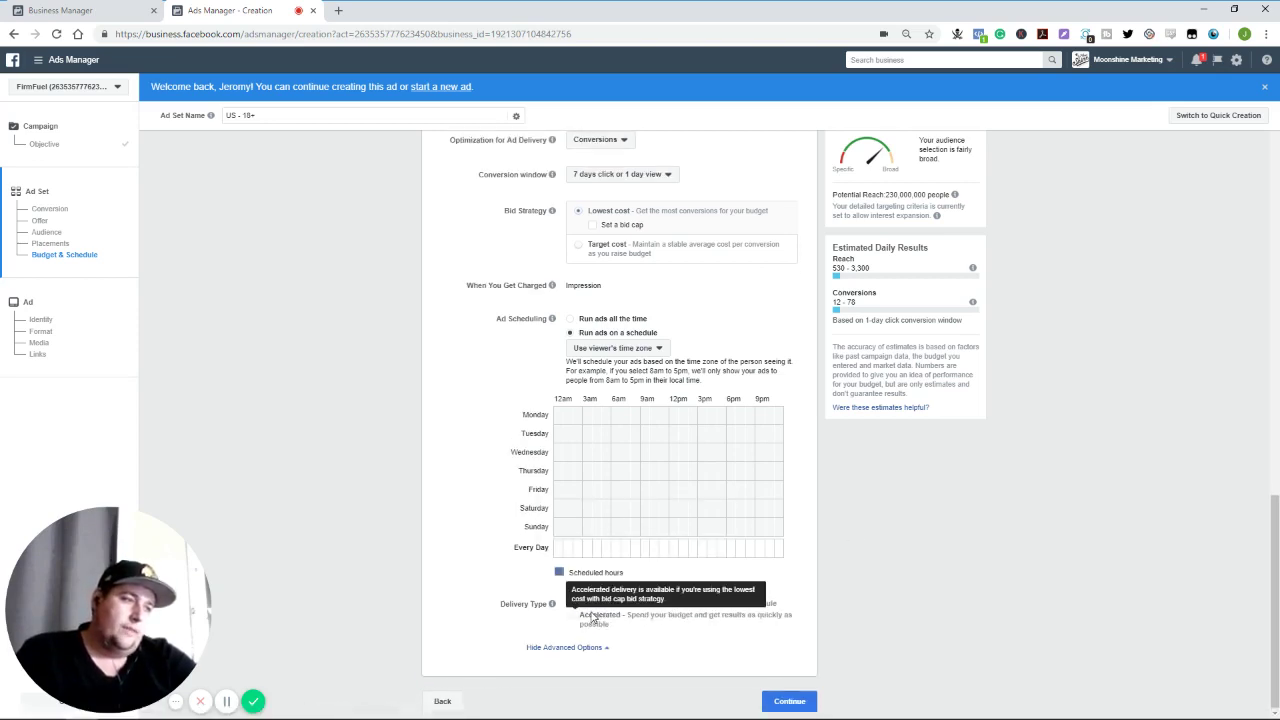
mouse_move(800, 620)
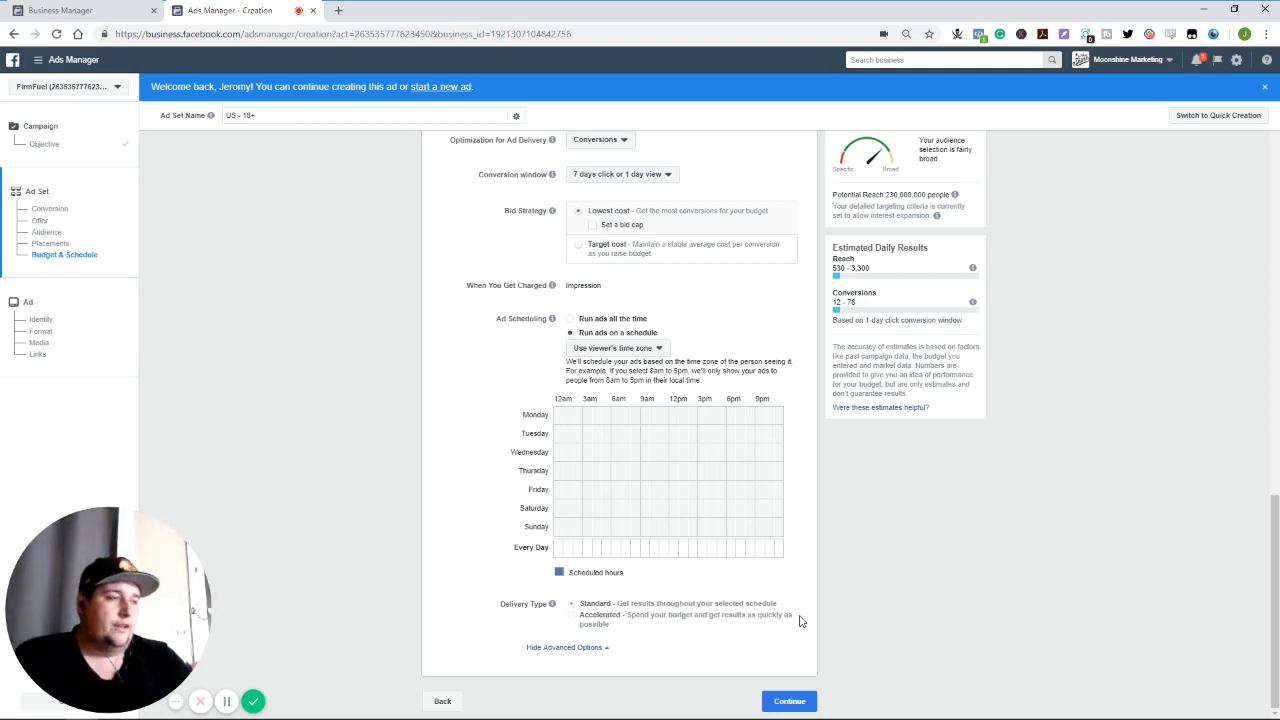
Change the end date from Nov 19 to October 26, 2018 in the calendar
scroll(up, 3)
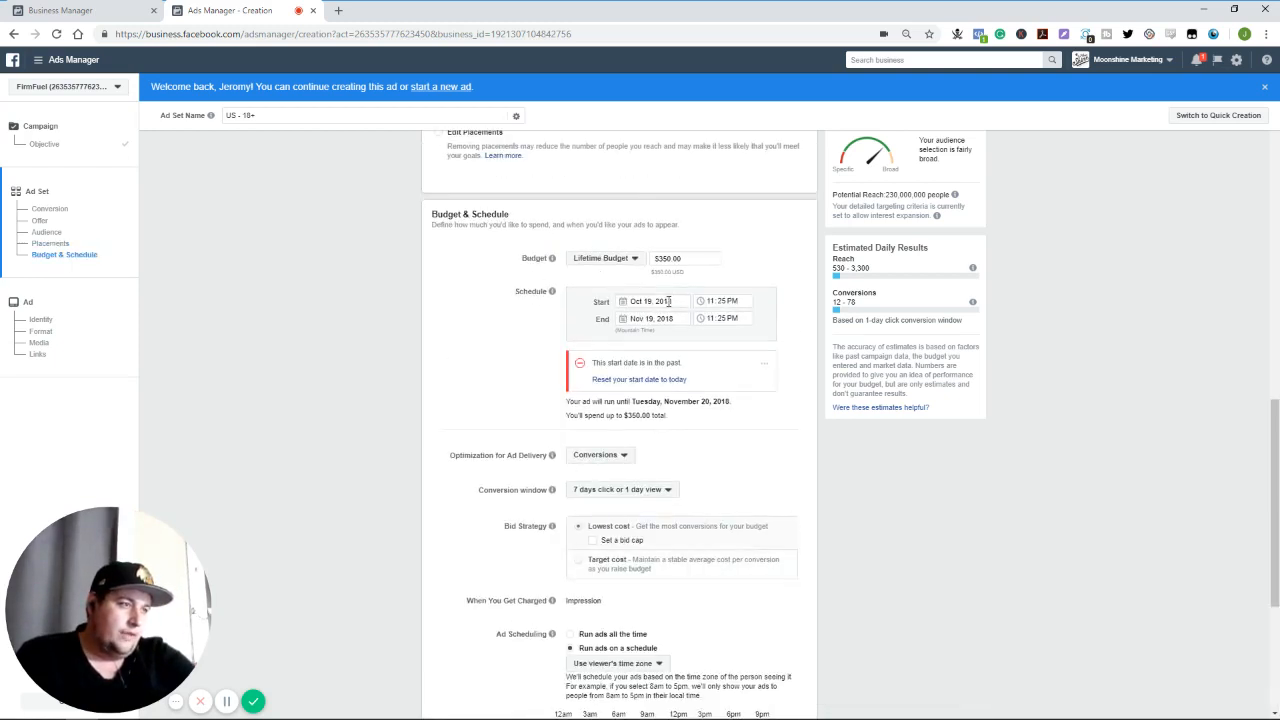
click(652, 318)
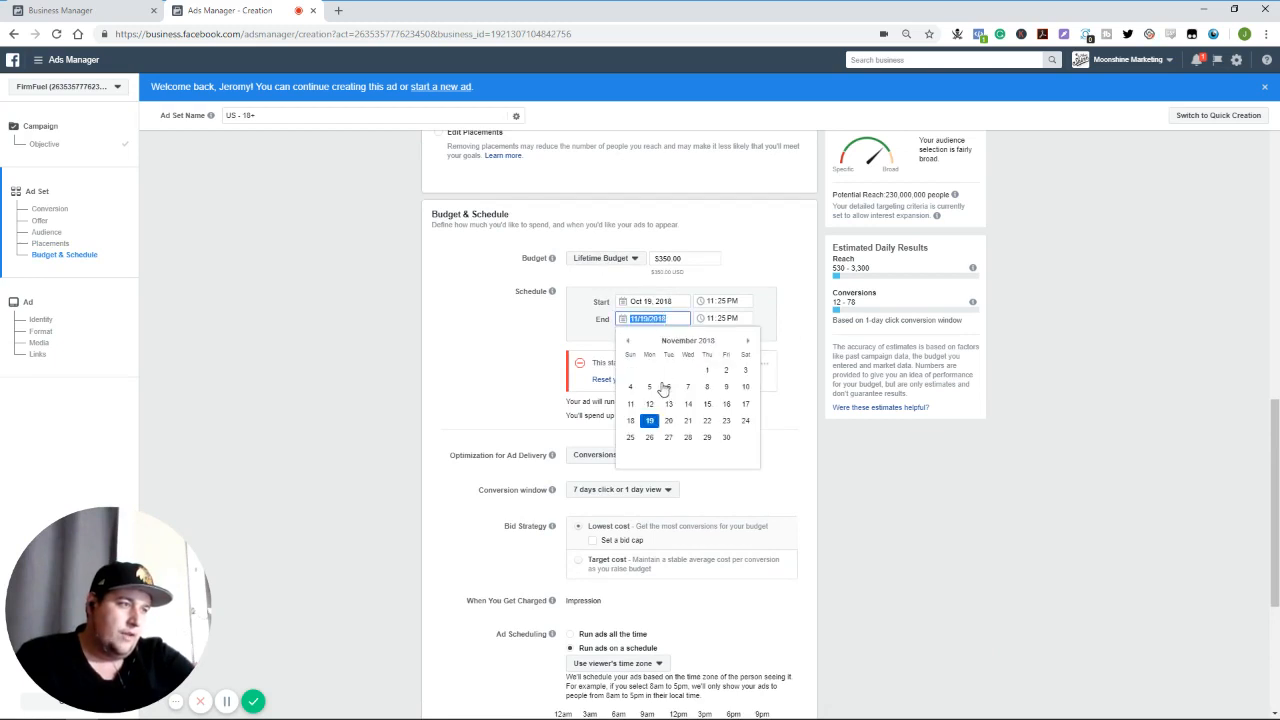
click(628, 340)
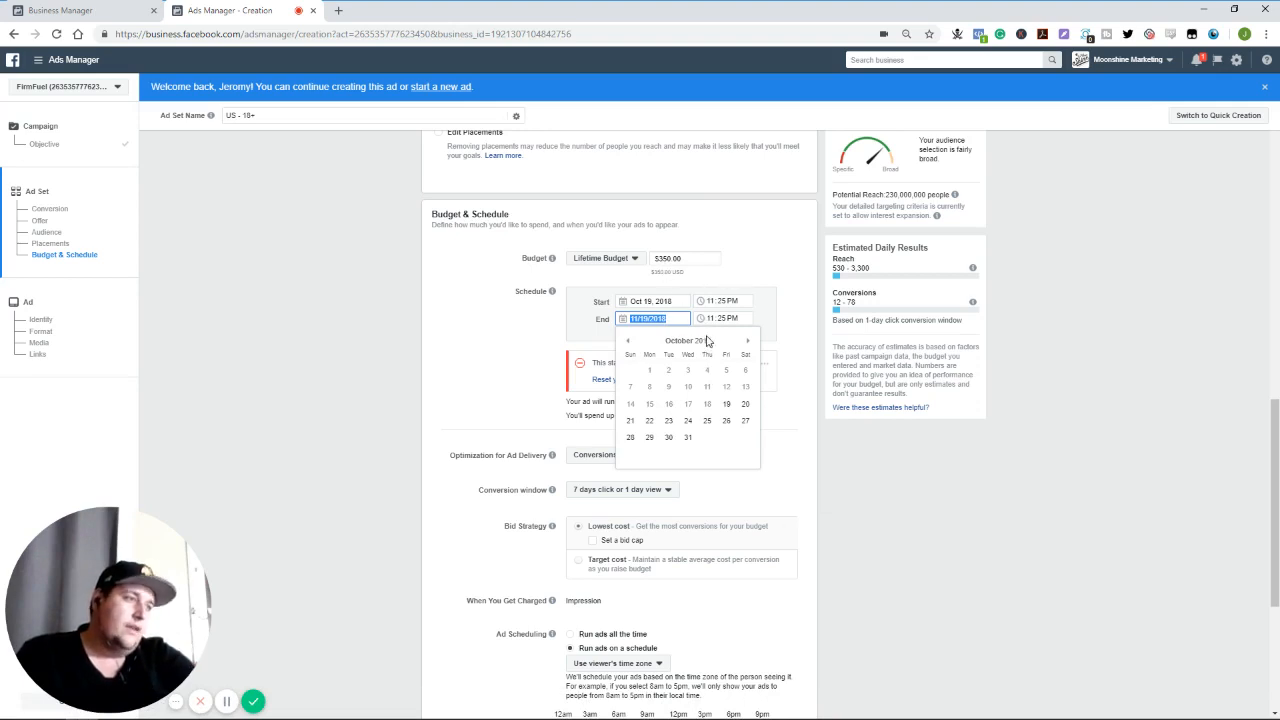
mouse_move(678, 368)
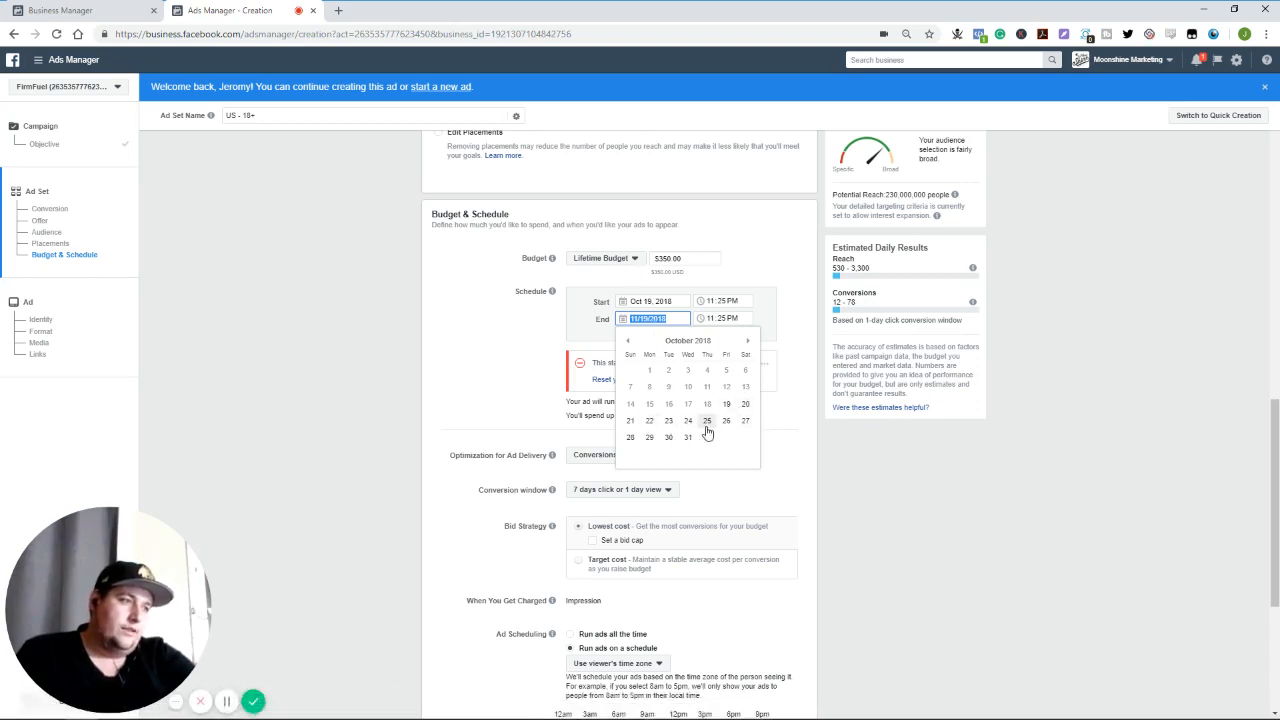
click(726, 420)
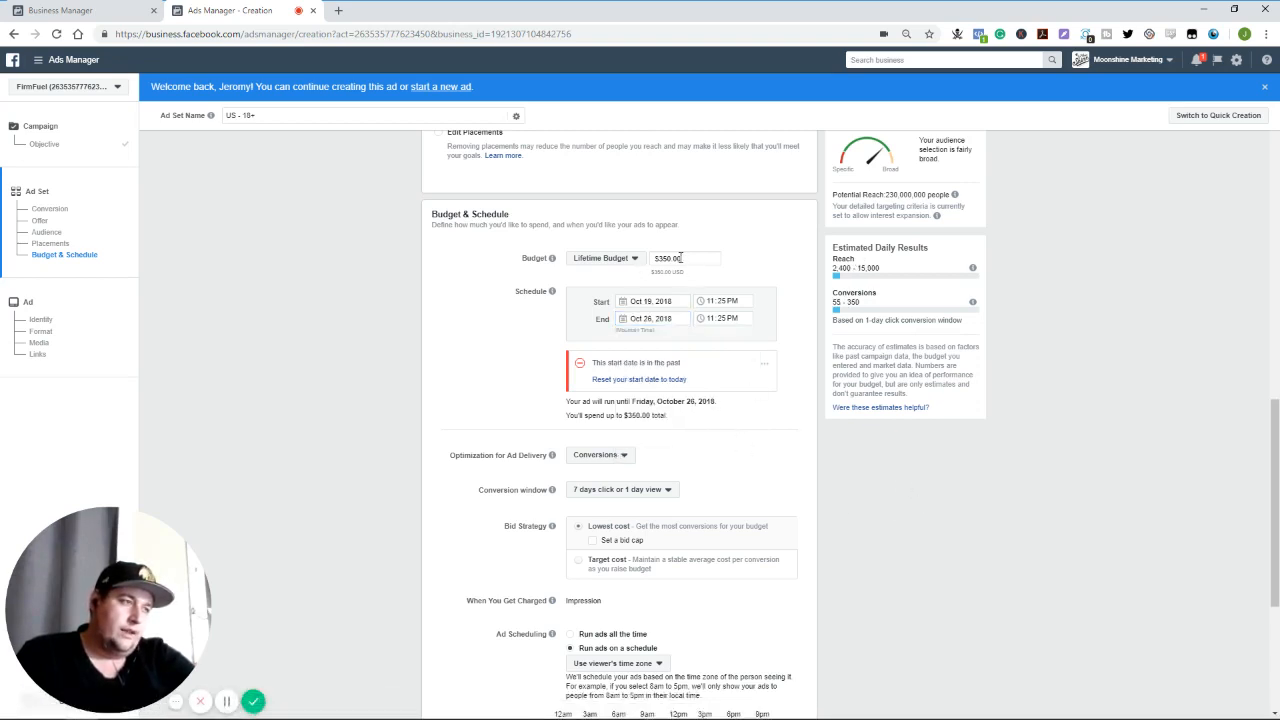
Replace the $350.00 lifetime budget, trying 20.00 and then entering 5.00
triple_click(685, 258)
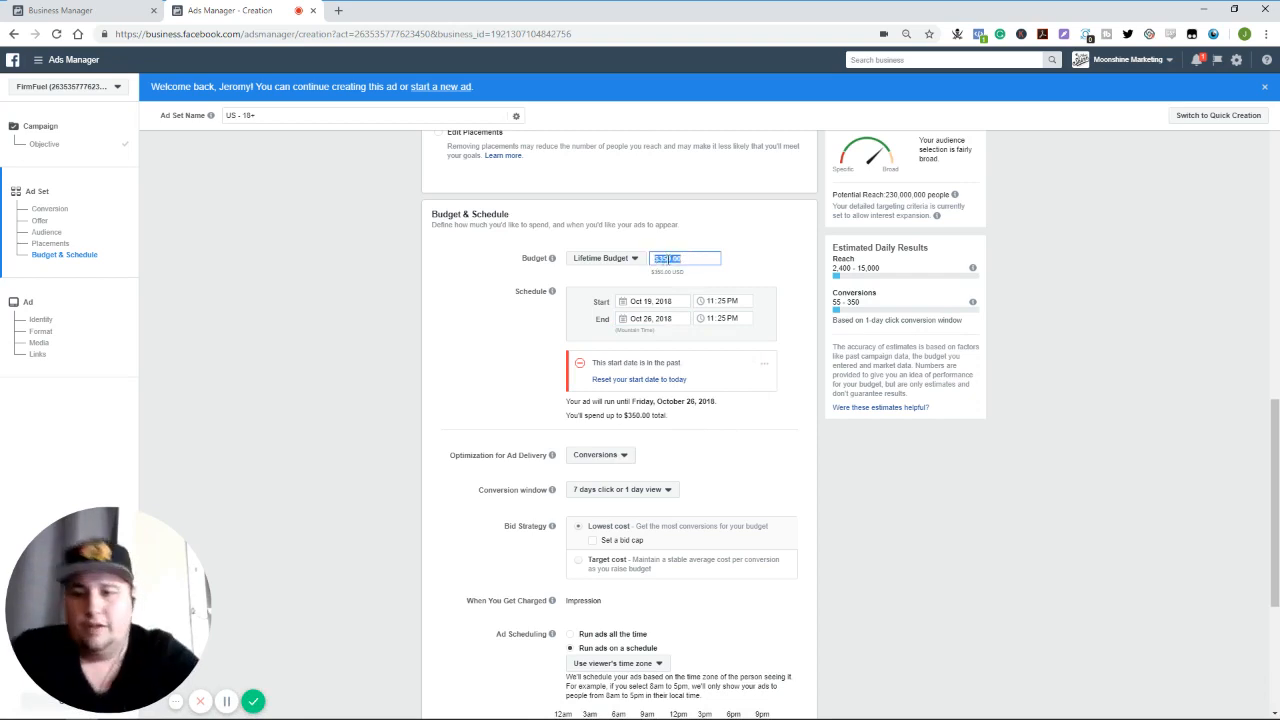
text(20.00)
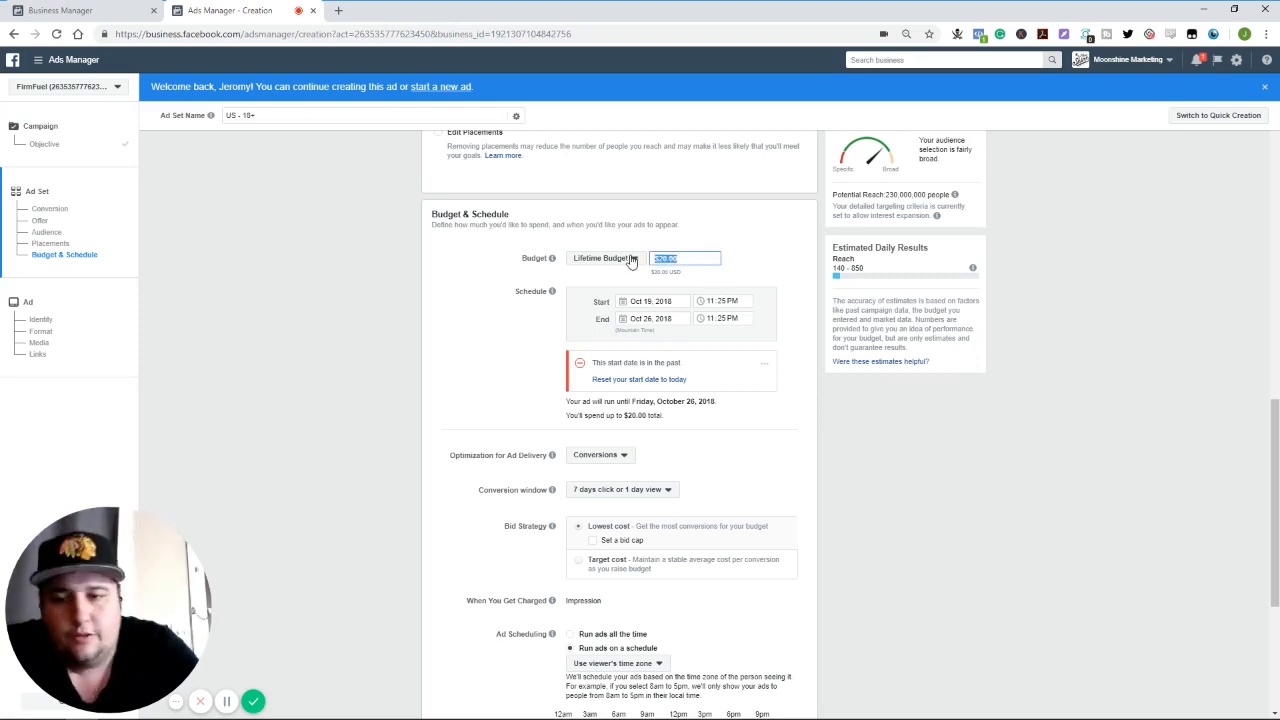
text(5.00)
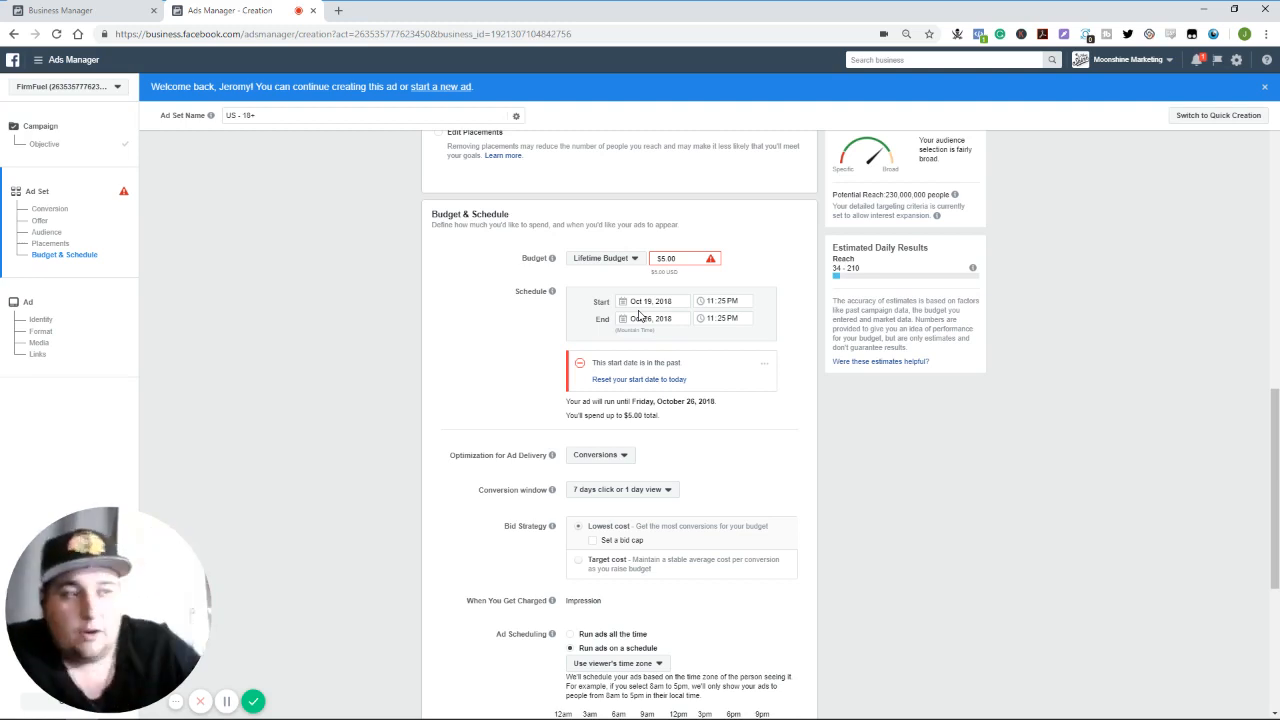
mouse_move(253, 701)
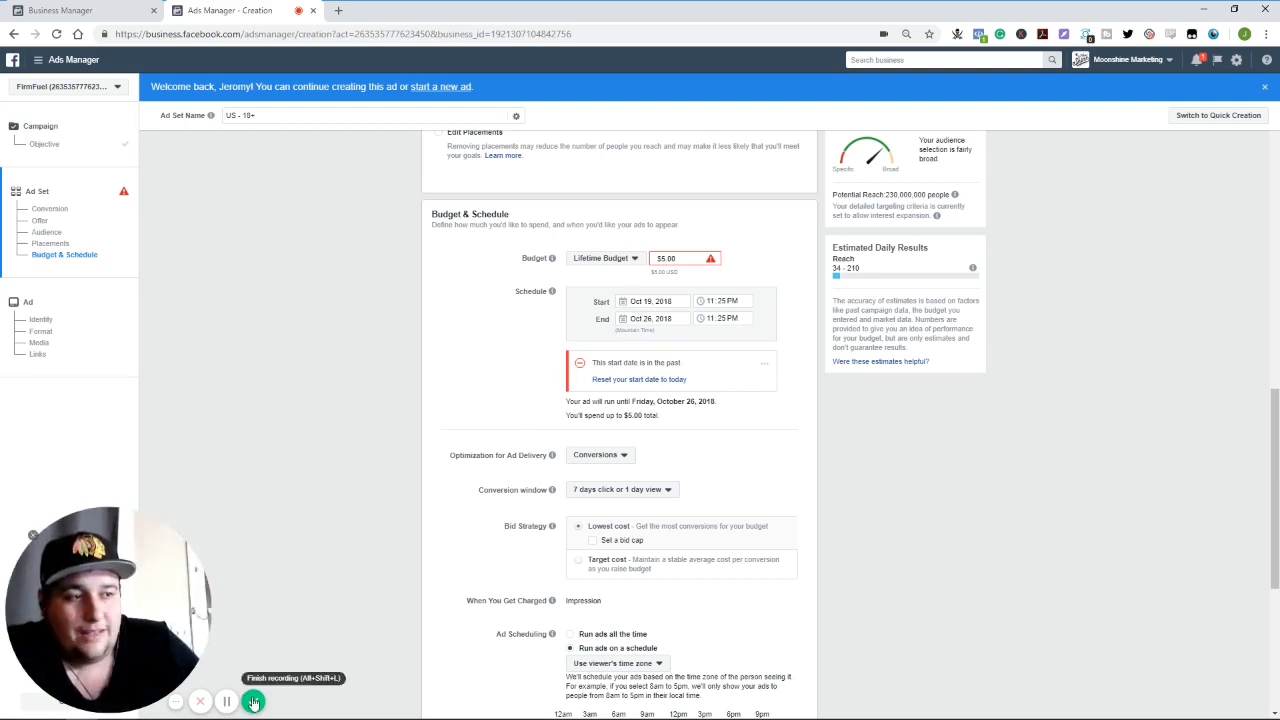